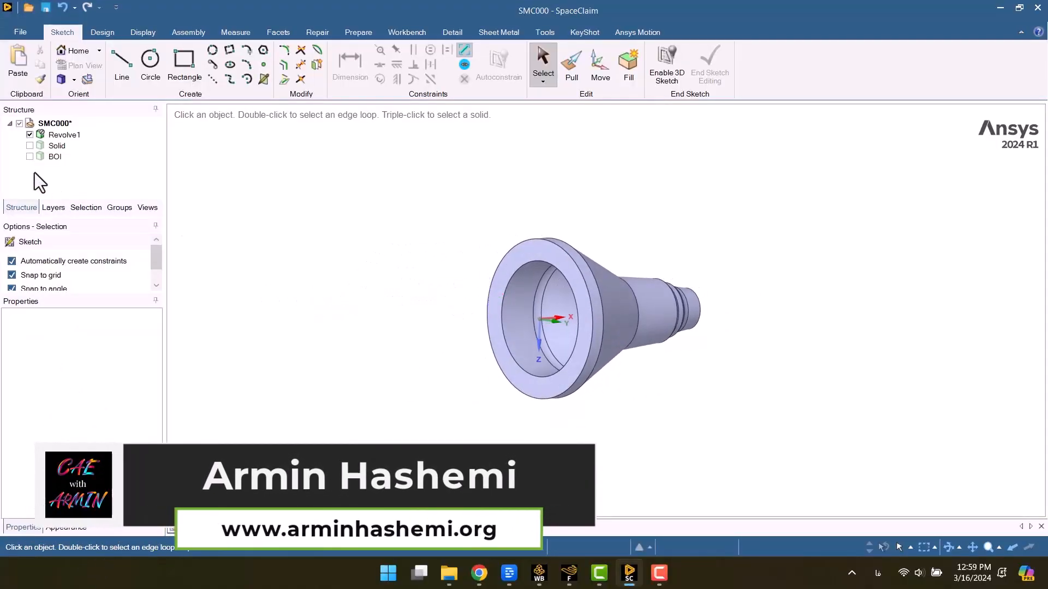
Add a Fluid Flow (Fluent with Fluent Meshing) system to the Project Schematic
left_click(30, 135)
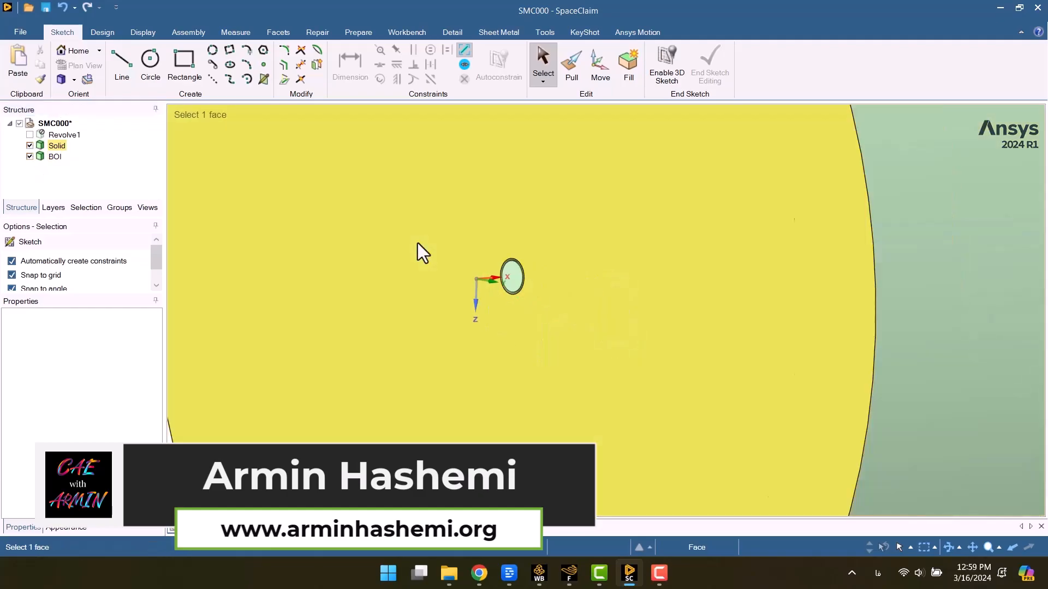
left_click(101, 32)
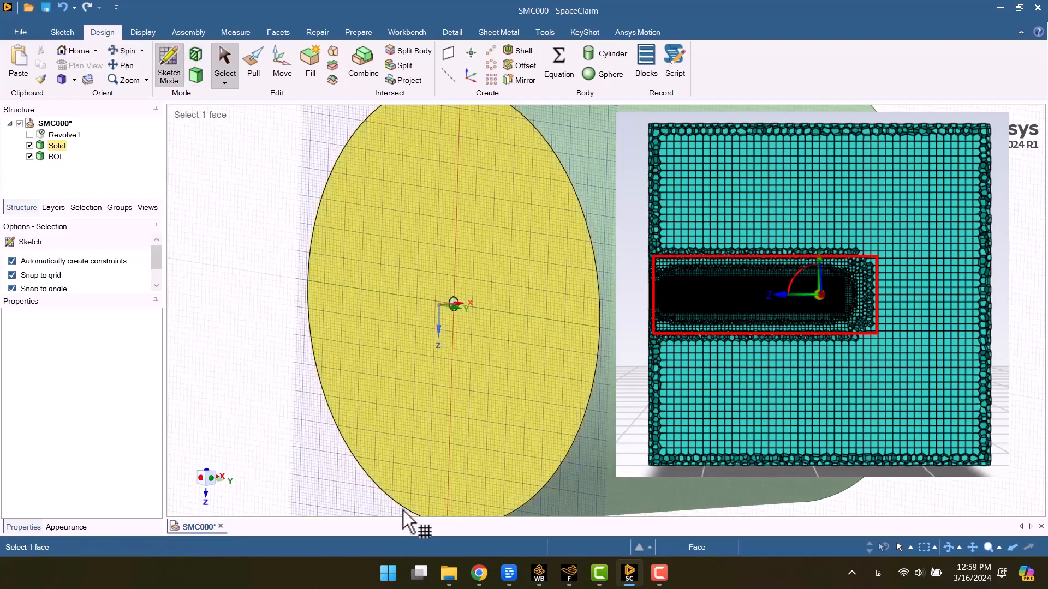
left_click(169, 64)
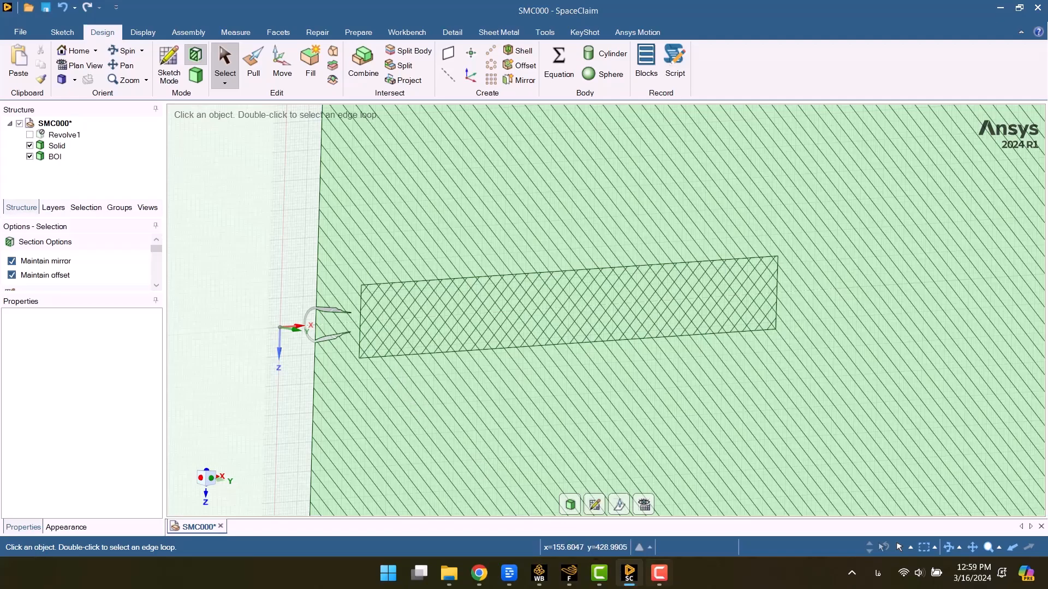
left_click(565, 573)
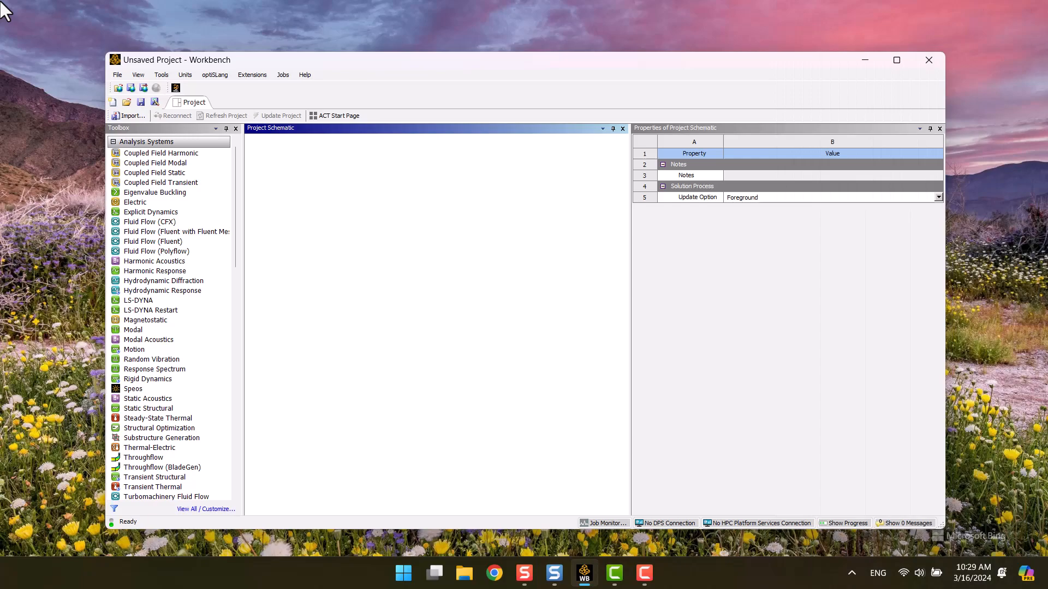
mouse_move(326, 217)
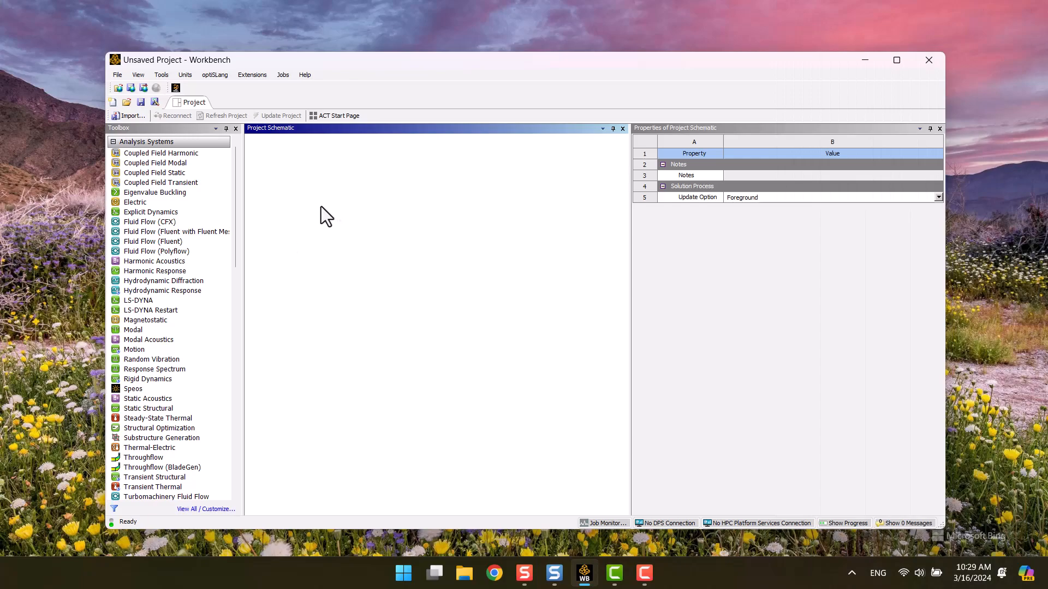
left_click_drag(167, 231, 309, 185)
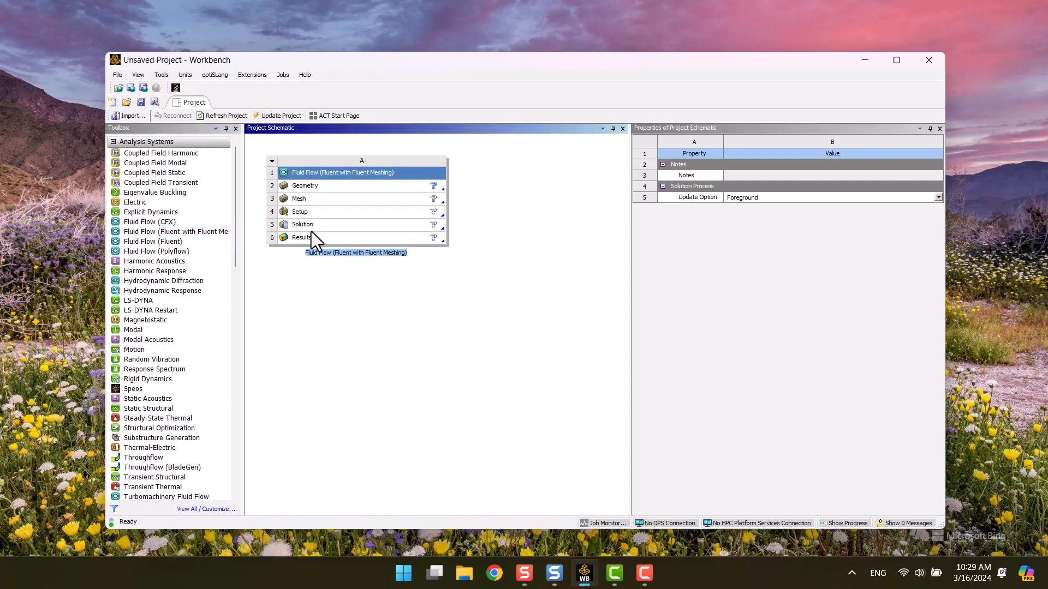
Import the SMC000.STEP file into the system's Geometry cell
left_click(304, 185)
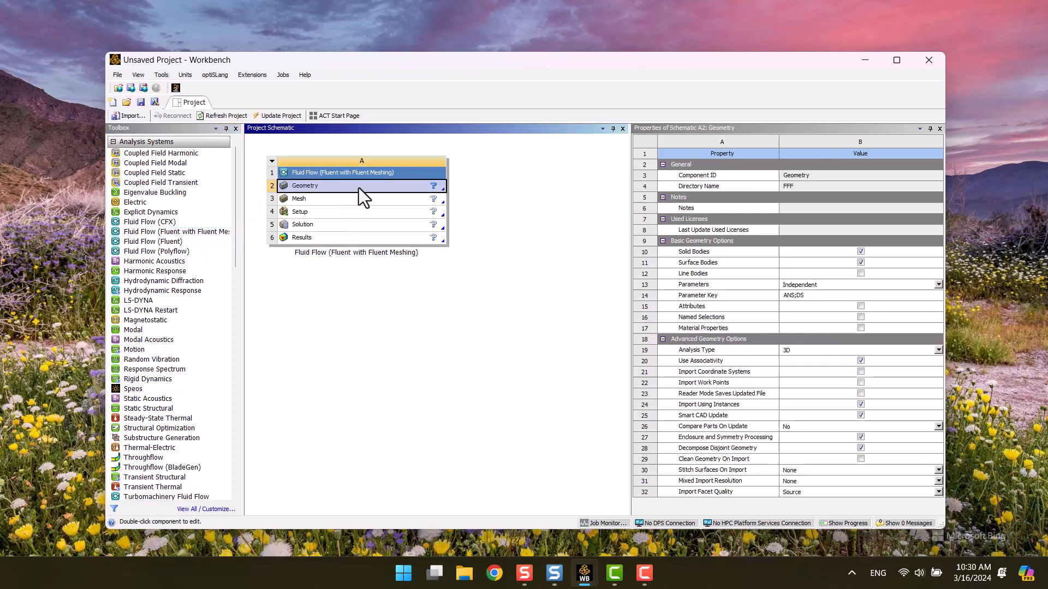
right_click(303, 185)
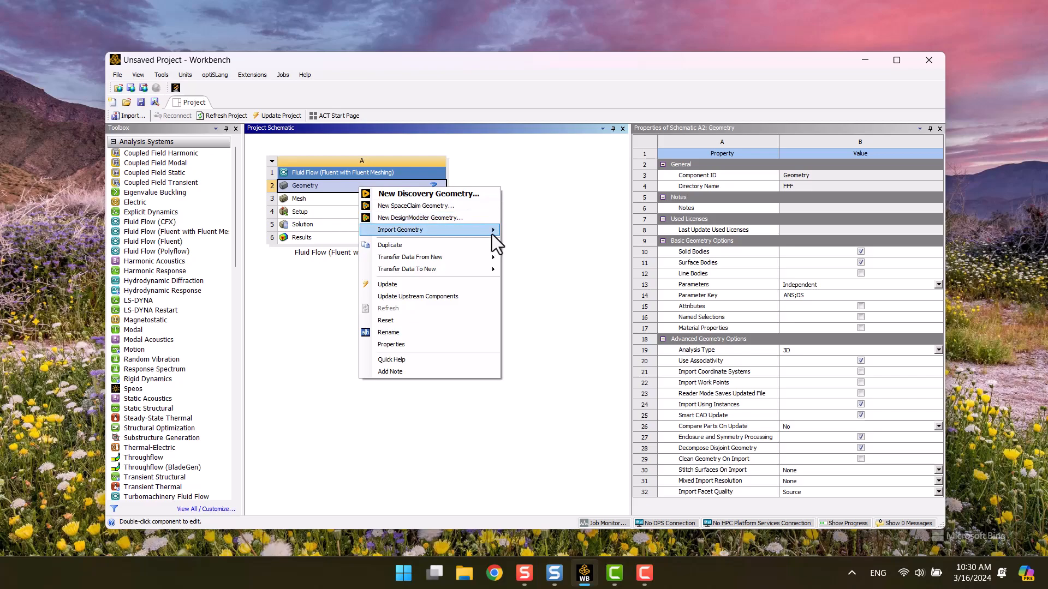
left_click(399, 230)
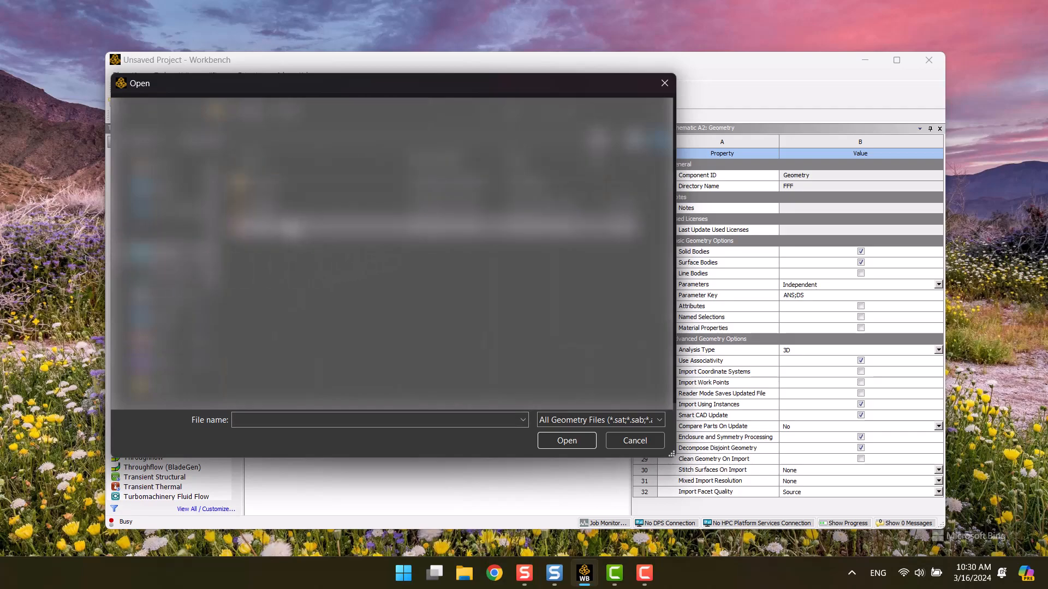
left_click(566, 440)
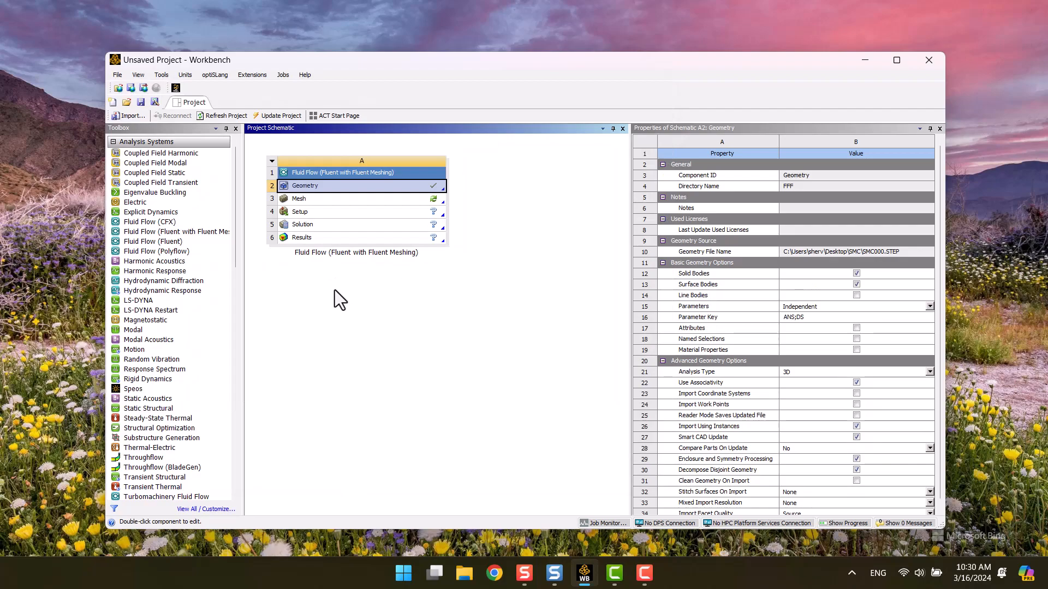
mouse_move(327, 194)
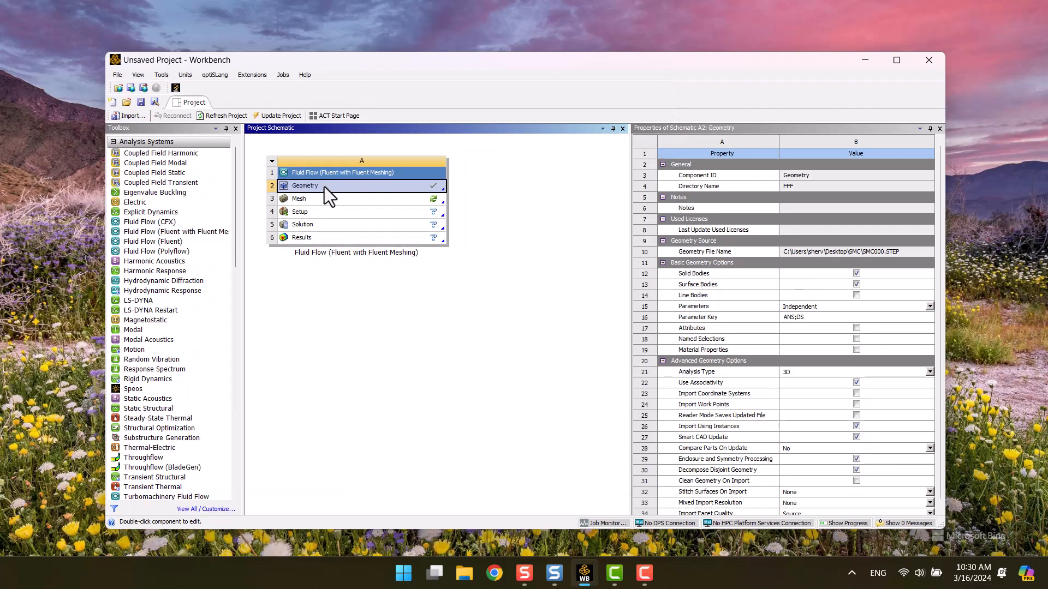
Open the geometry in SpaceClaim and remove the nozzle's 13 extra edges
double_click(304, 185)
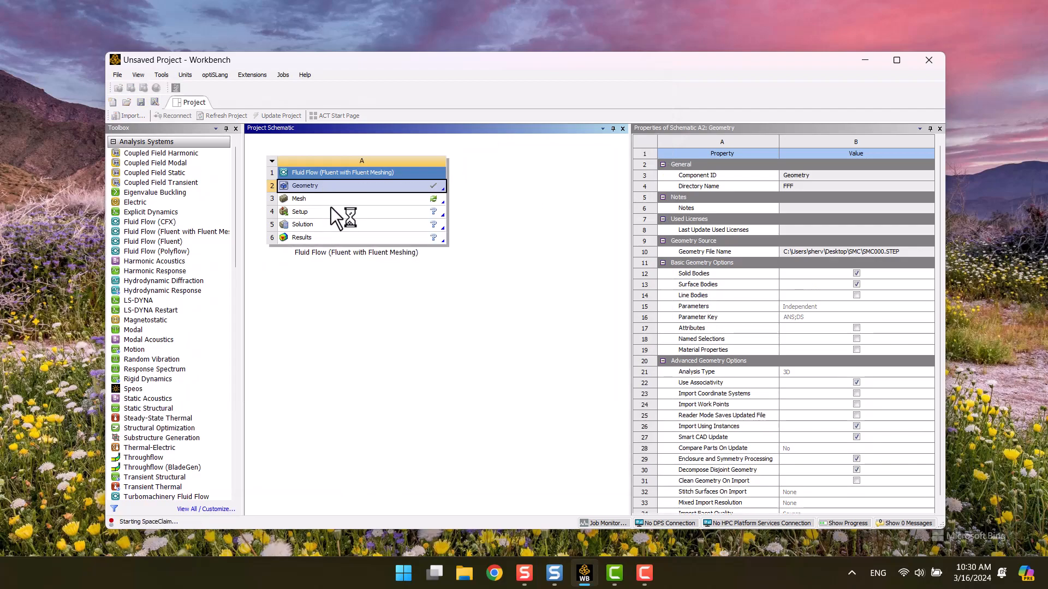
mouse_move(565, 259)
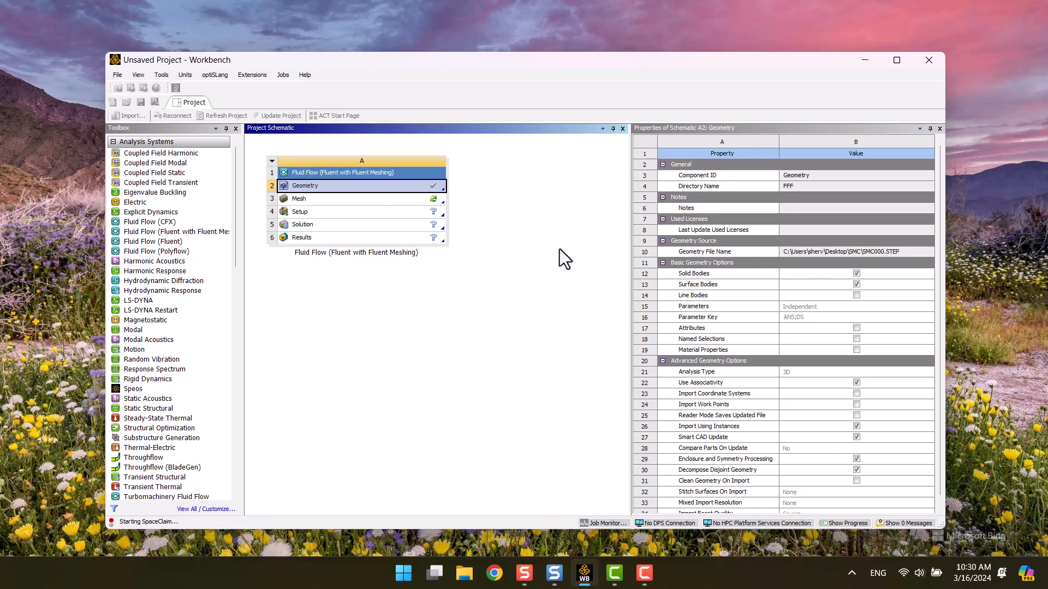
left_click(360, 185)
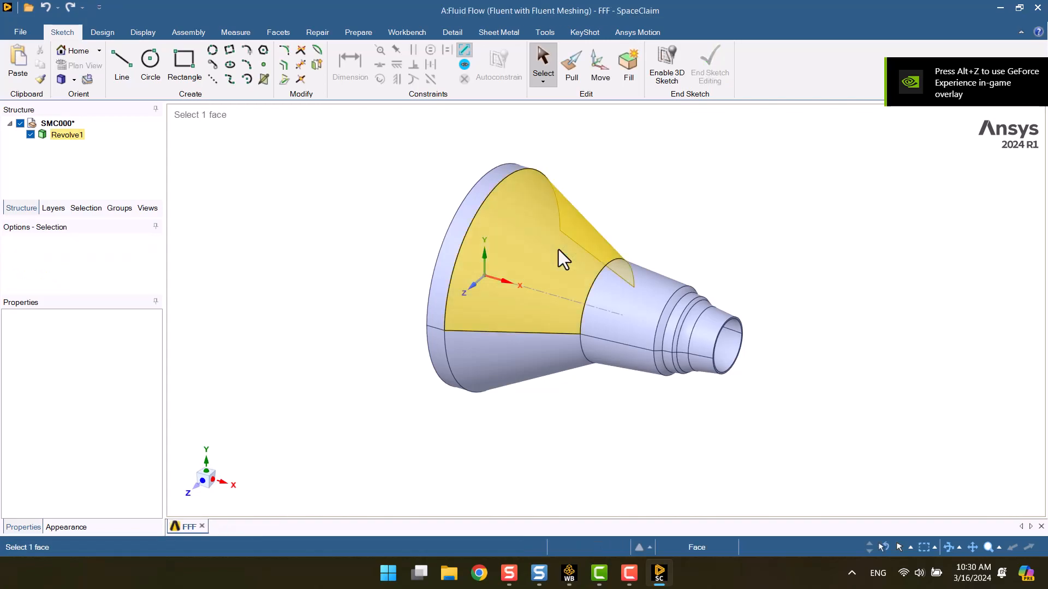
left_click(679, 253)
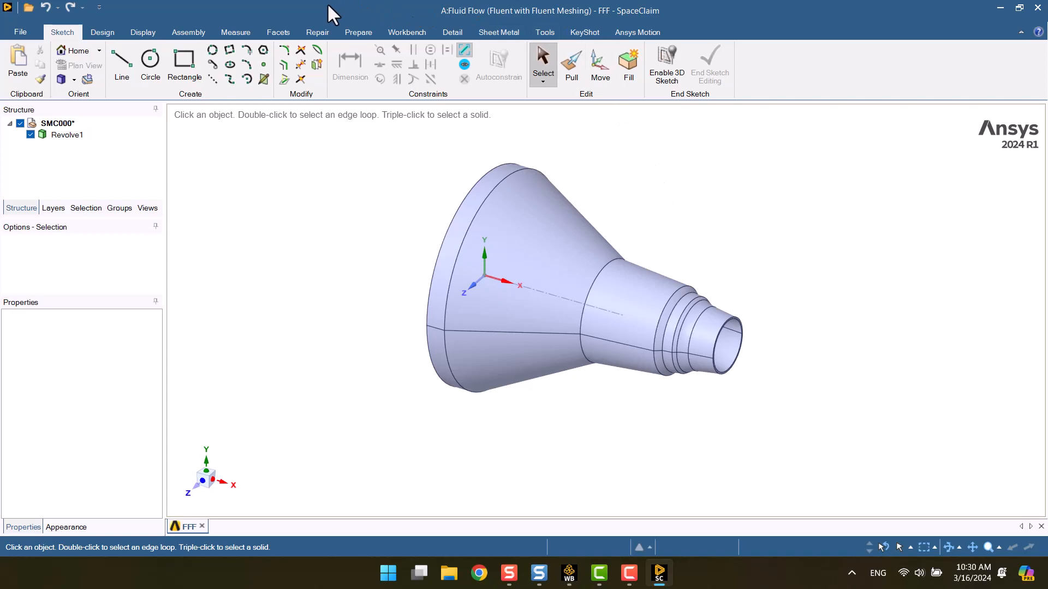
left_click(317, 32)
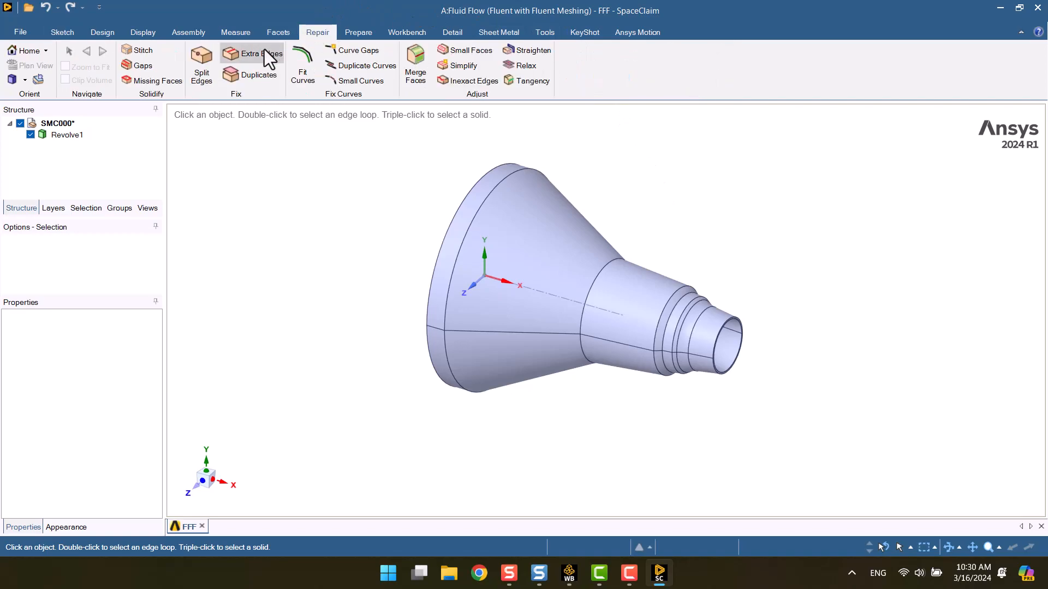
left_click(250, 54)
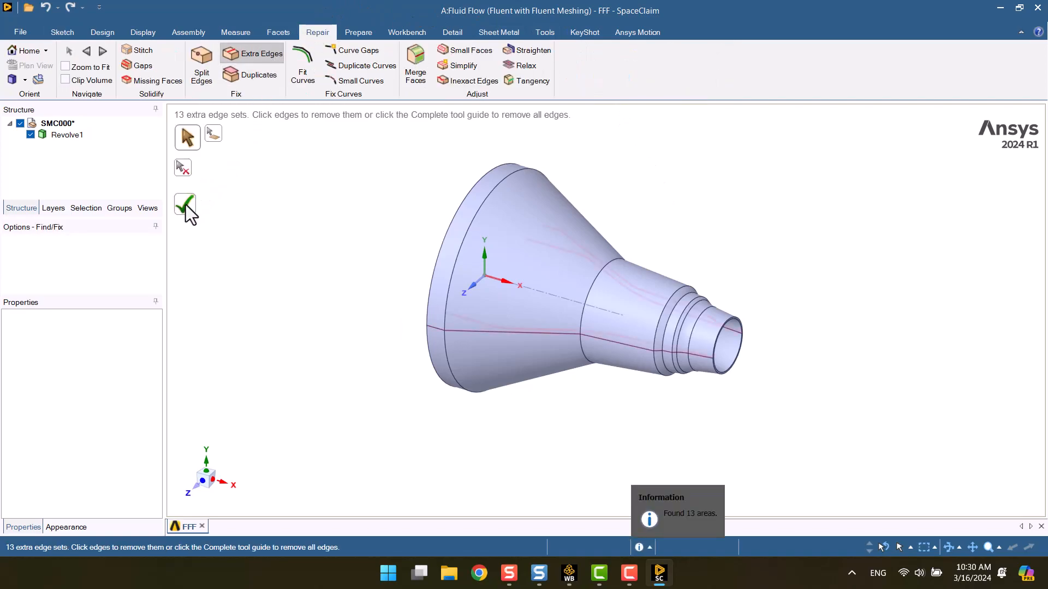
left_click(185, 205)
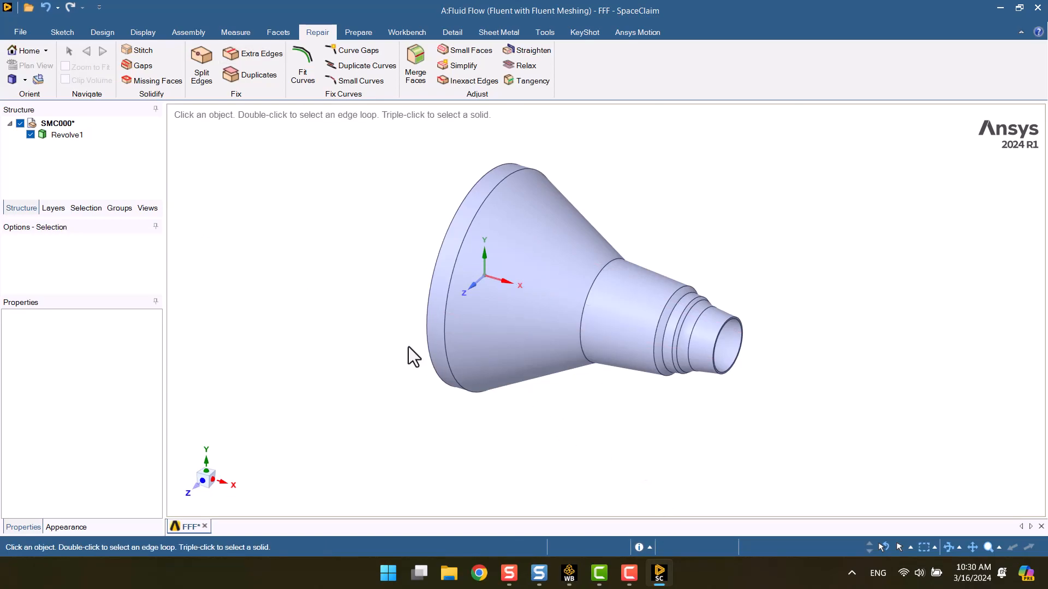
Rename the Revolve1 body to Nozzle
right_click(67, 134)
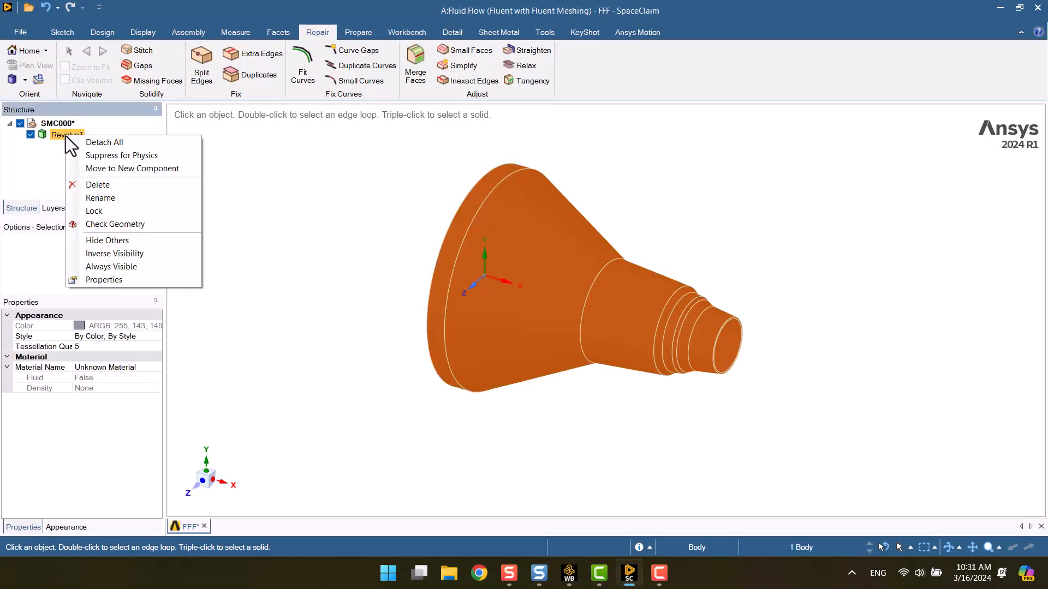
left_click(101, 197)
type("Nozzle")
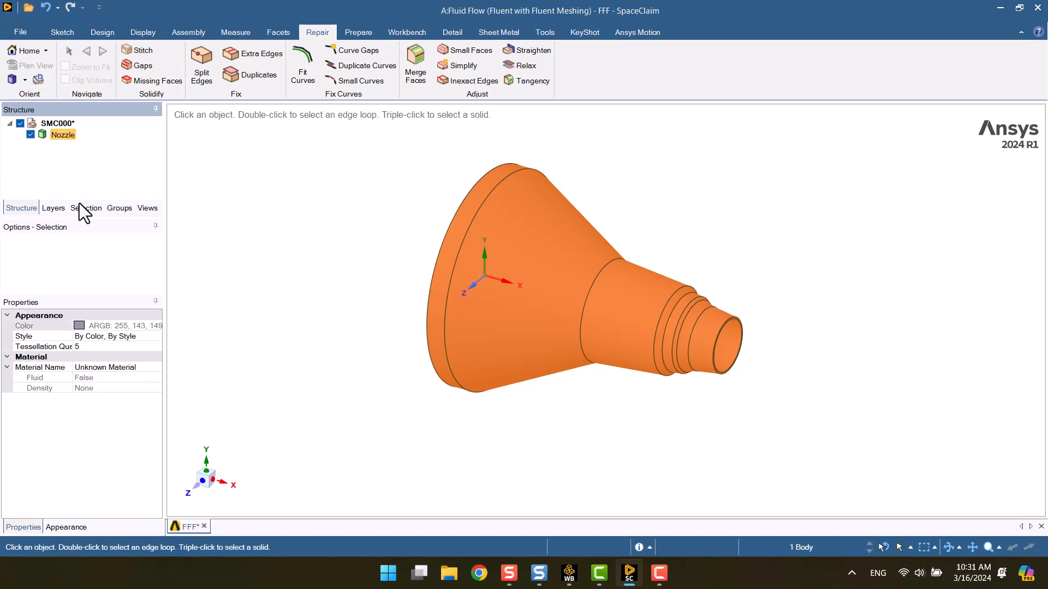
left_click(369, 241)
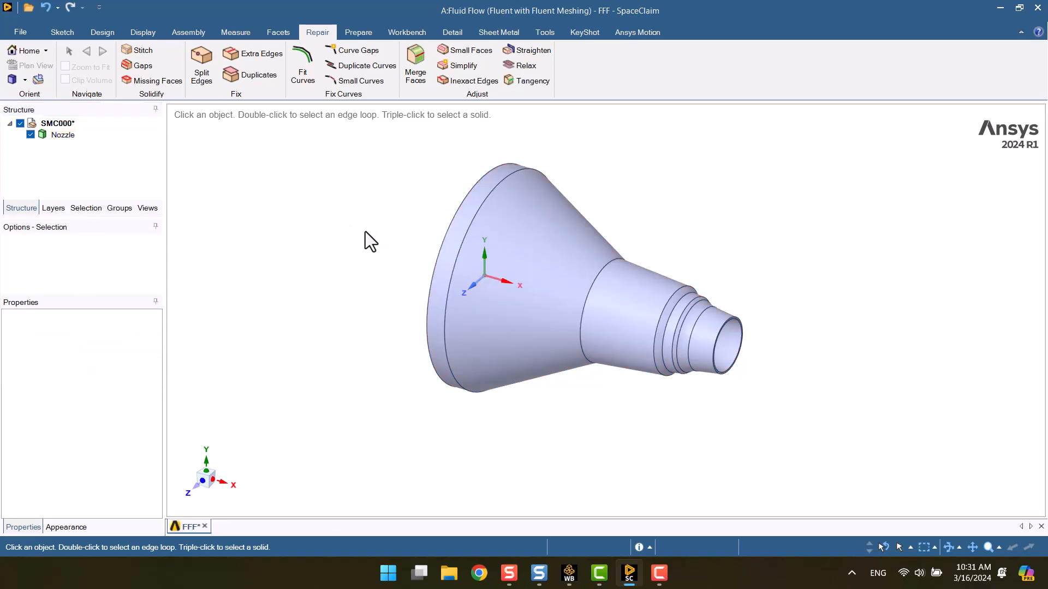
left_click(61, 32)
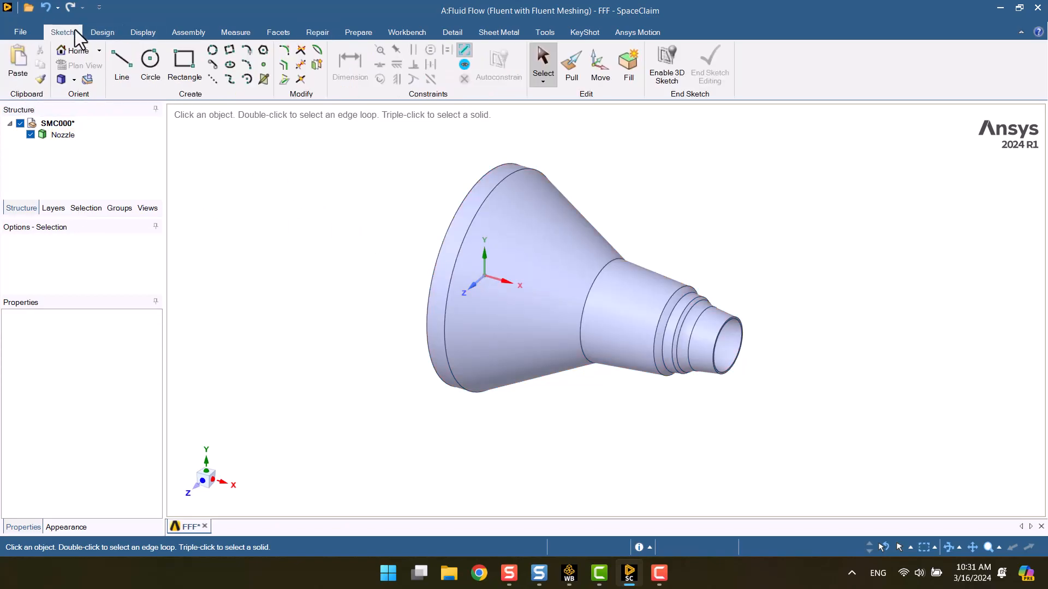
Create a new plane and start a sketch on it
left_click(101, 32)
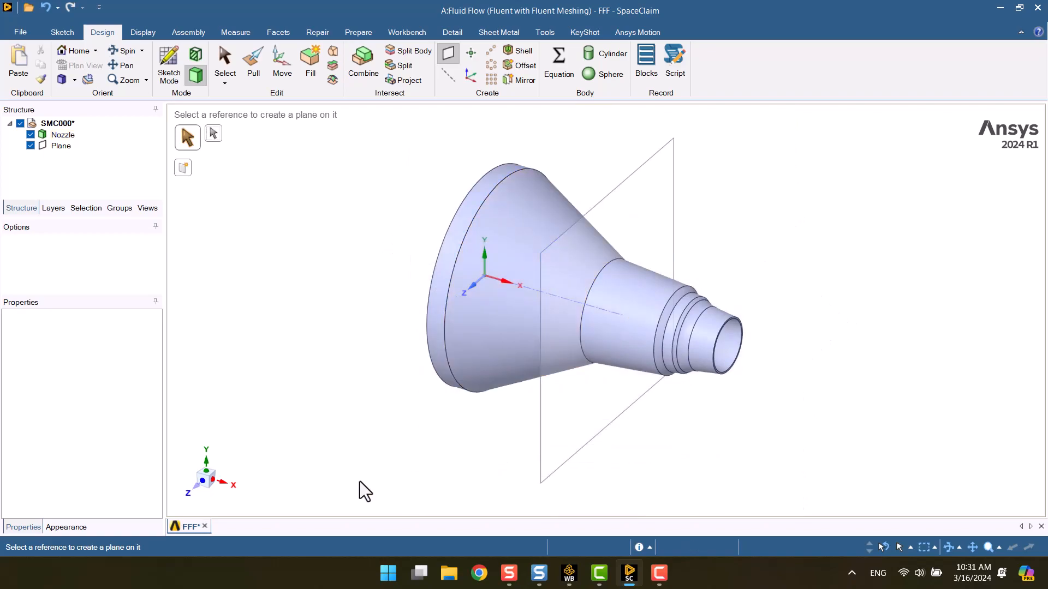
left_click(224, 63)
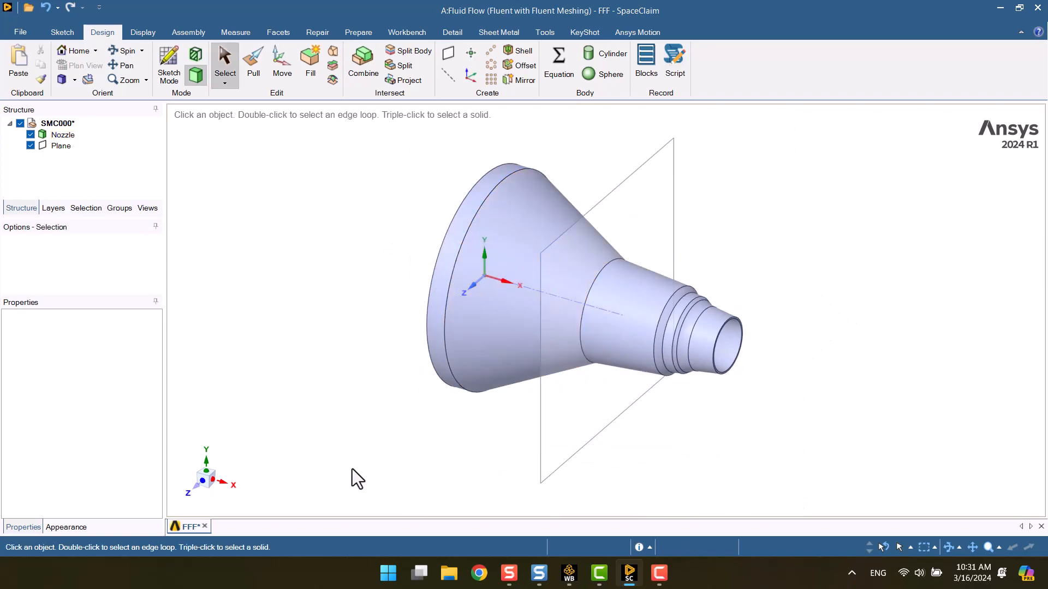
left_click(62, 32)
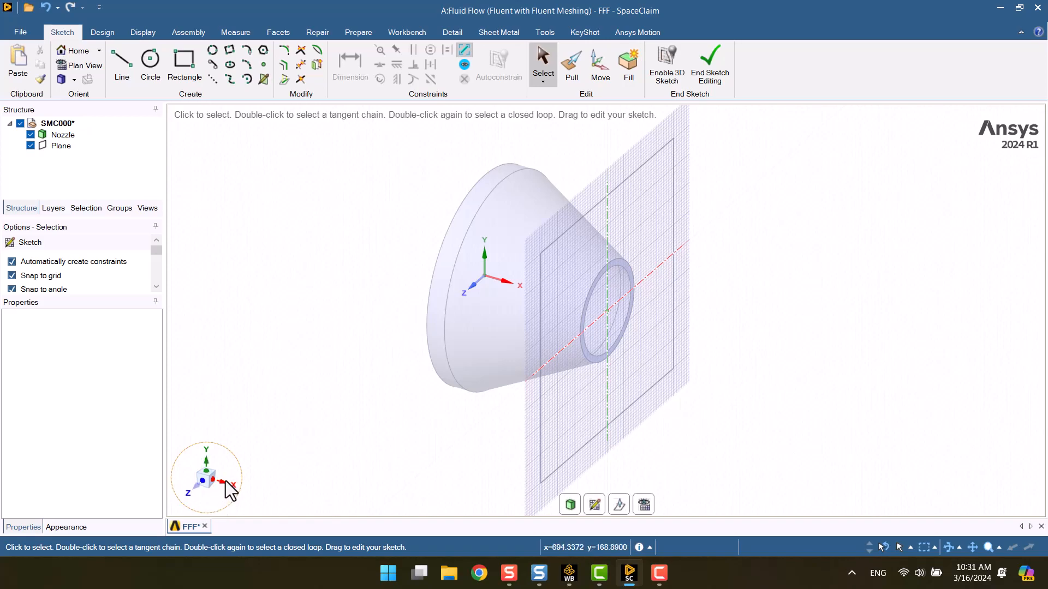
mouse_move(223, 498)
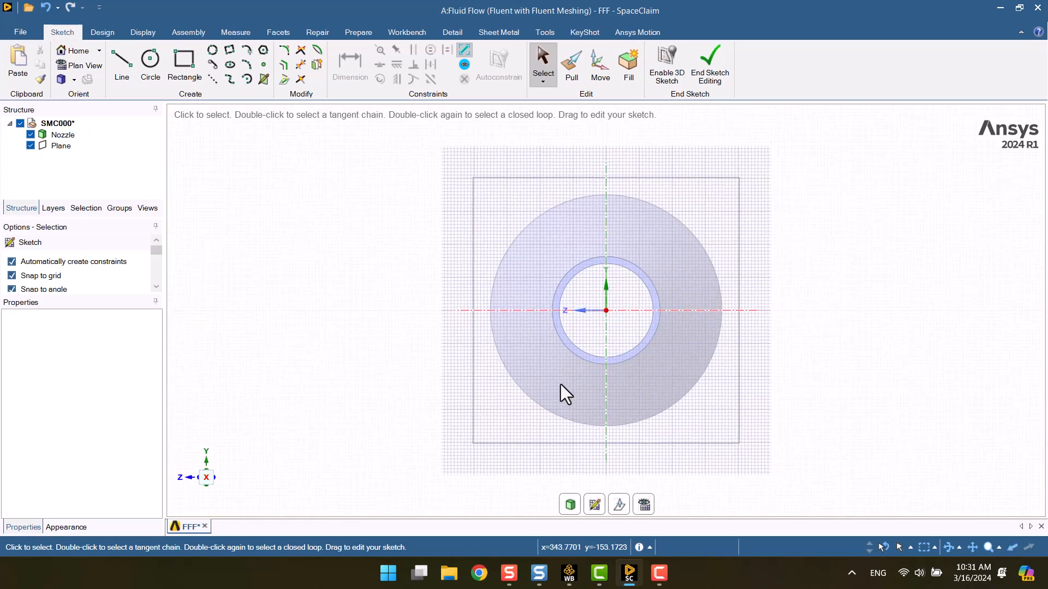
Draw a 2000 mm diameter circle at the origin, hide Nozzle, and end the sketch
left_click(150, 58)
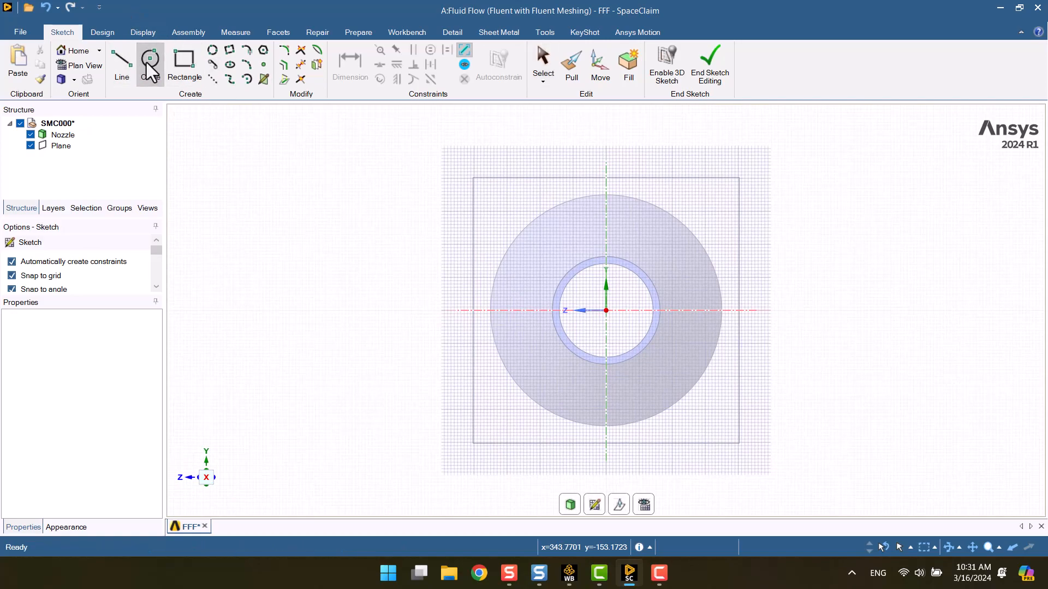
left_click(150, 56)
type("2000")
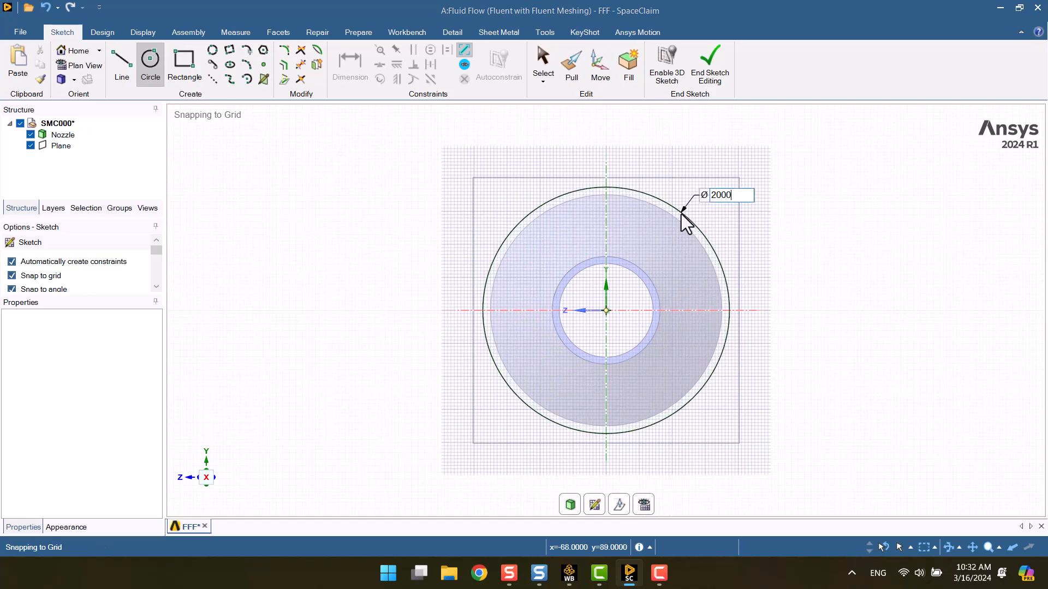
key("Return")
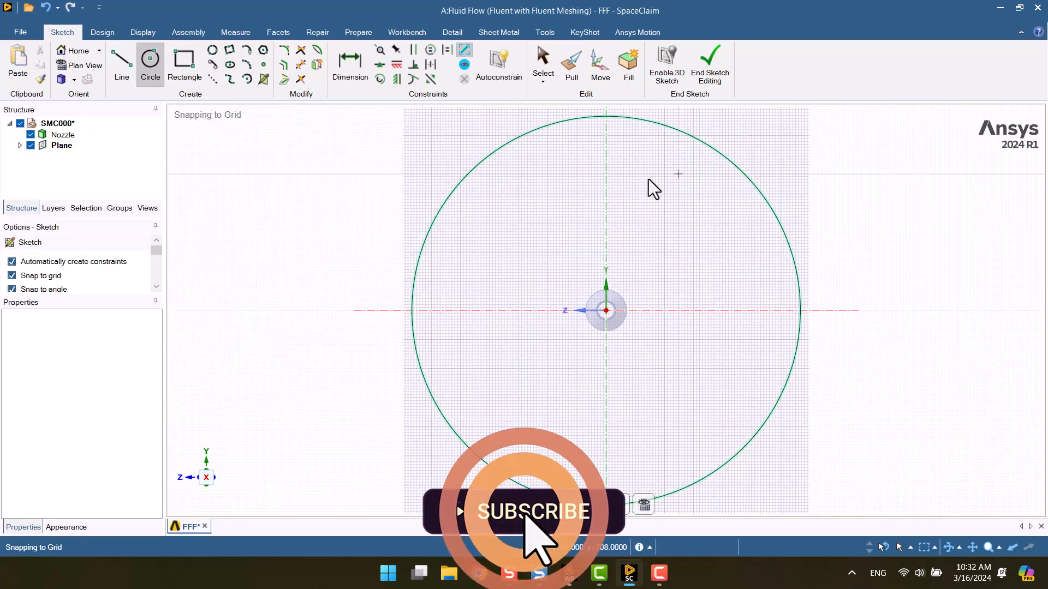
left_click(63, 134)
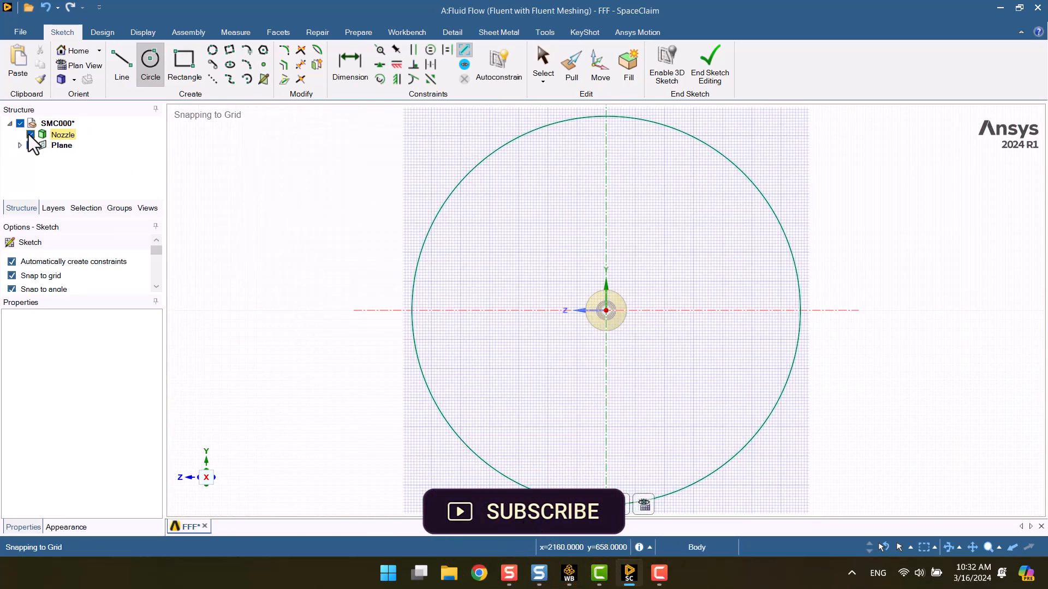
left_click(709, 63)
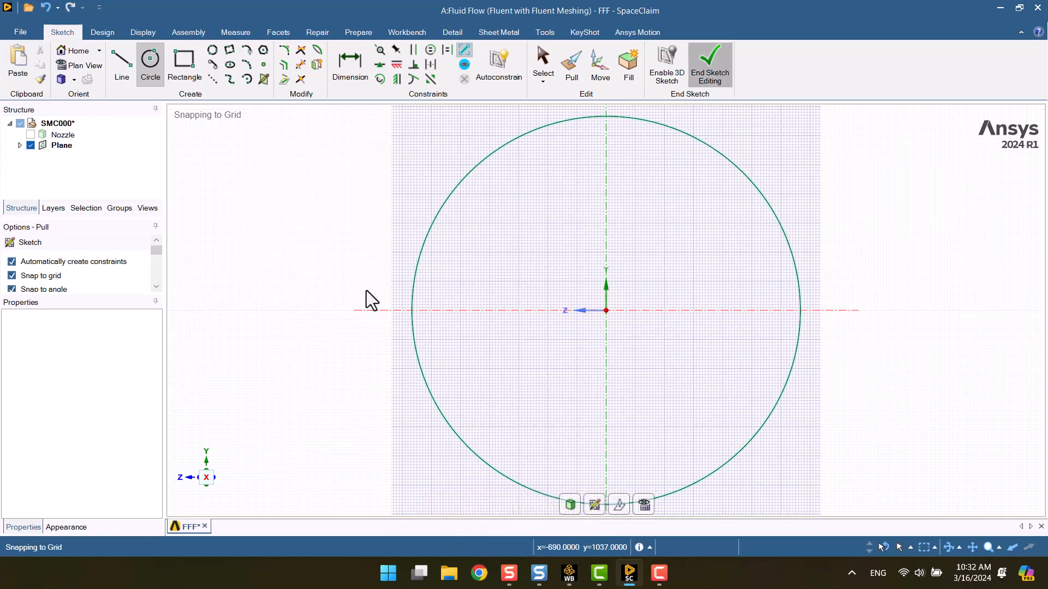
left_click(709, 63)
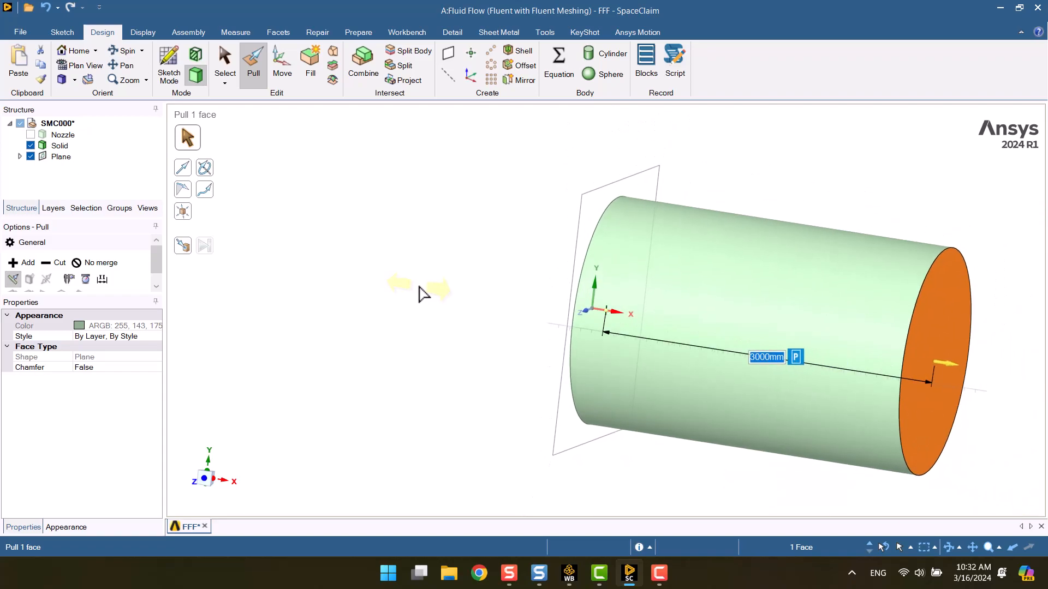
Pull the circle into a 3000 mm solid cylinder and show Nozzle again
left_click(427, 295)
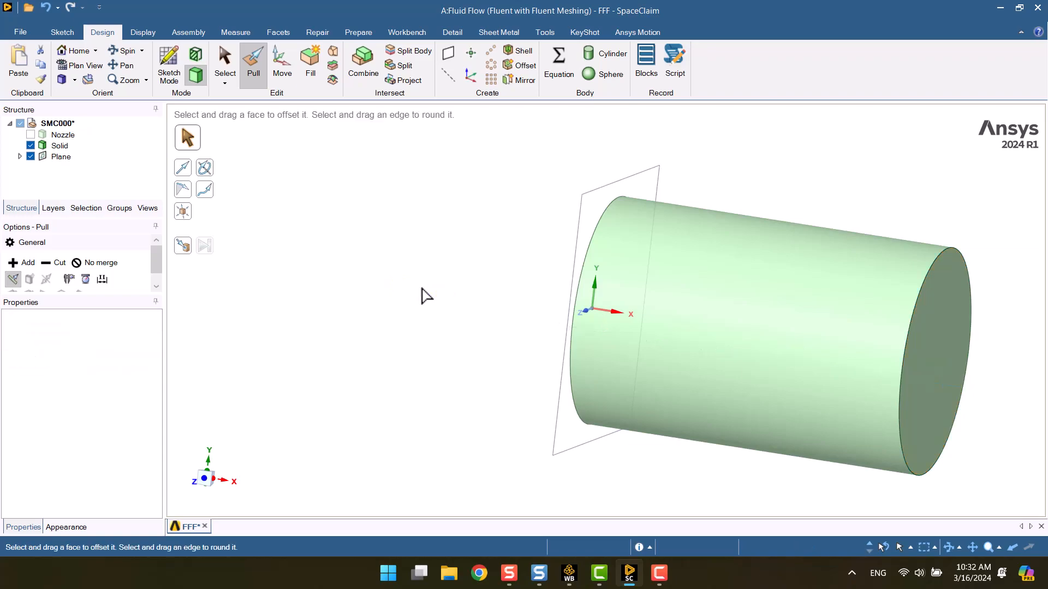
left_click(224, 63)
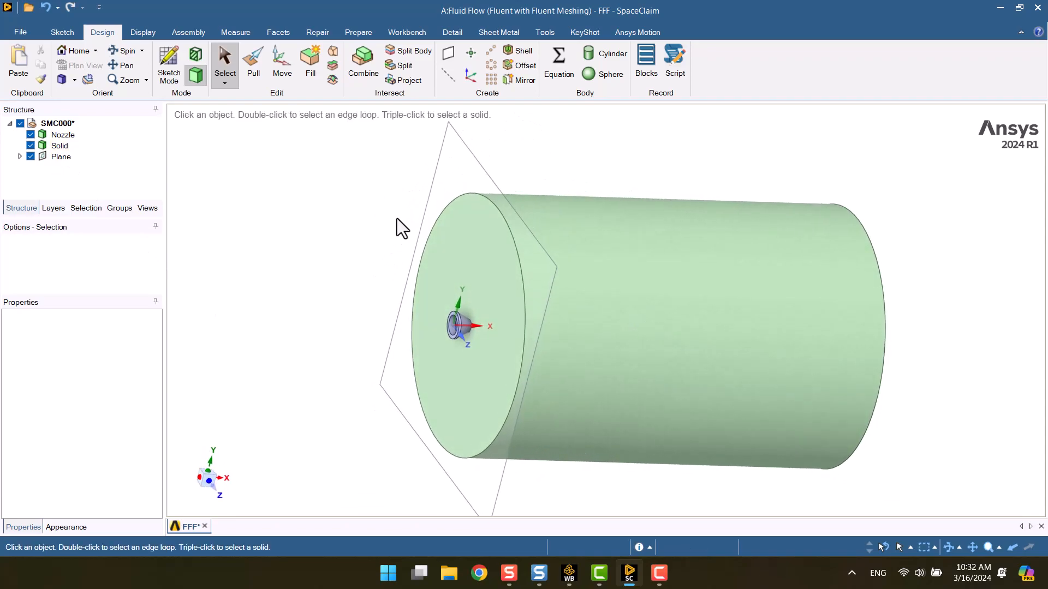
left_click(362, 60)
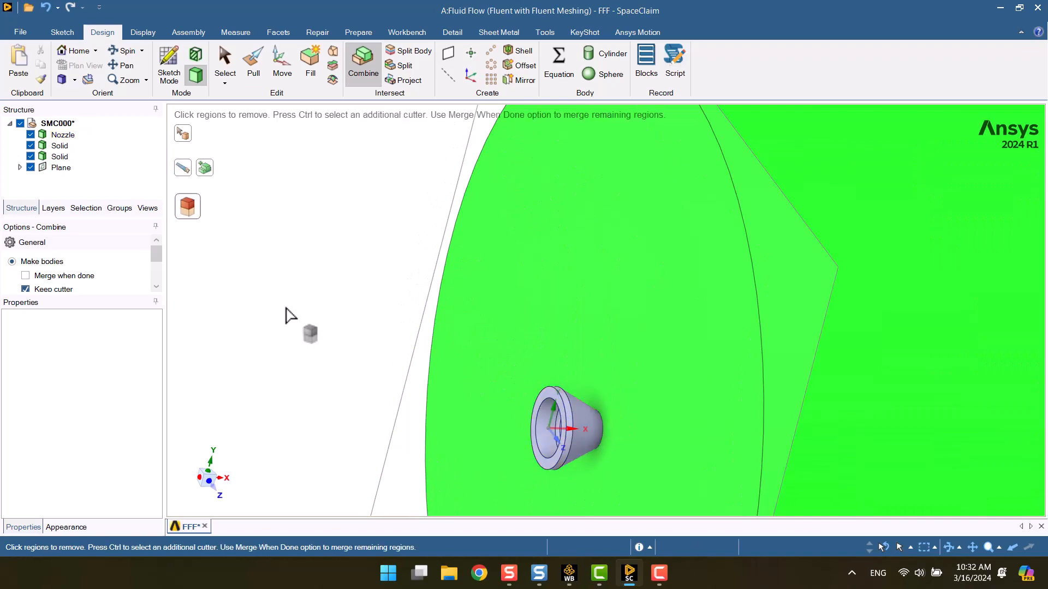
Subtract the nozzle from the cylinder and delete the small leftover inner solid
left_click(226, 60)
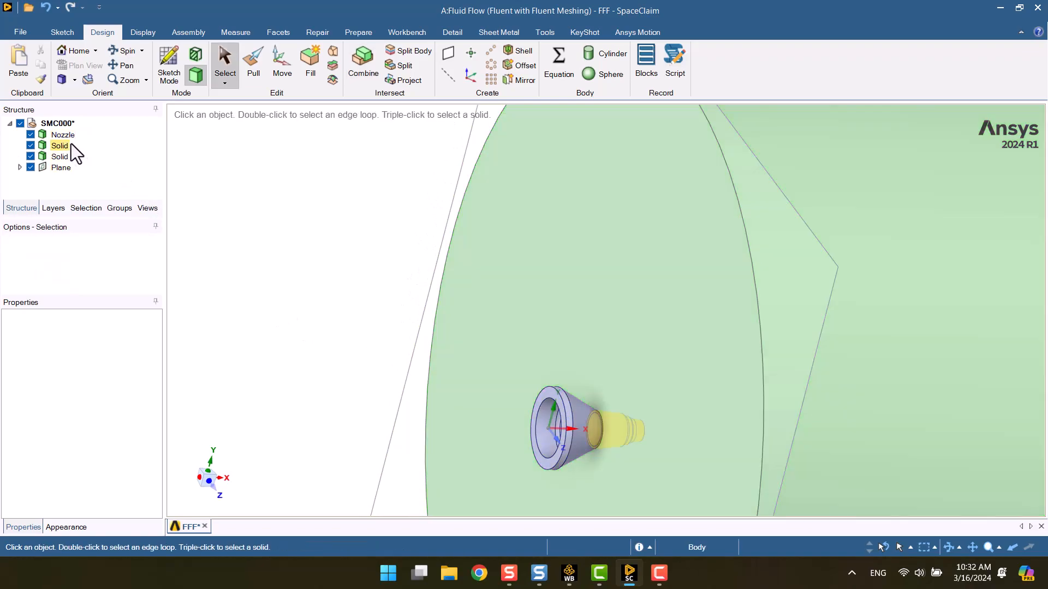
left_click(31, 146)
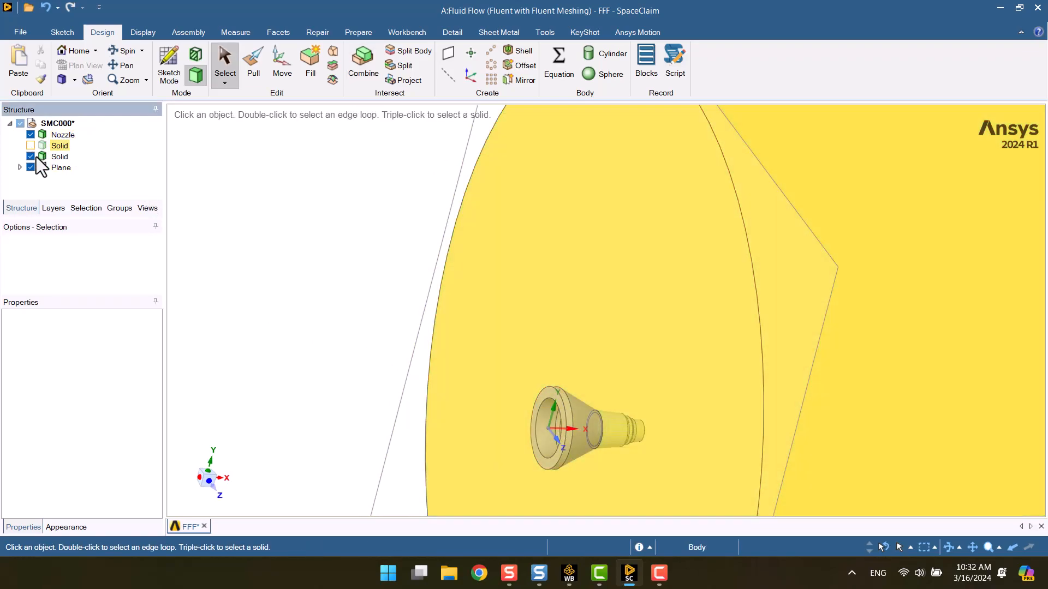
left_click(30, 134)
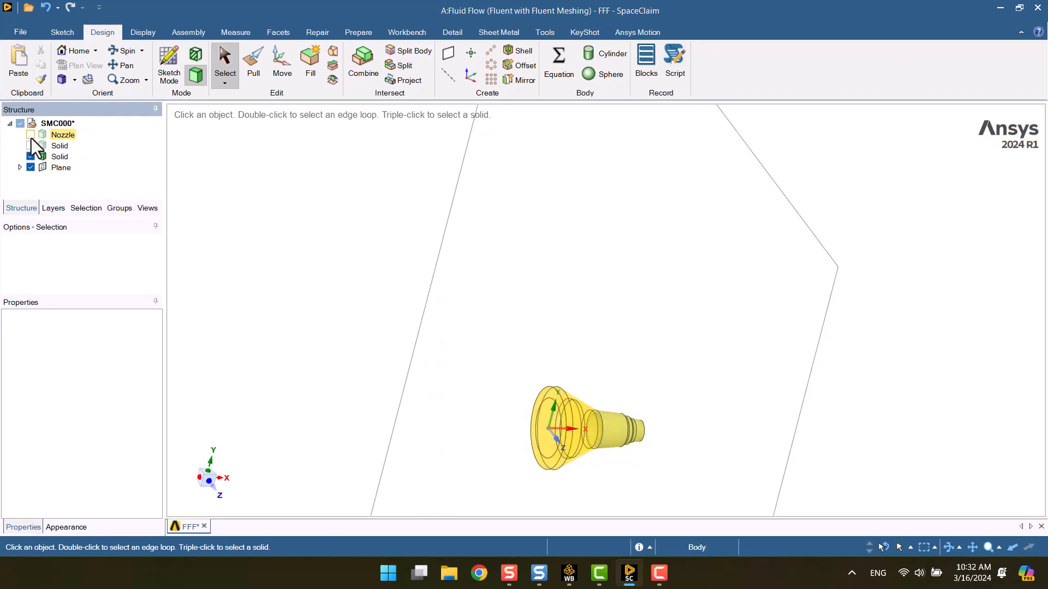
left_click(31, 134)
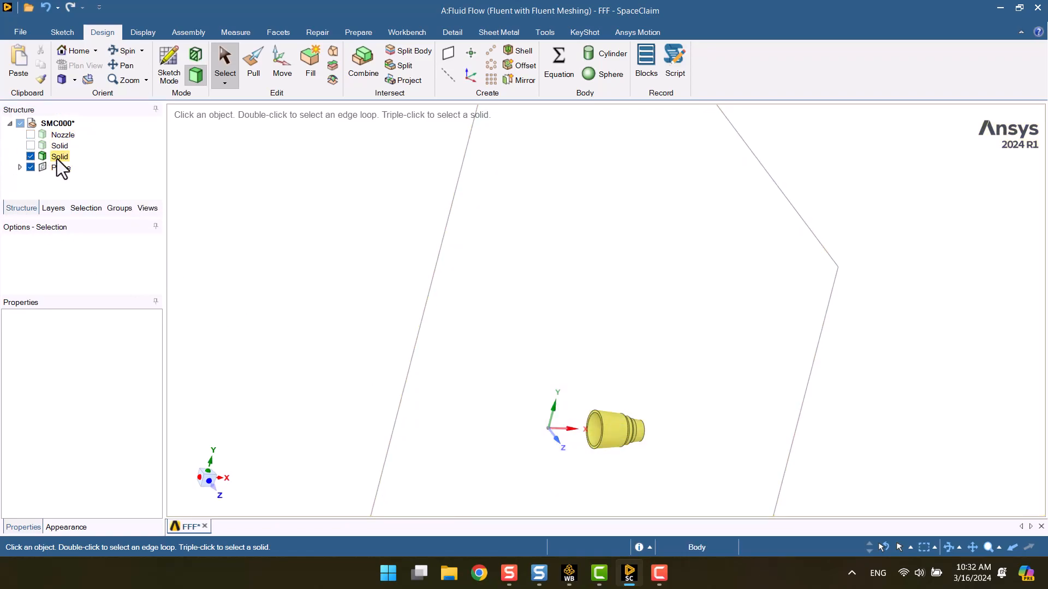
left_click(59, 156)
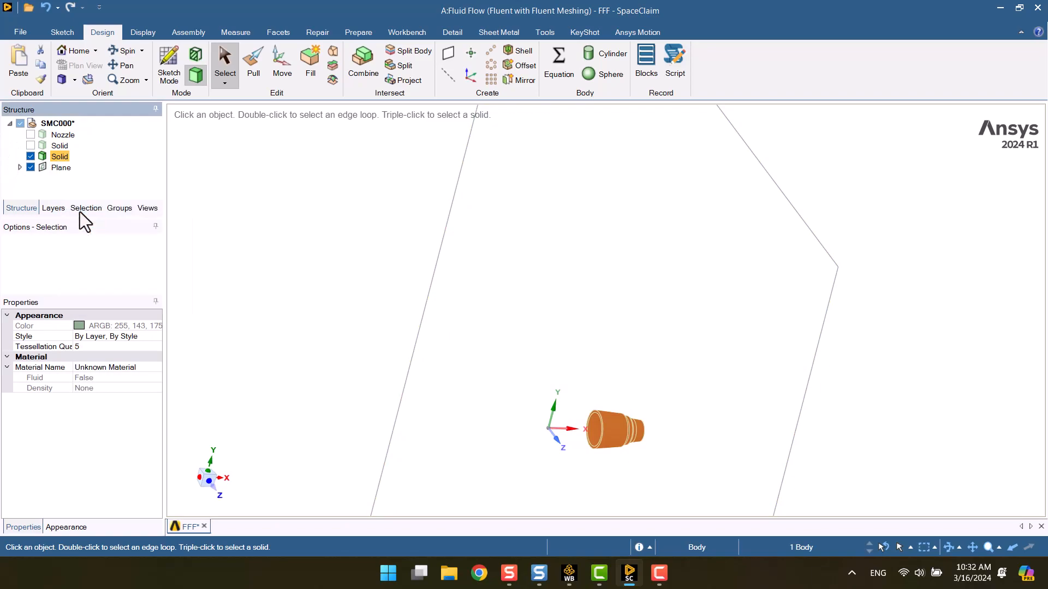
left_click(61, 156)
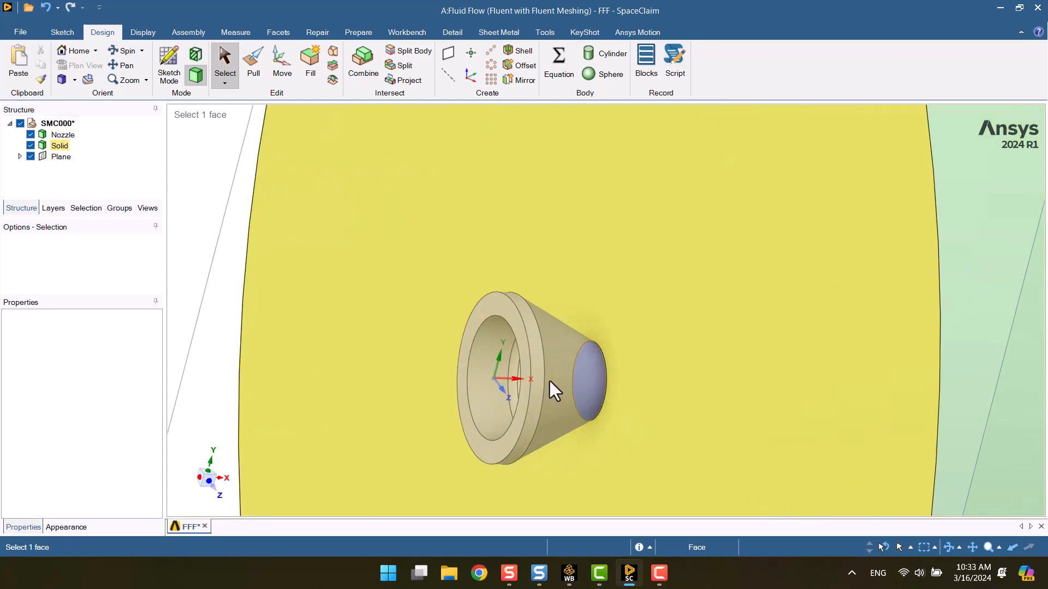
left_click(62, 135)
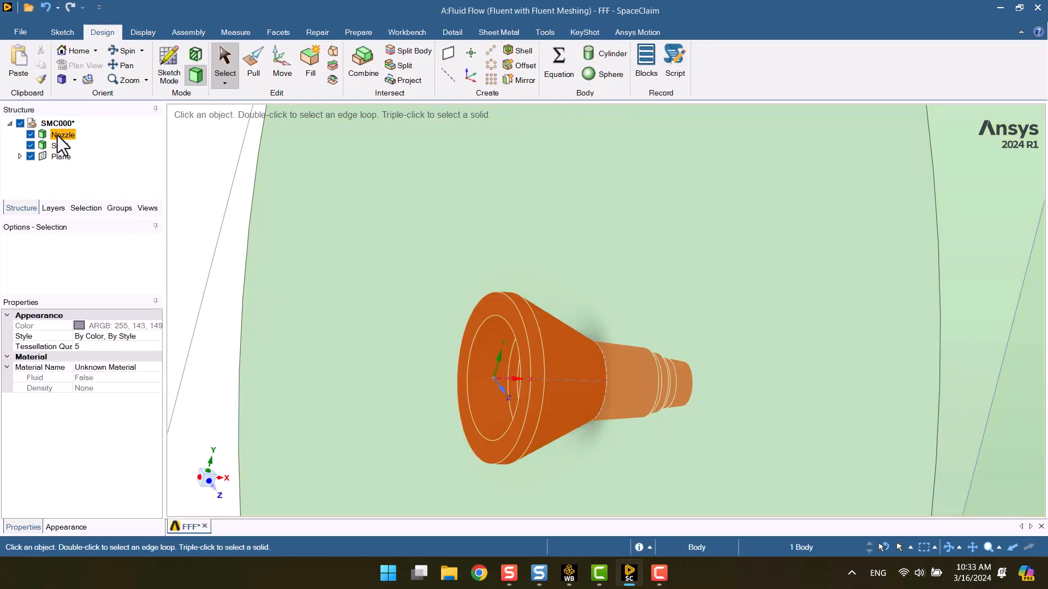
left_click(60, 146)
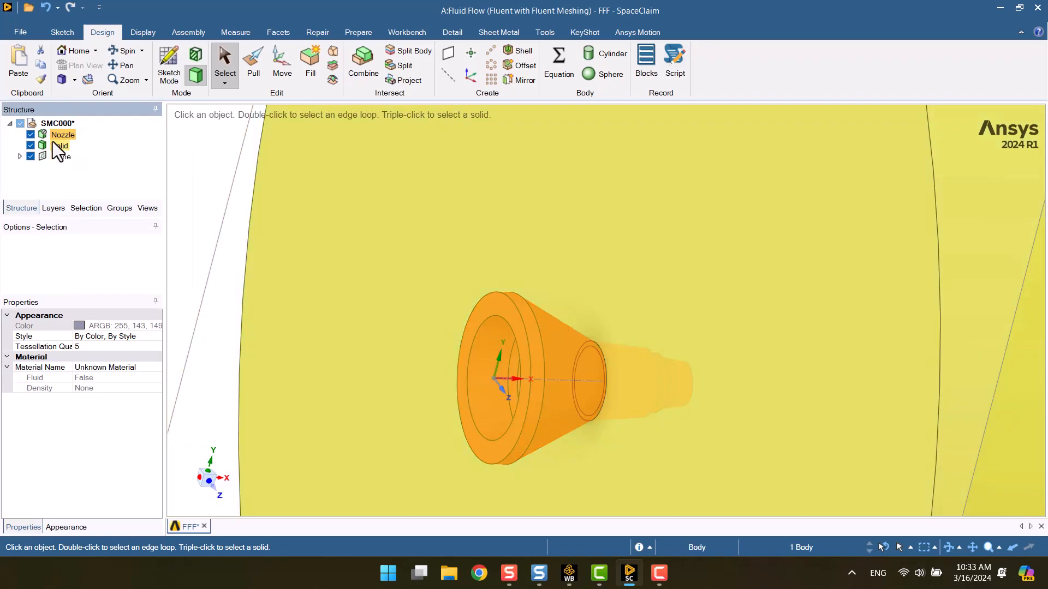
Create an 'Inlet' named selection from the small circular face
left_click(30, 134)
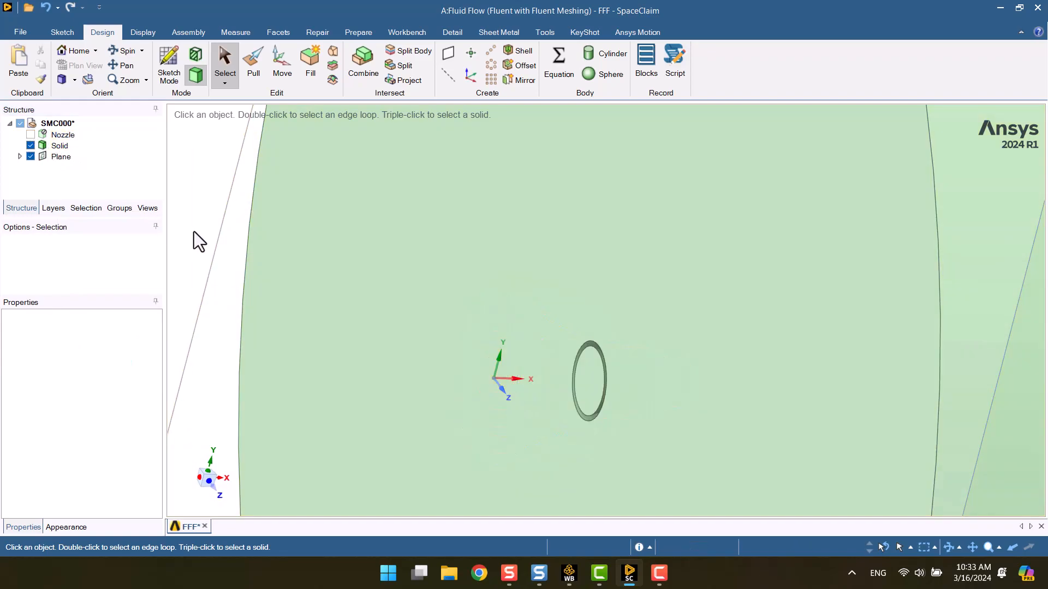
mouse_move(217, 250)
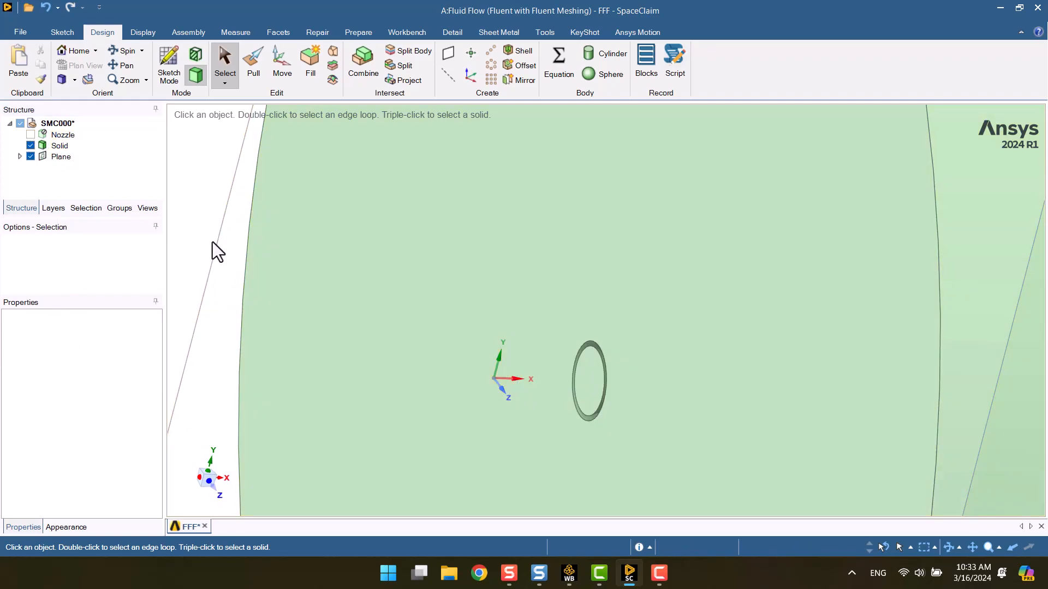
left_click(586, 381)
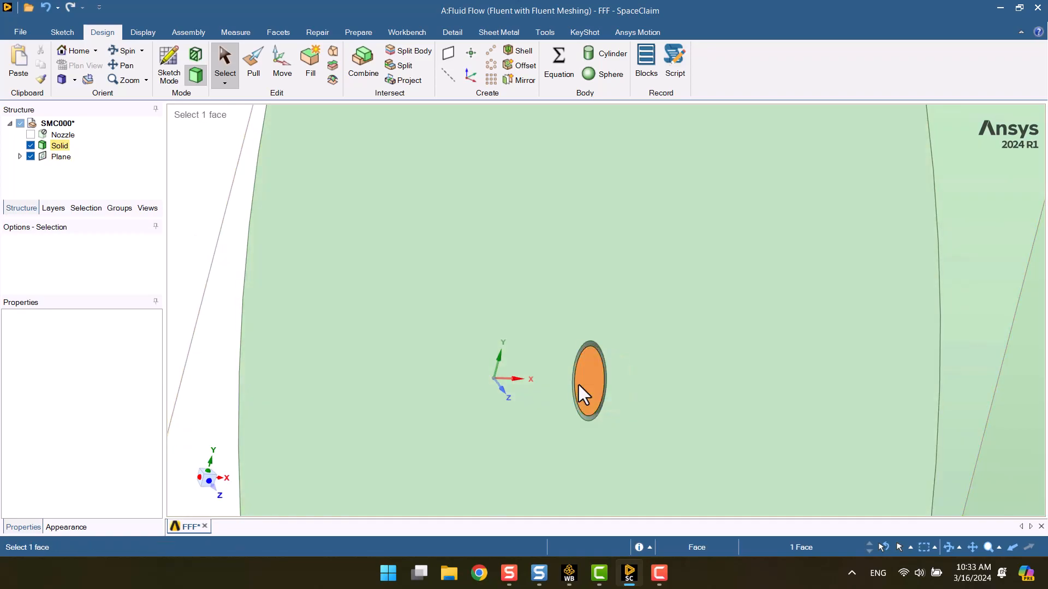
left_click(119, 208)
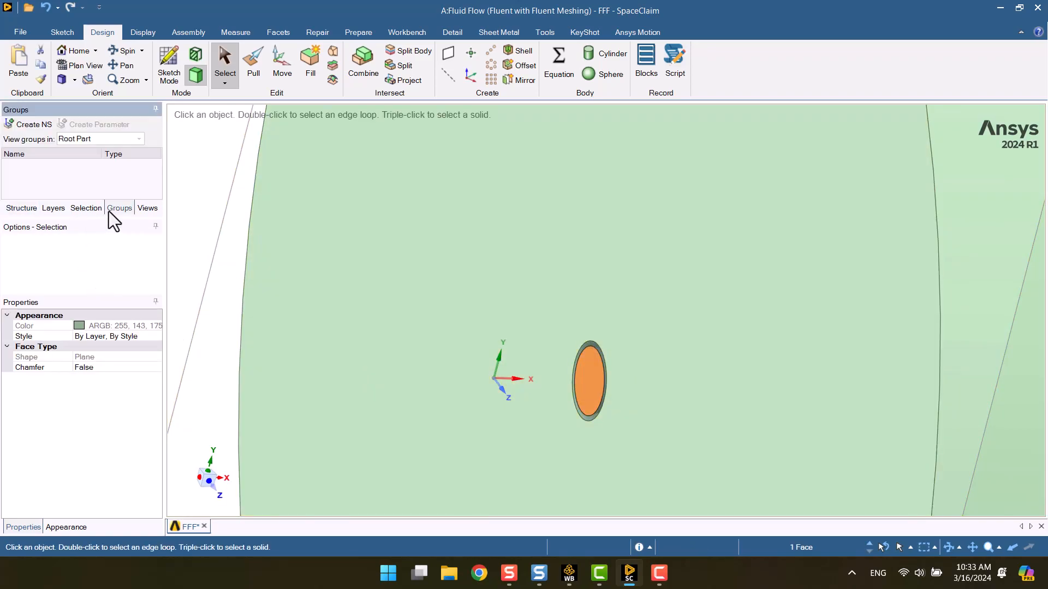
left_click(28, 124)
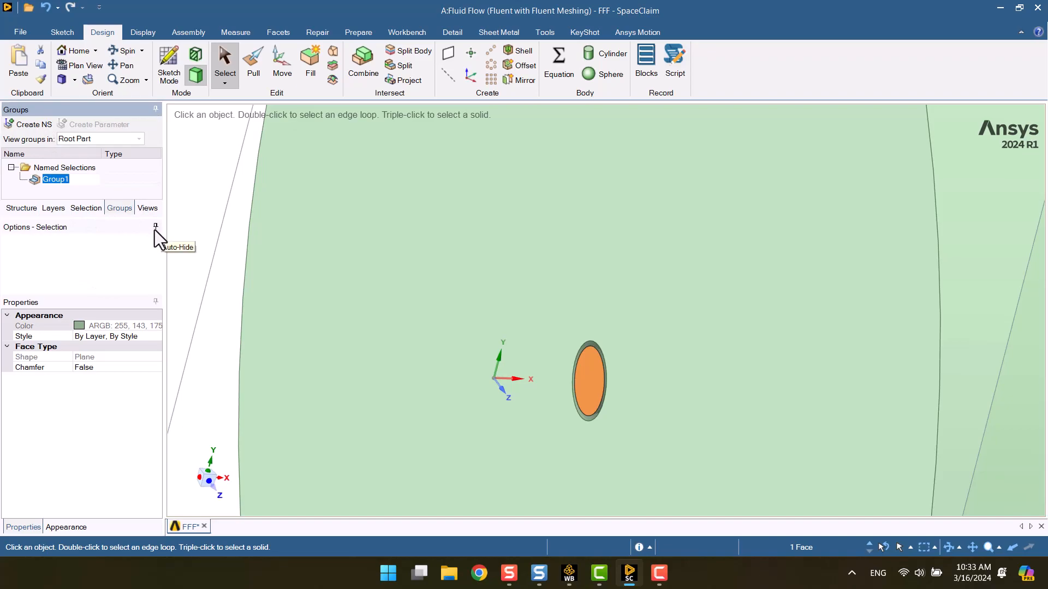
type("Inlet")
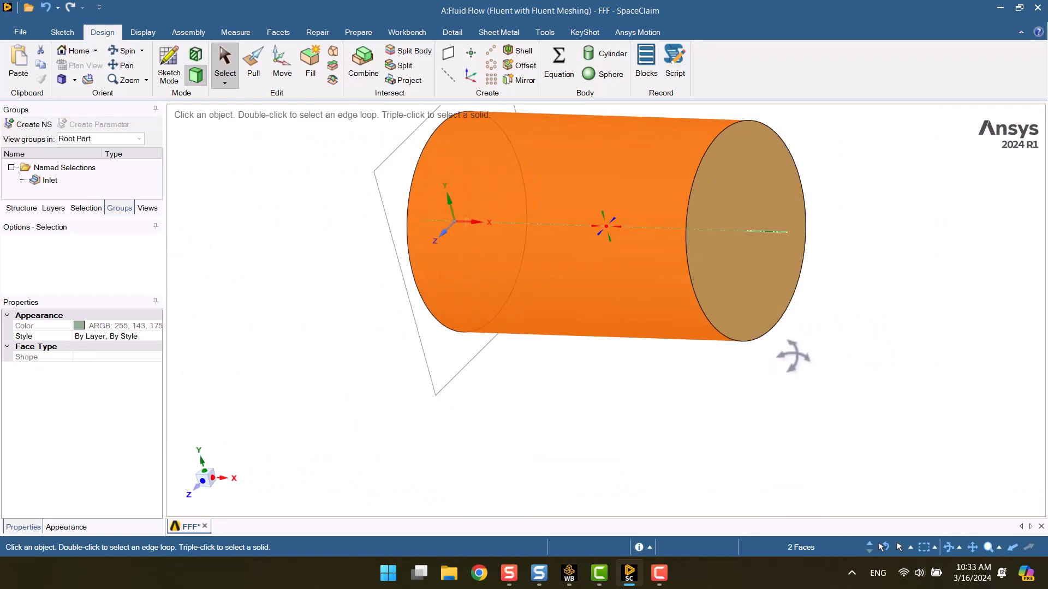
left_click(741, 227)
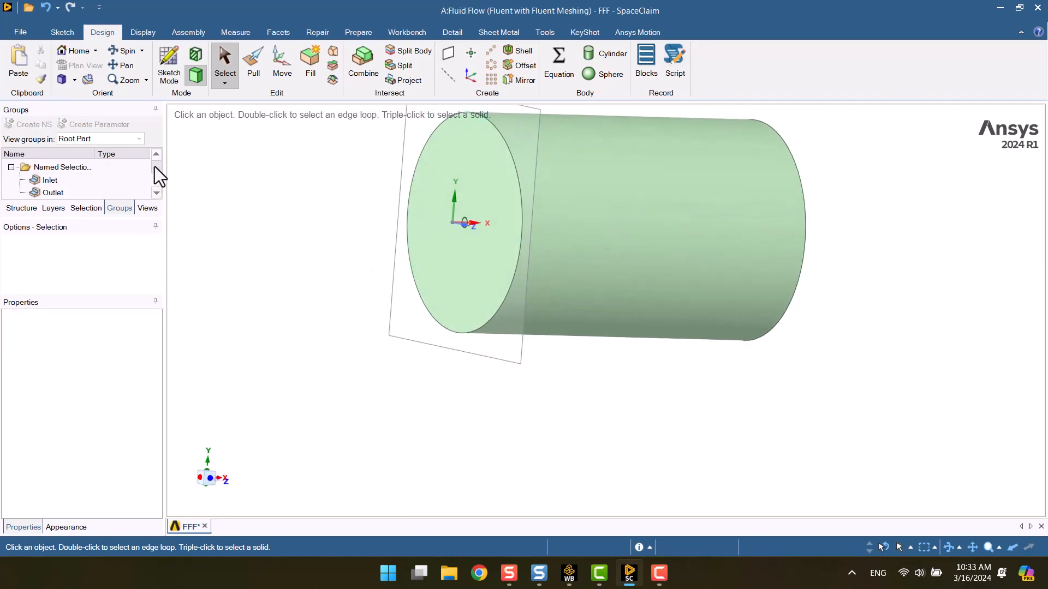
Adjust a named selection and show all hidden bodies again
right_click(50, 180)
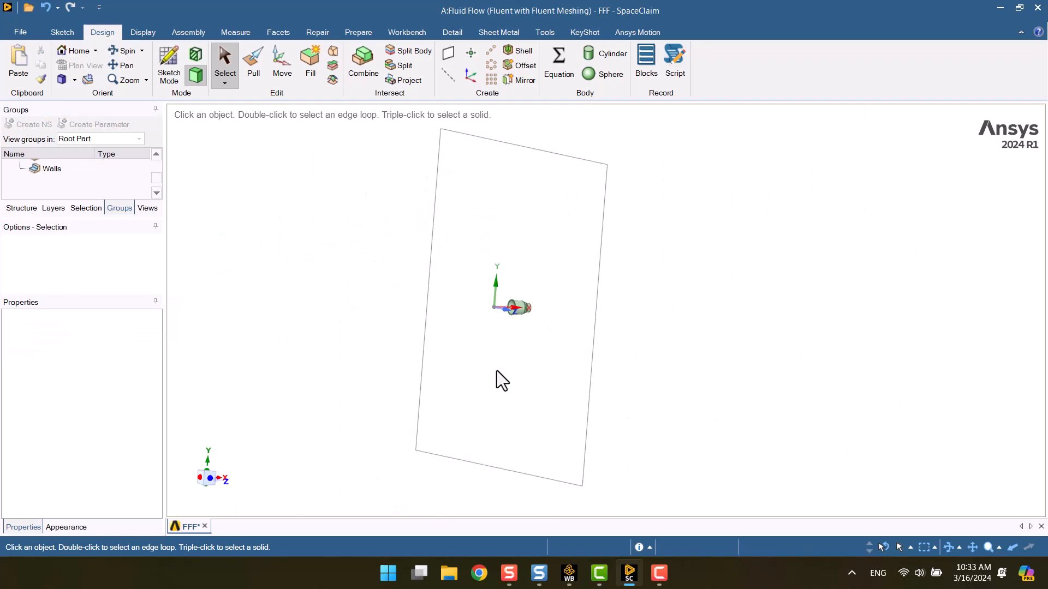
right_click(502, 380)
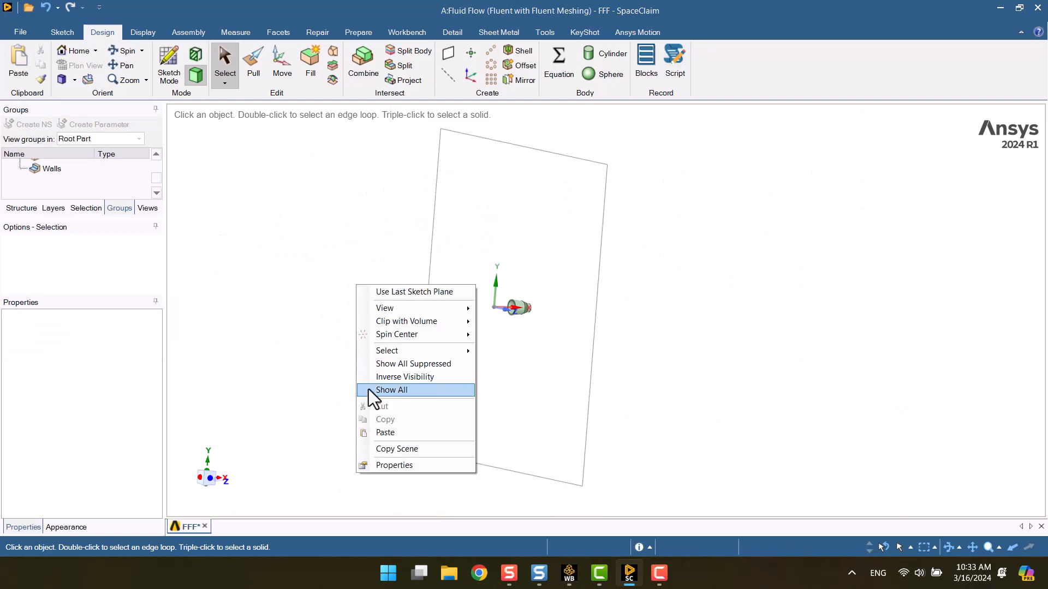
left_click(391, 390)
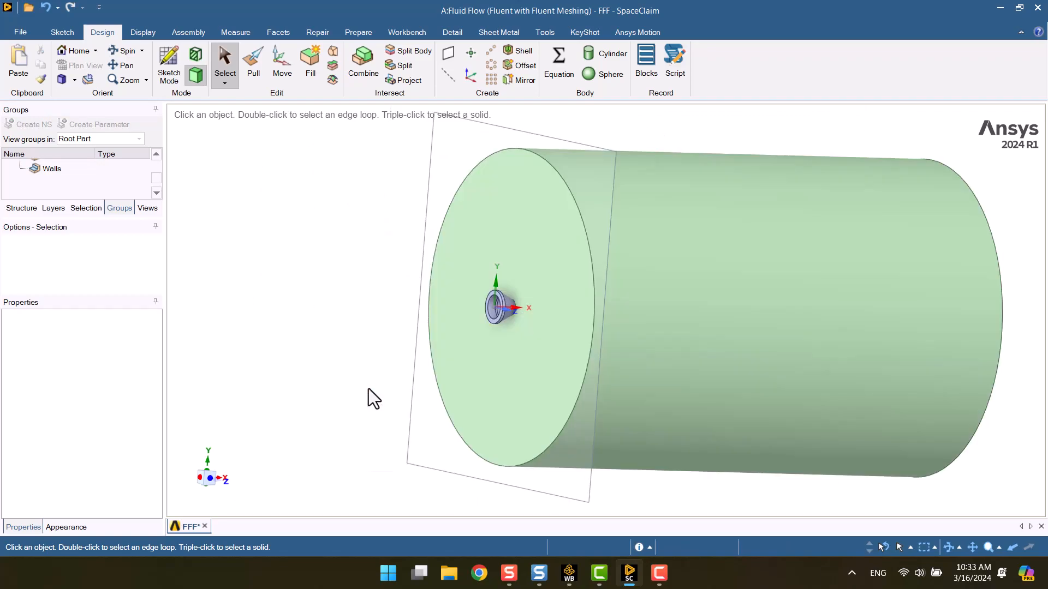
Delete the datum plane from the Structure tree and start a new sketch
left_click(21, 208)
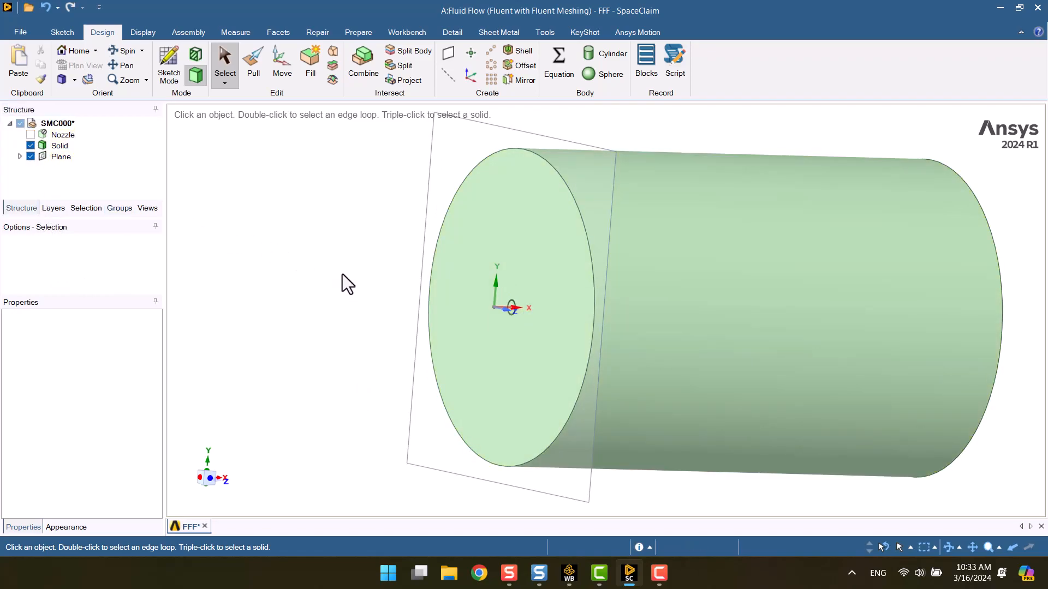
mouse_move(248, 234)
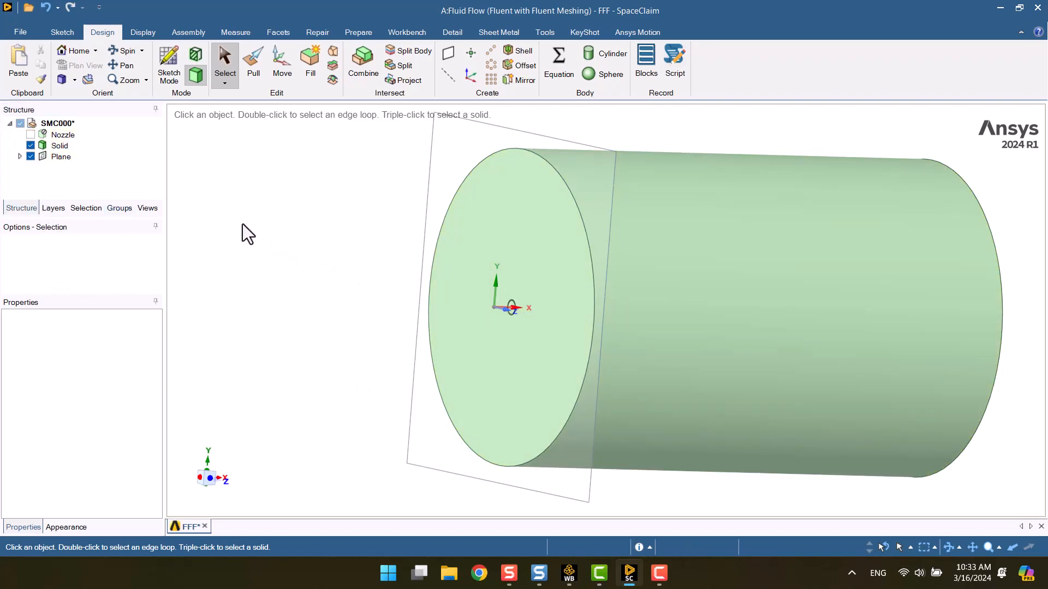
right_click(60, 157)
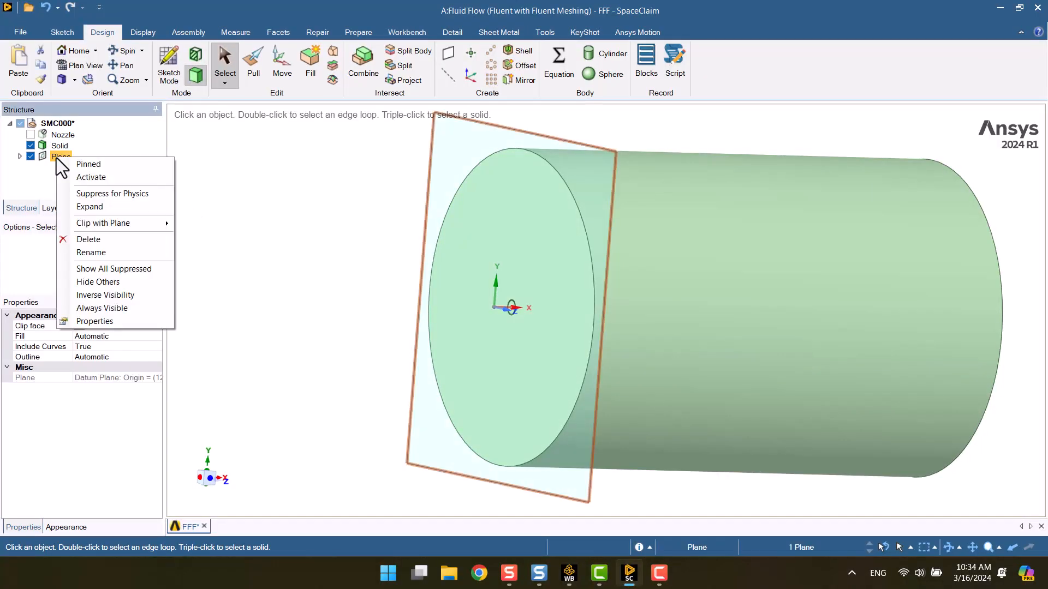
left_click(88, 239)
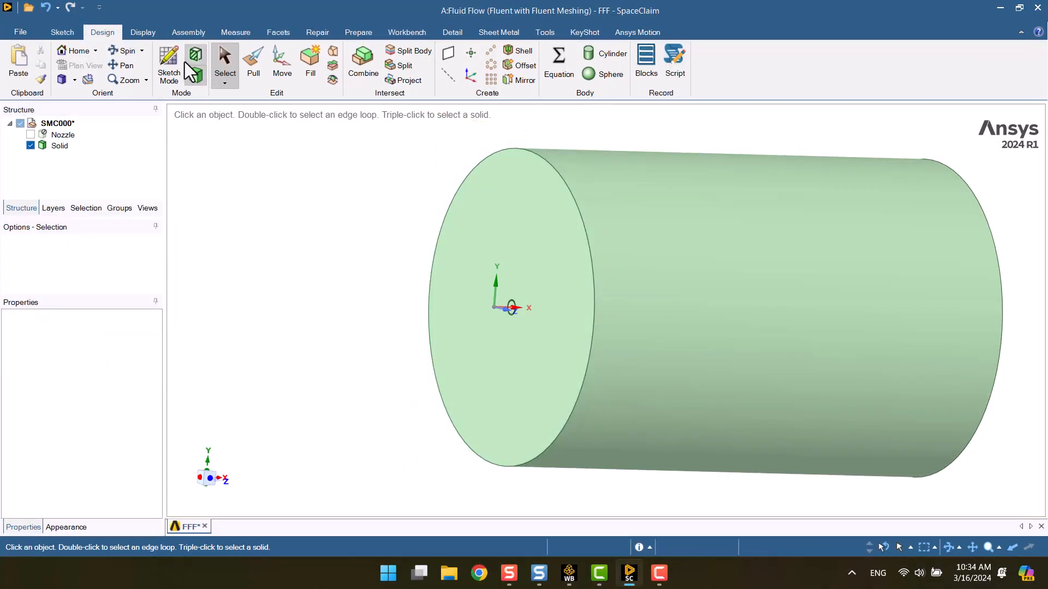
left_click(167, 63)
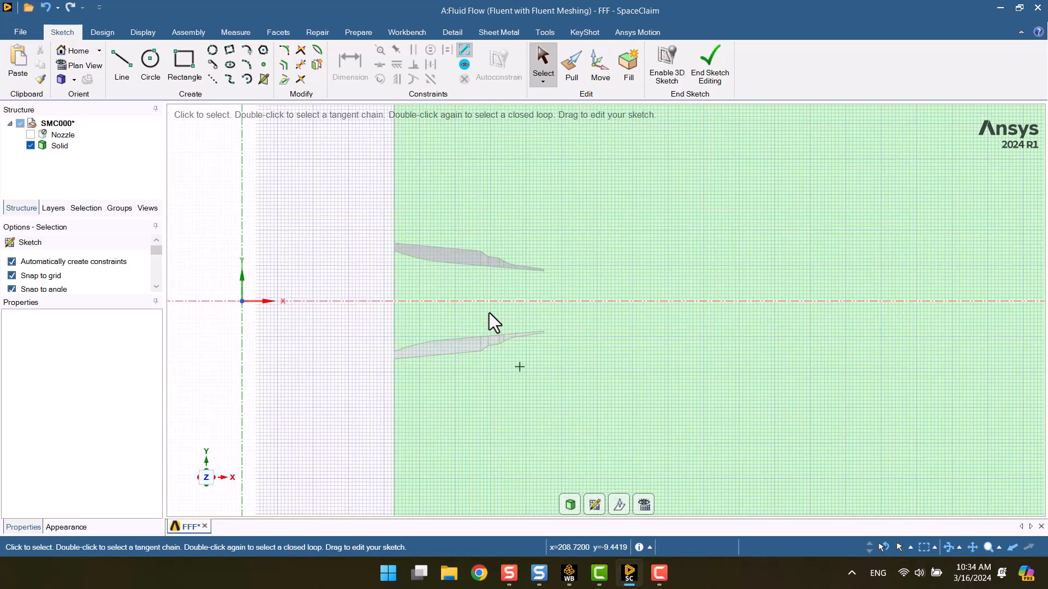
mouse_move(538, 194)
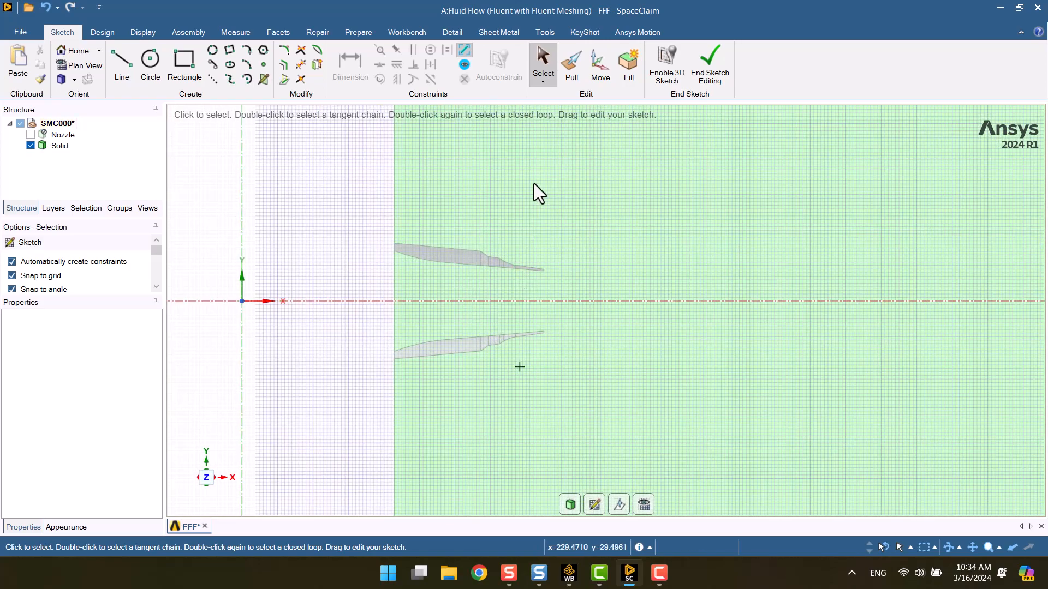
Sketch a rectangle with a 100 dimension along the axis downstream of the nozzle outlet
left_click(184, 65)
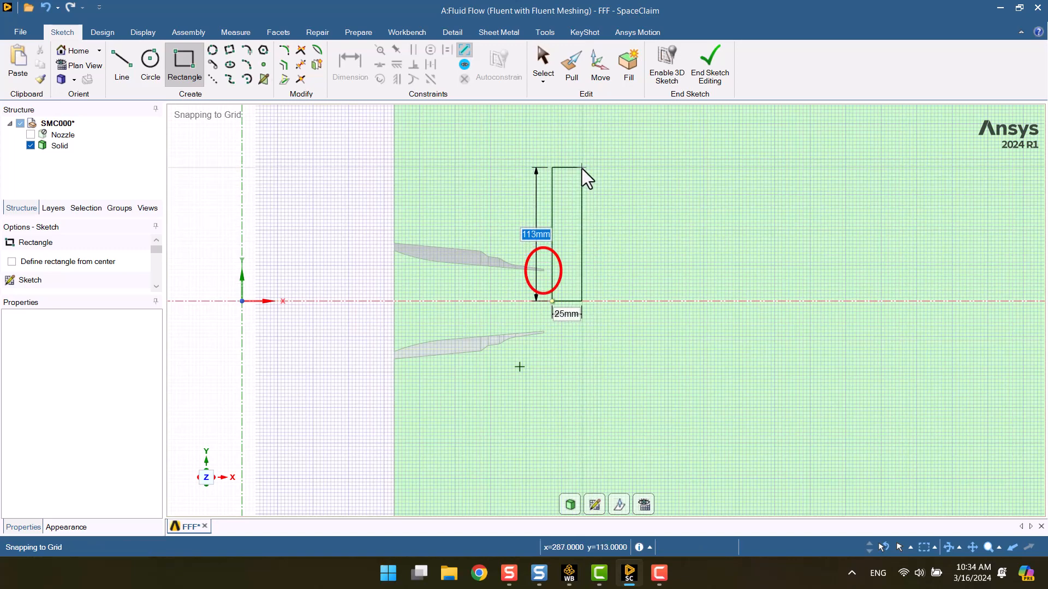
type("100")
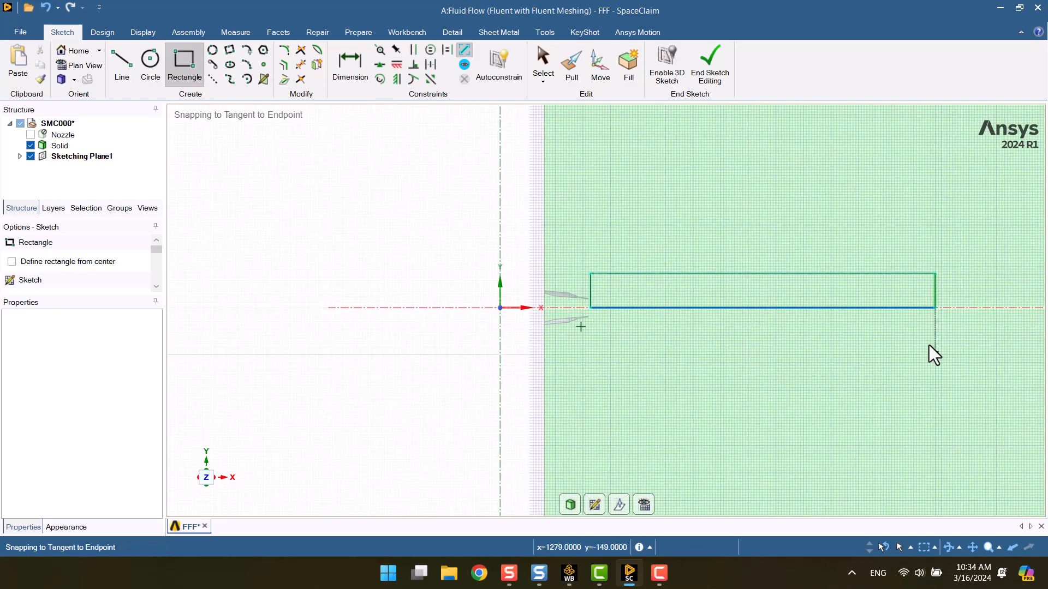
left_click(543, 65)
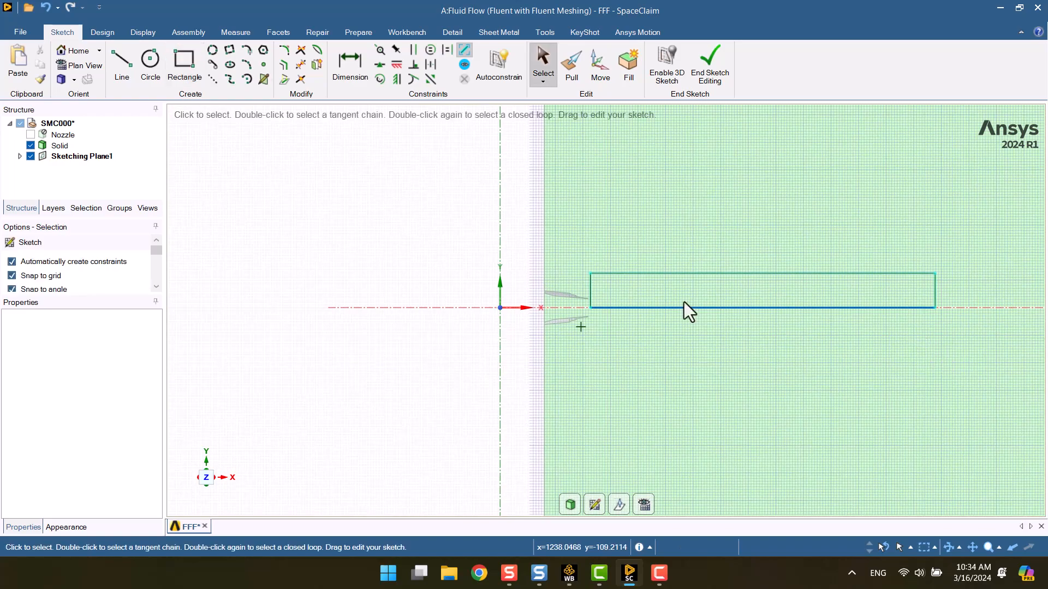
left_click(60, 145)
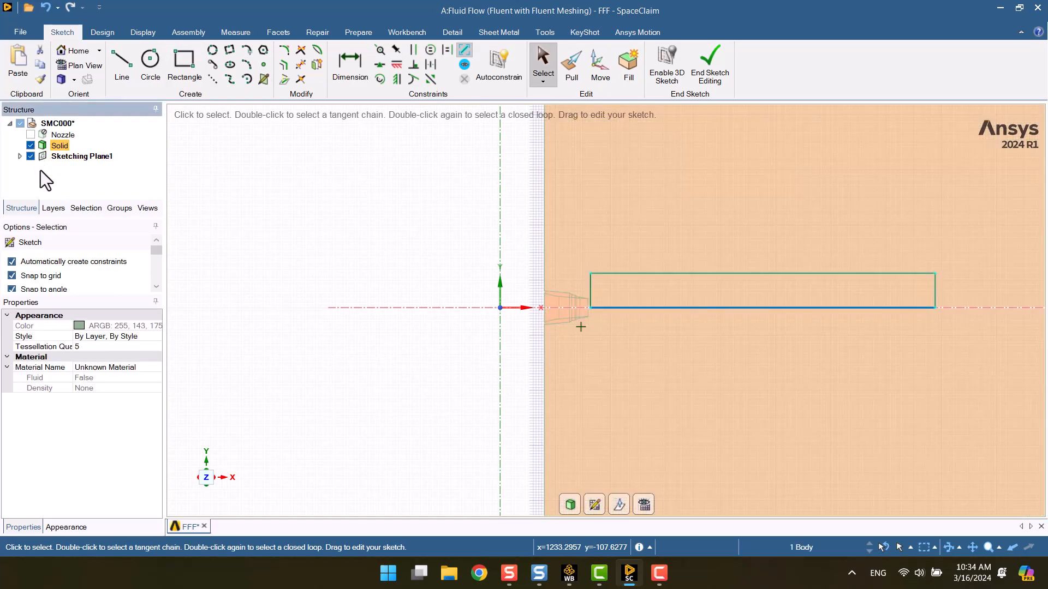
left_click(709, 66)
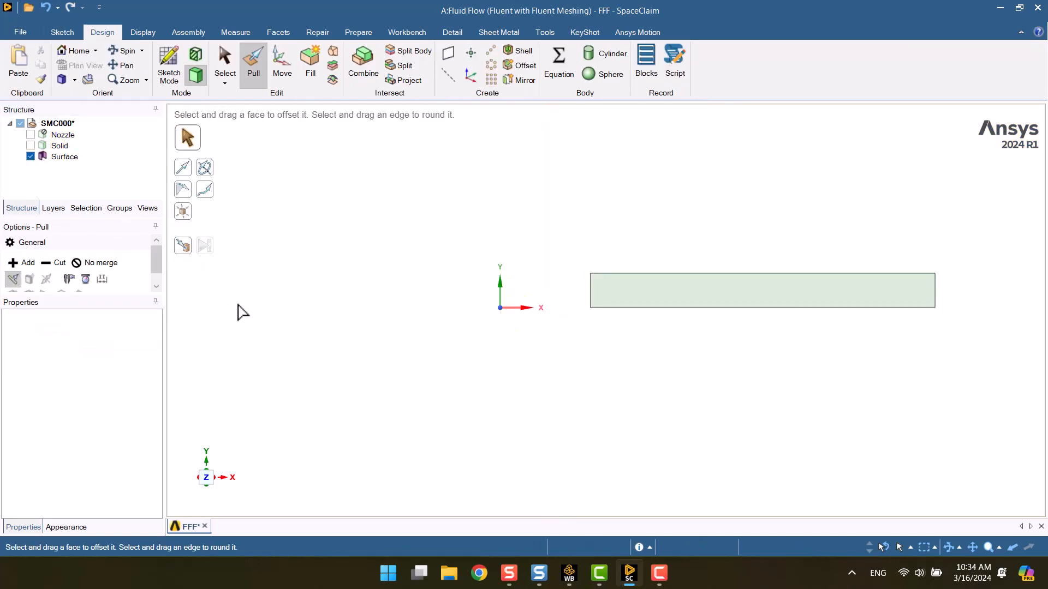
Revolve the rectangle a full turn about the axis into a slim cylinder
left_click(761, 290)
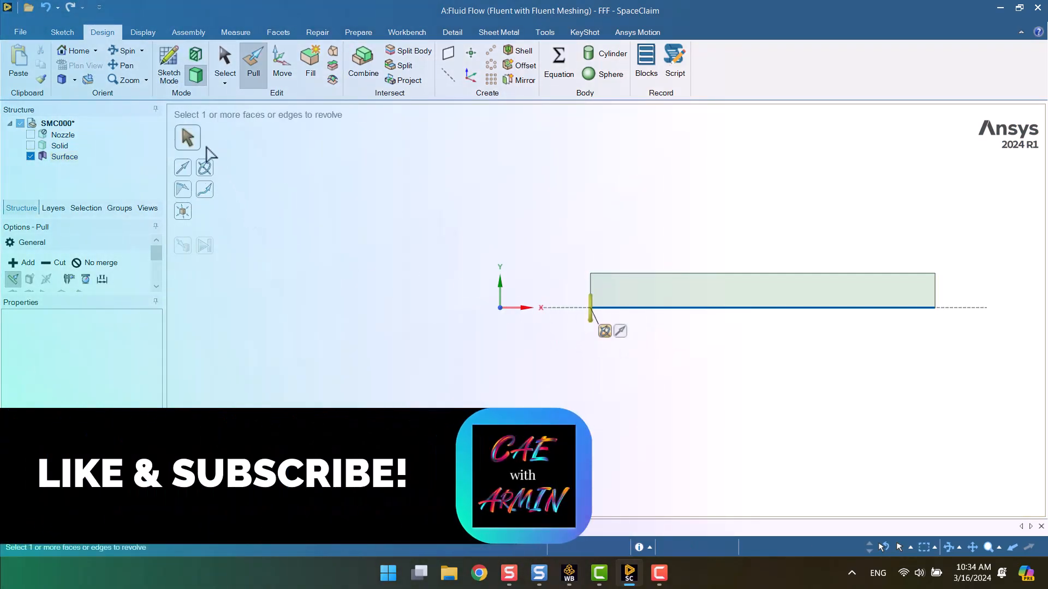
left_click(762, 290)
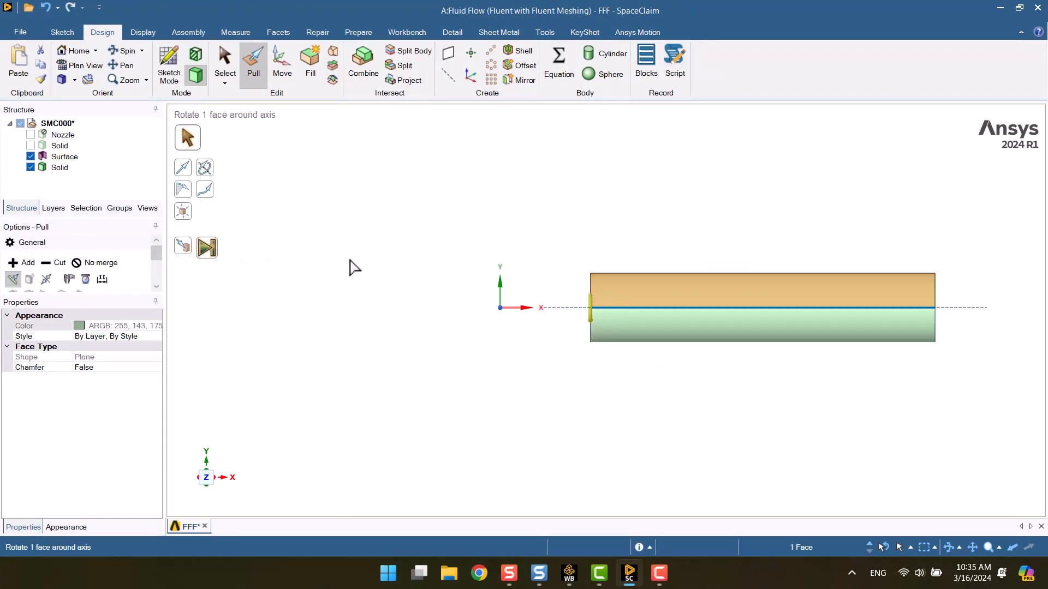
left_click(224, 63)
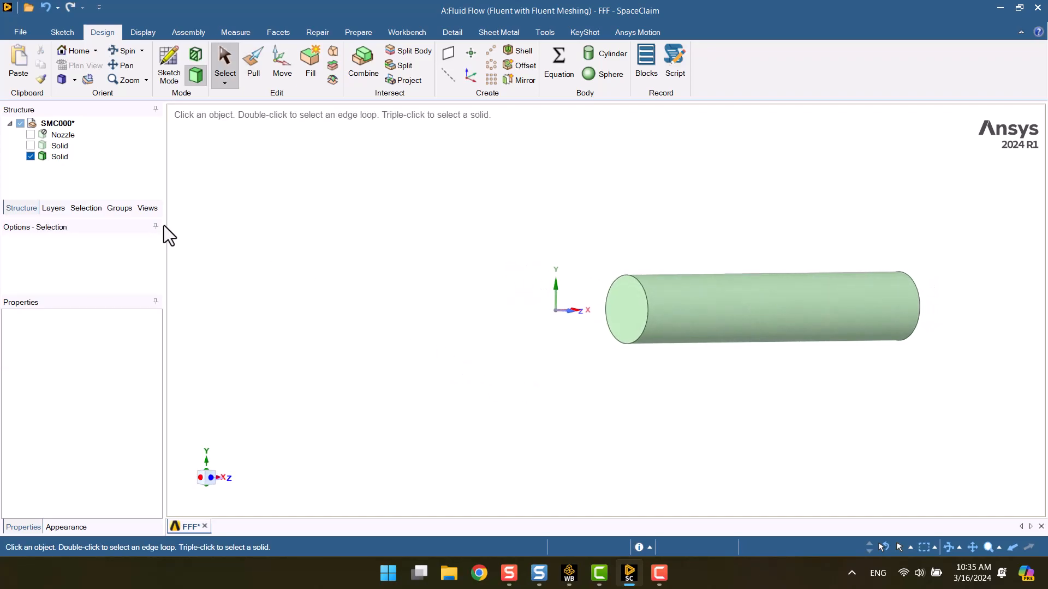
Rename the new cylinder body BOI and make Solid visible again
right_click(59, 157)
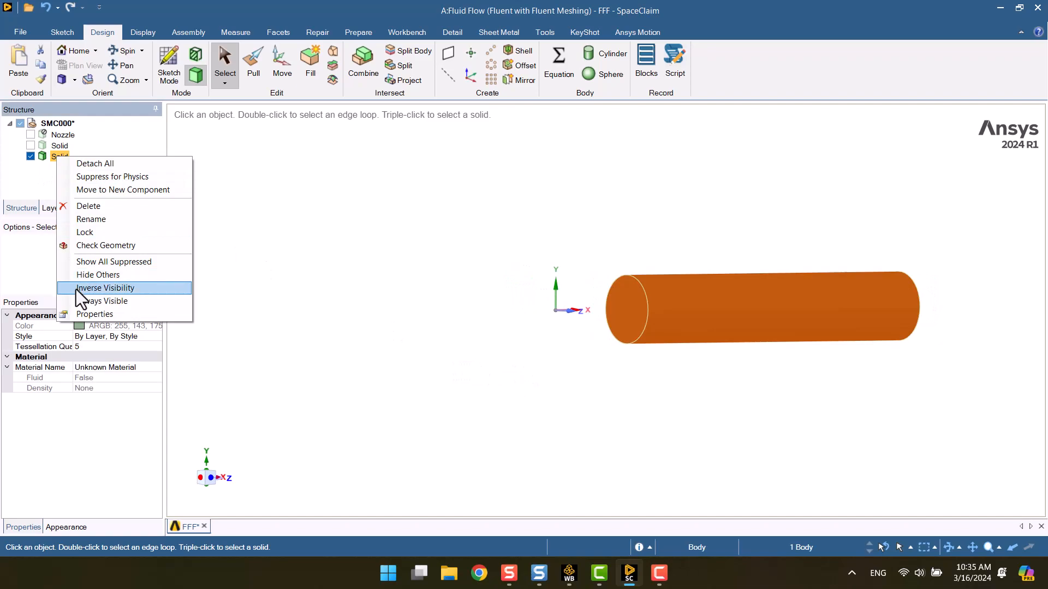
left_click(90, 219)
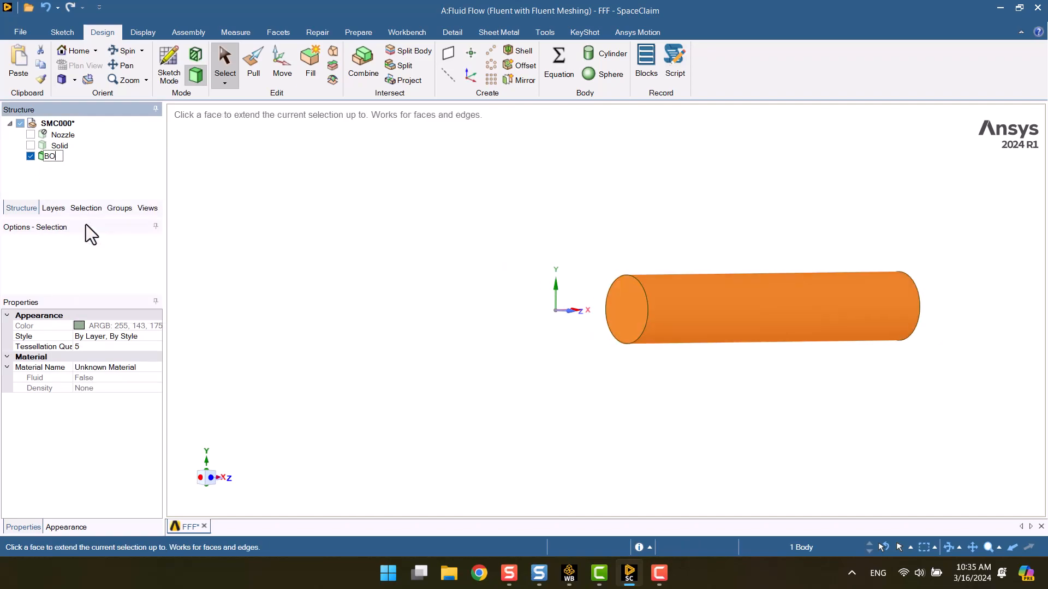
key("Return")
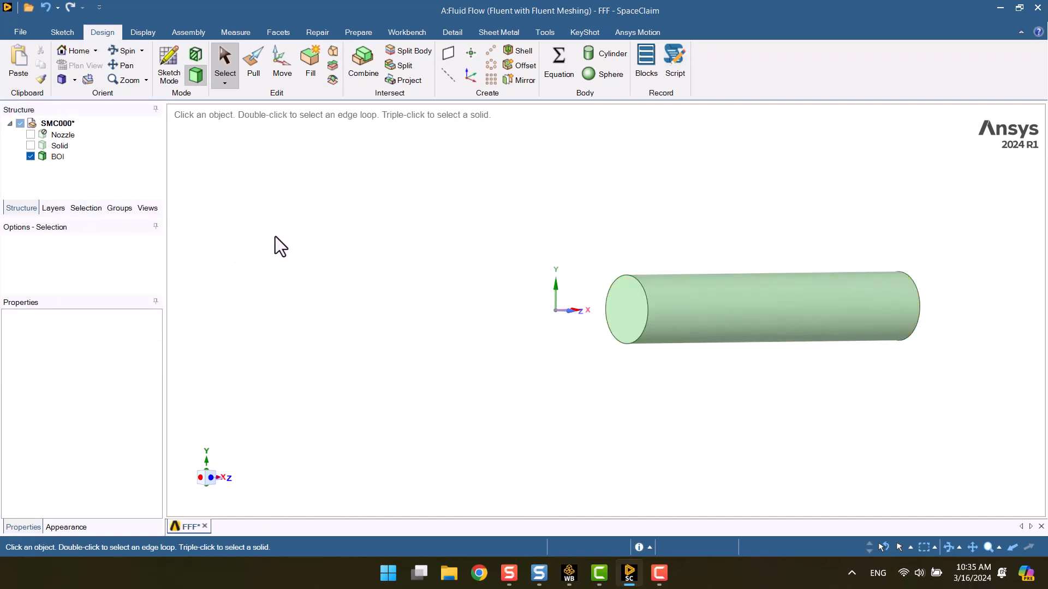
mouse_move(256, 239)
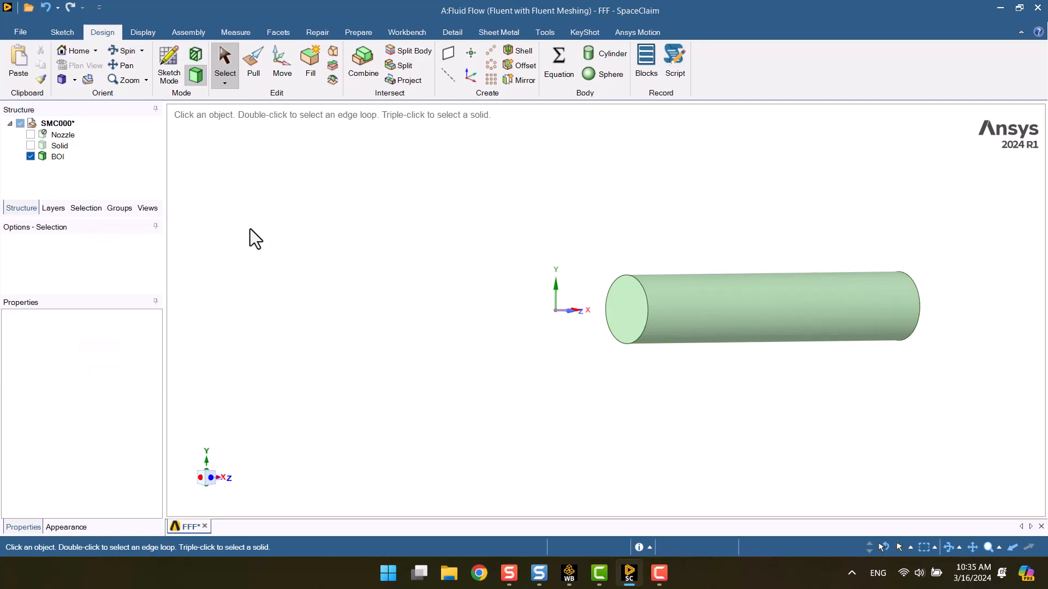
left_click(31, 146)
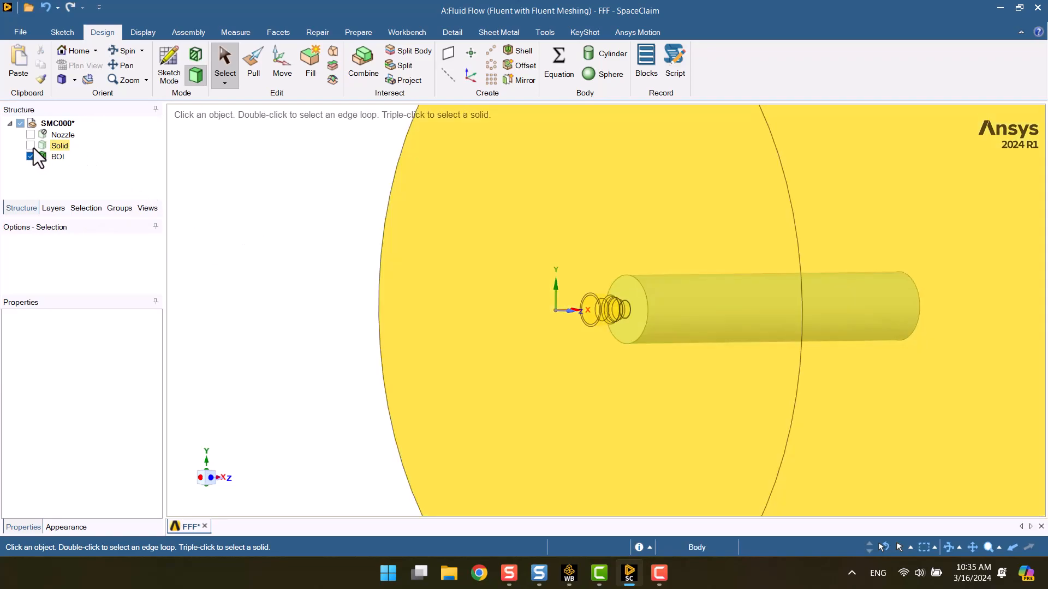
left_click(31, 145)
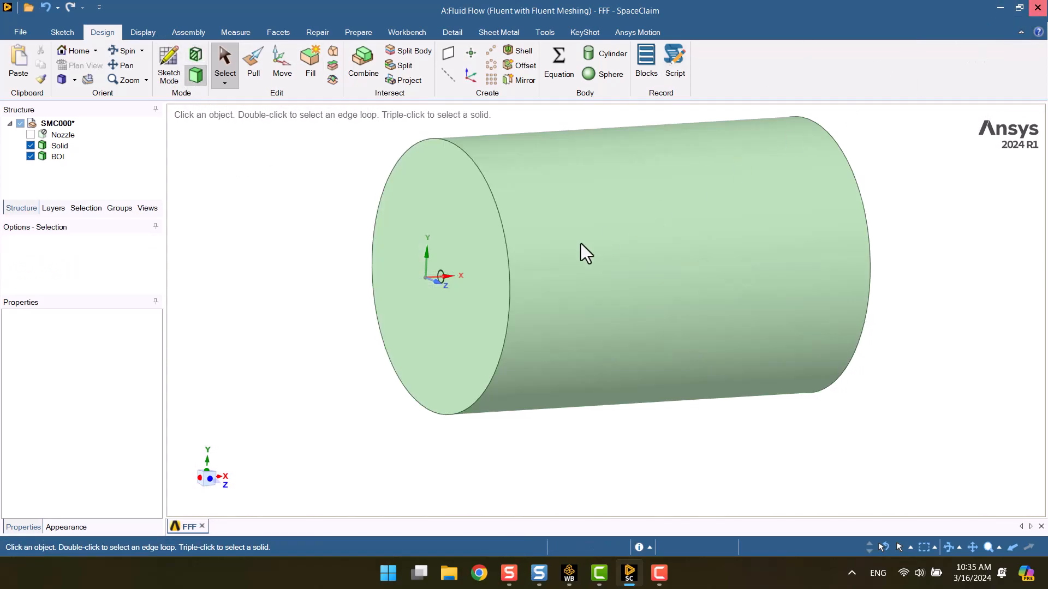
Return to Workbench and launch the Mesh cell in Fluent Meshing with double precision
left_click(584, 578)
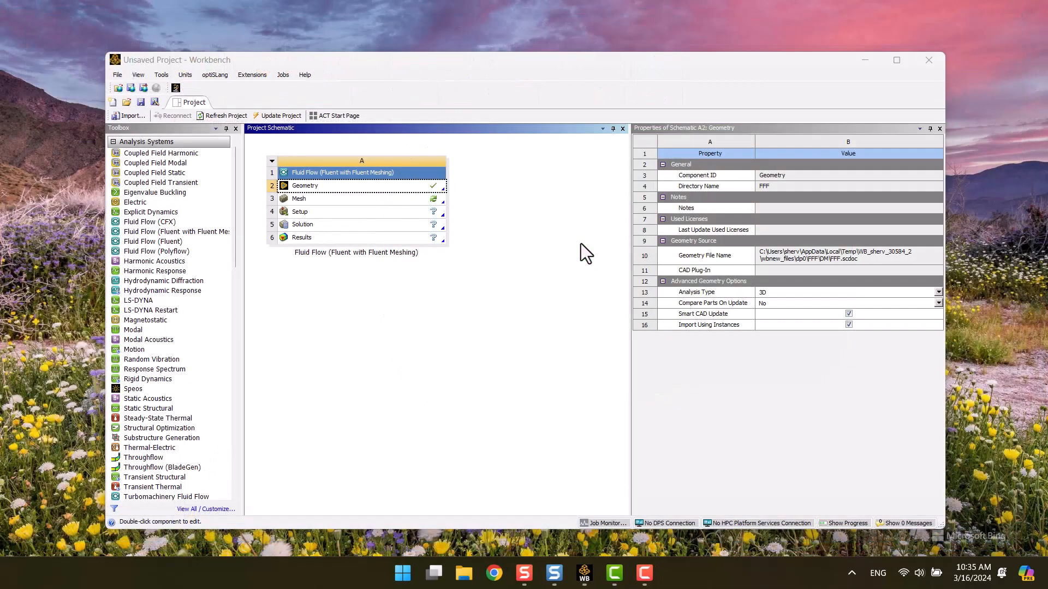
mouse_move(327, 208)
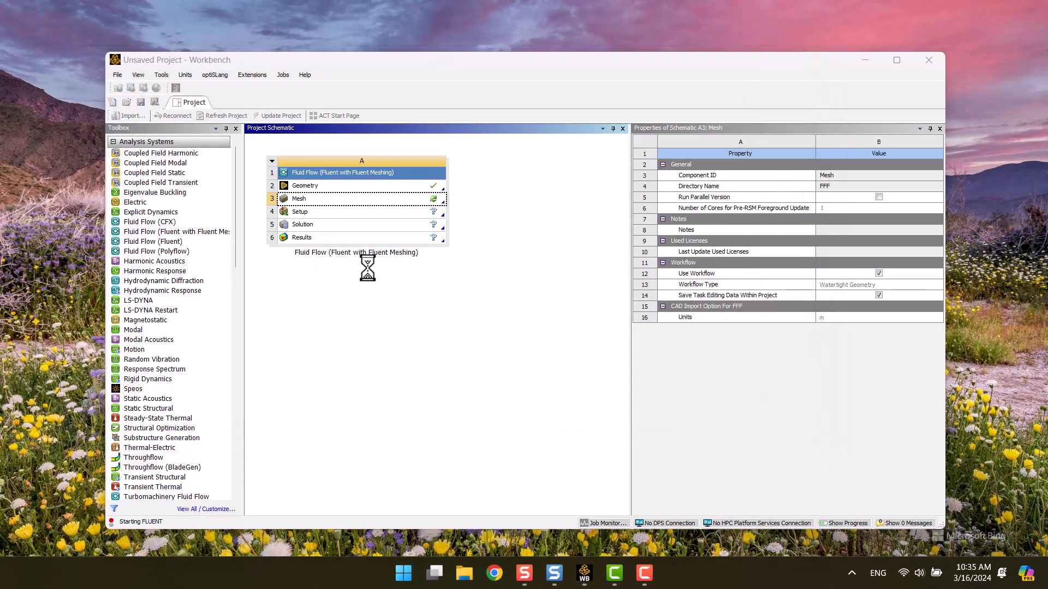
double_click(300, 211)
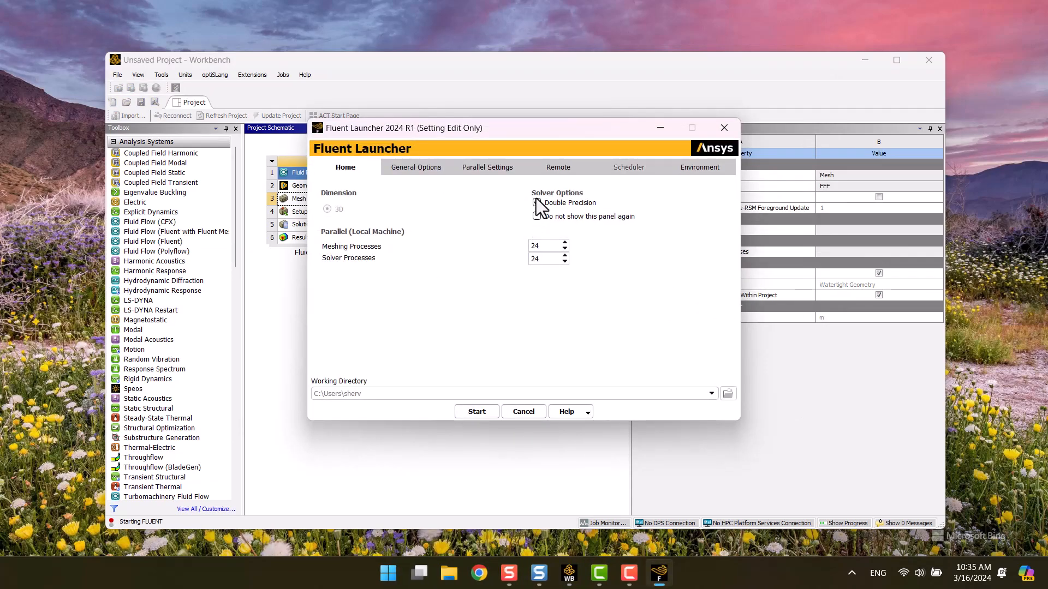
left_click(476, 411)
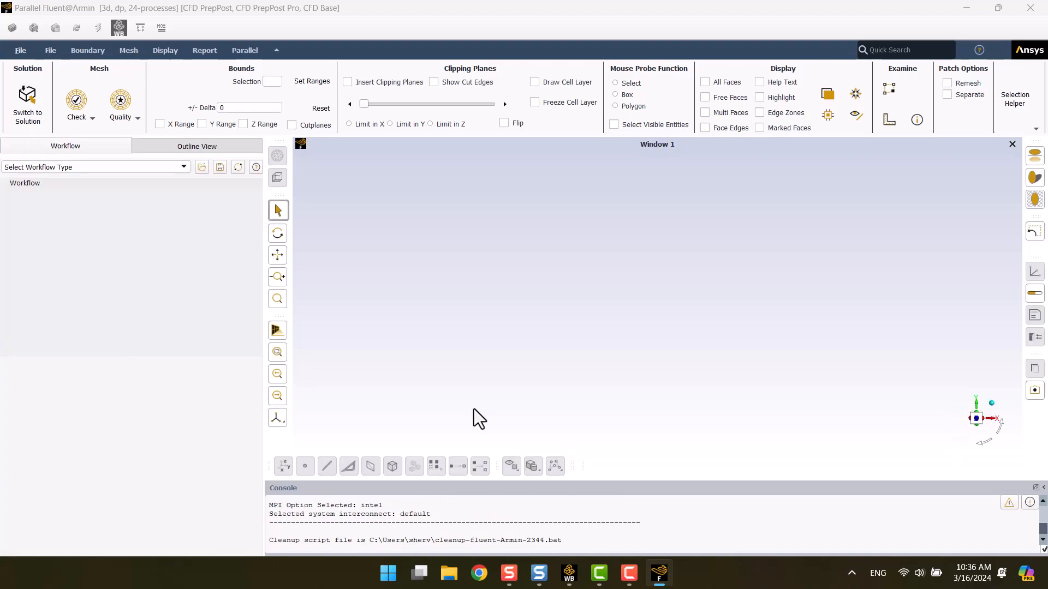
Import the FFF nozzle geometry and move to the Add Local Sizing task
left_click(93, 167)
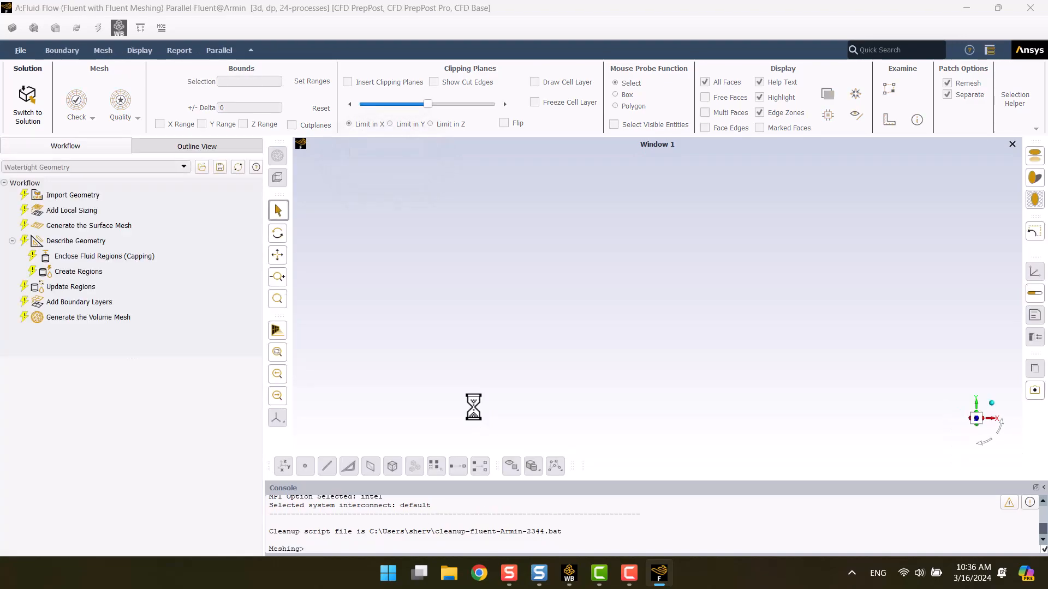
mouse_move(478, 416)
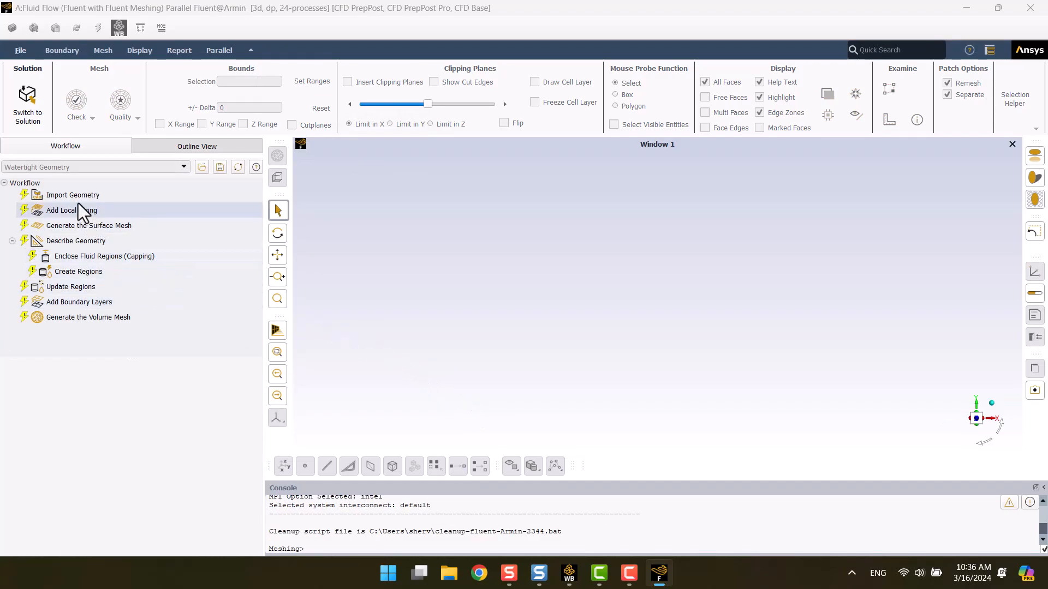
left_click(72, 195)
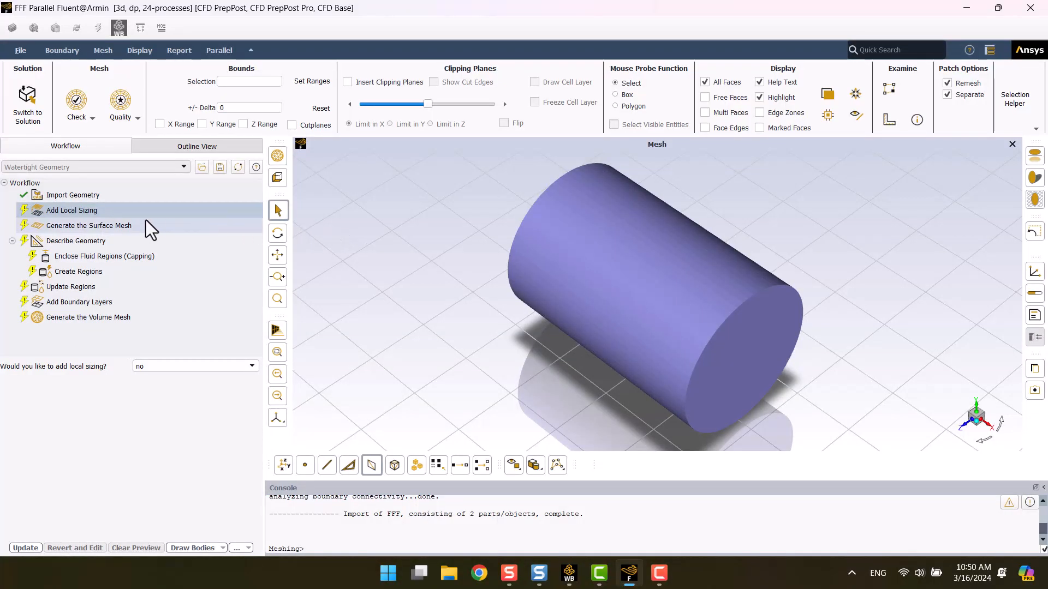
Add a 0.003 body-of-influence sizing on fff-boi, listed as boi_1
left_click(89, 225)
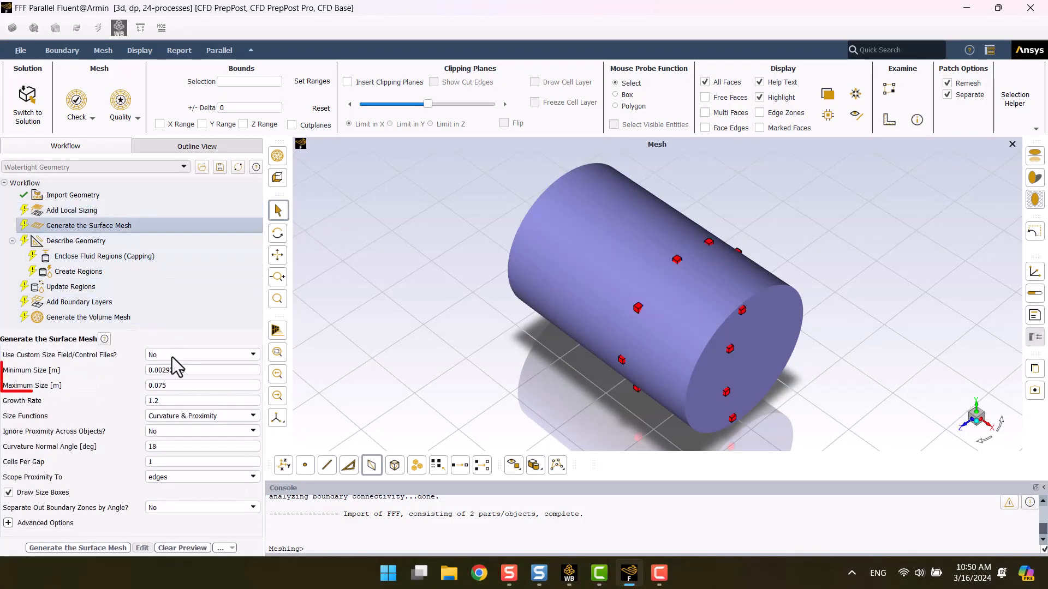
left_click(200, 370)
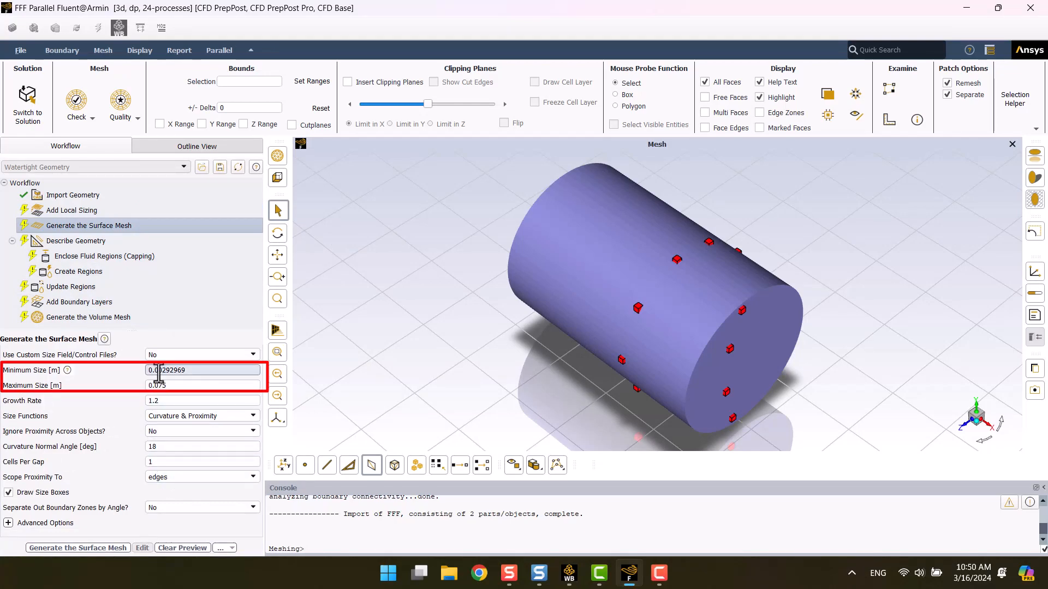
left_click(72, 209)
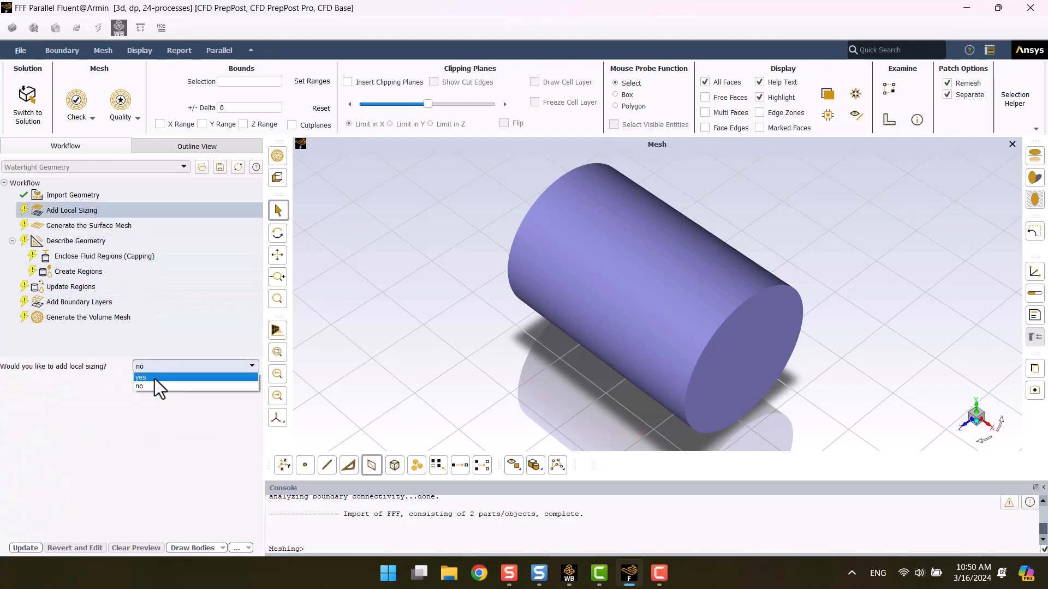
left_click(141, 377)
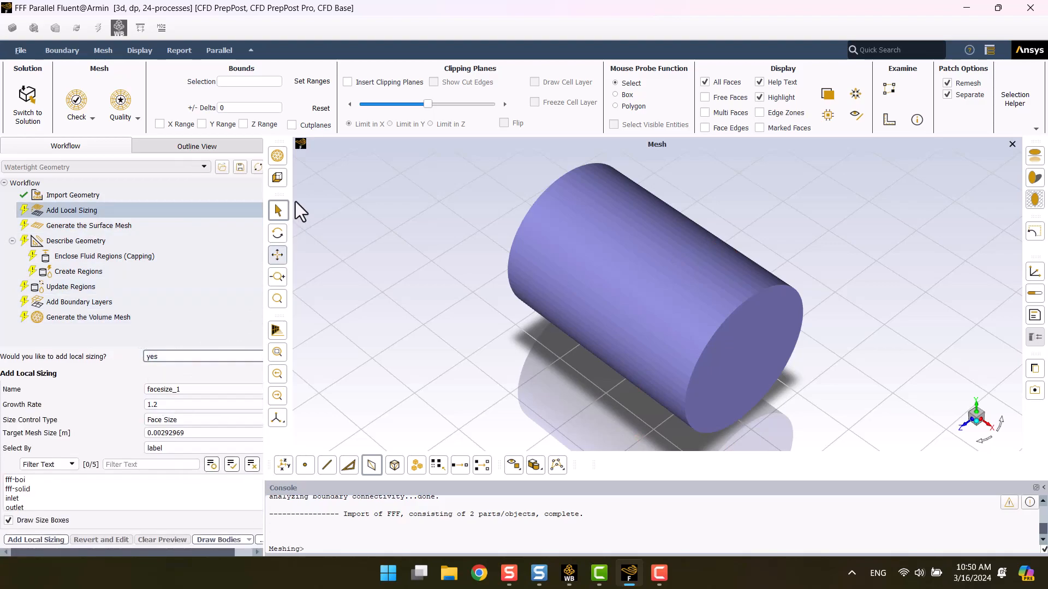
left_click(348, 81)
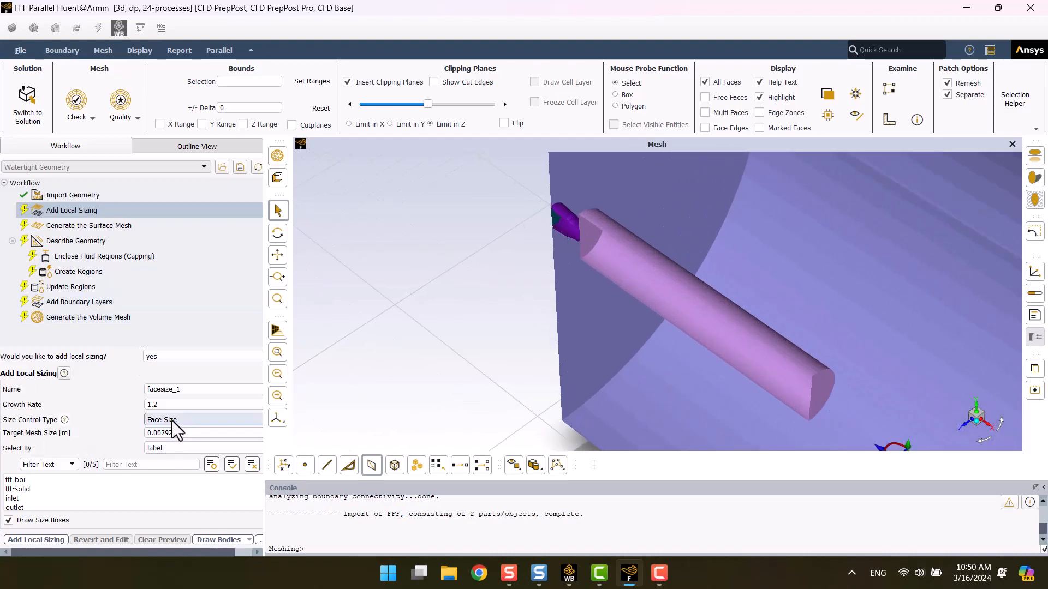
left_click(201, 419)
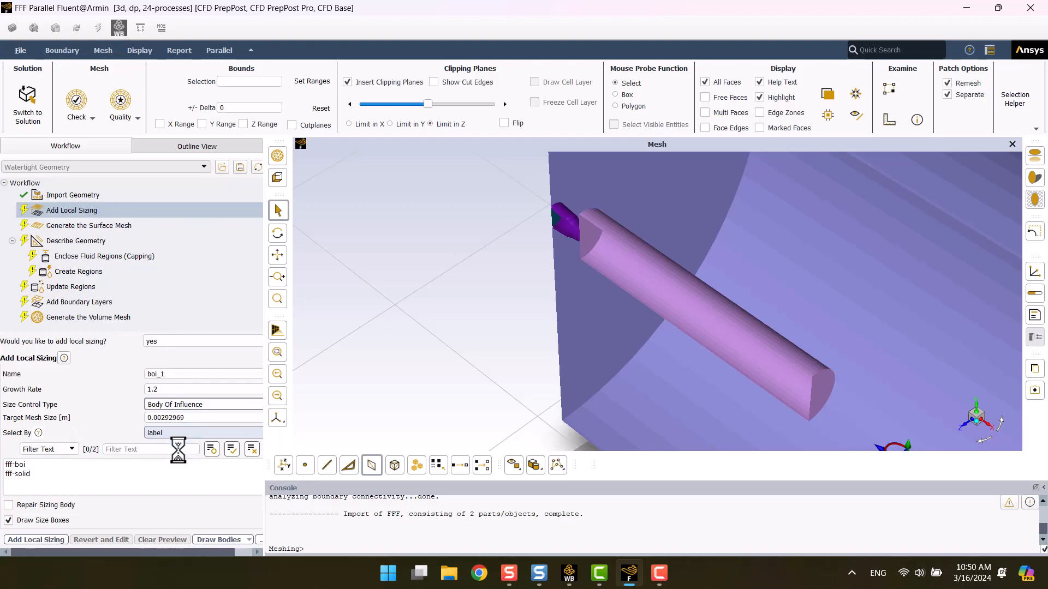
left_click(15, 464)
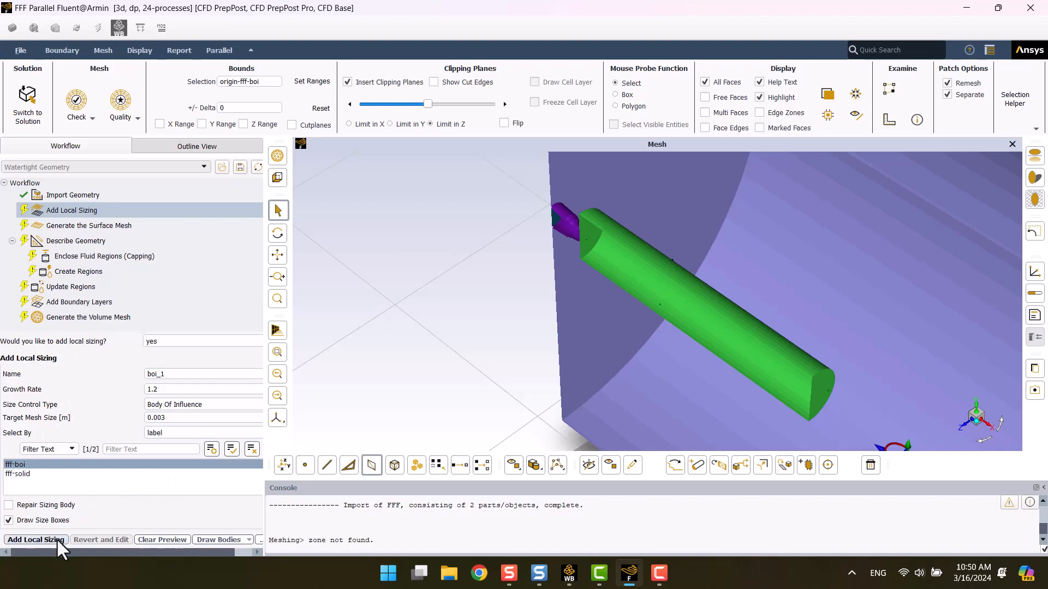
left_click(35, 539)
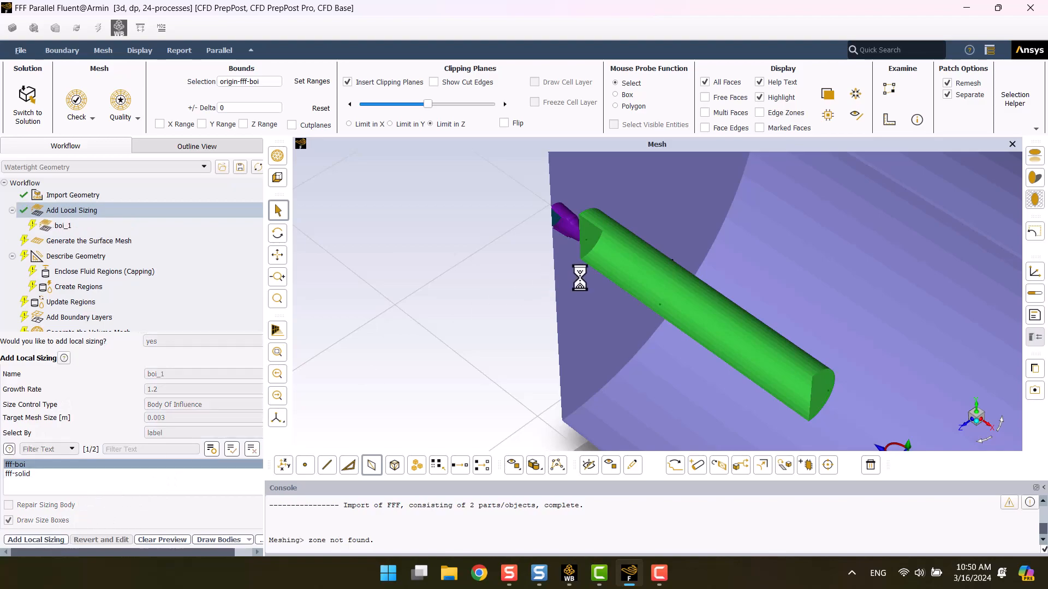
left_click(36, 540)
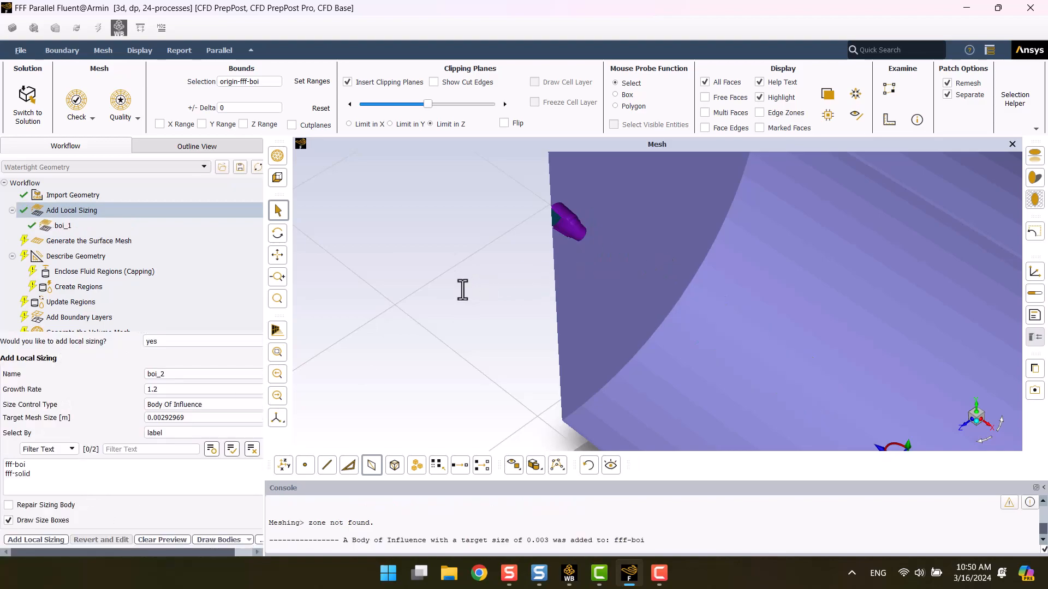
mouse_move(309, 348)
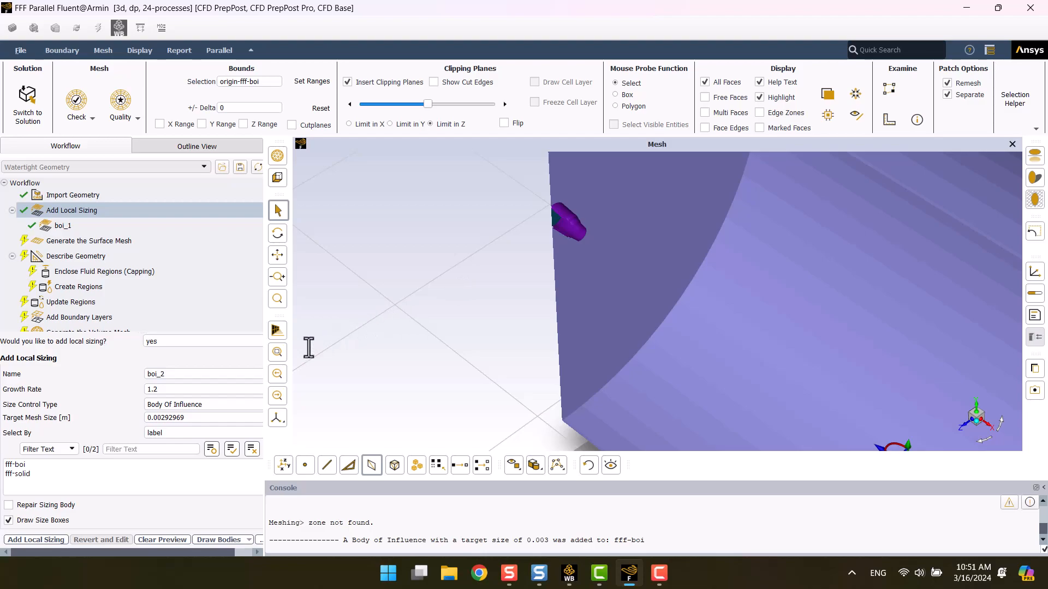
Add a 0.001 face size control on the walls, listed as facesize_1
left_click(204, 404)
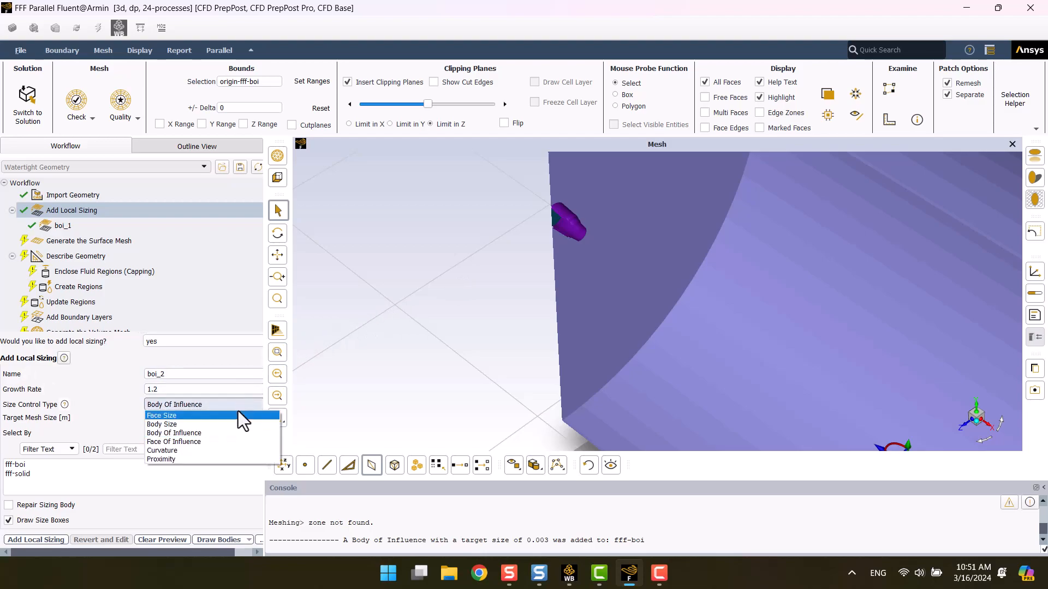
left_click(173, 433)
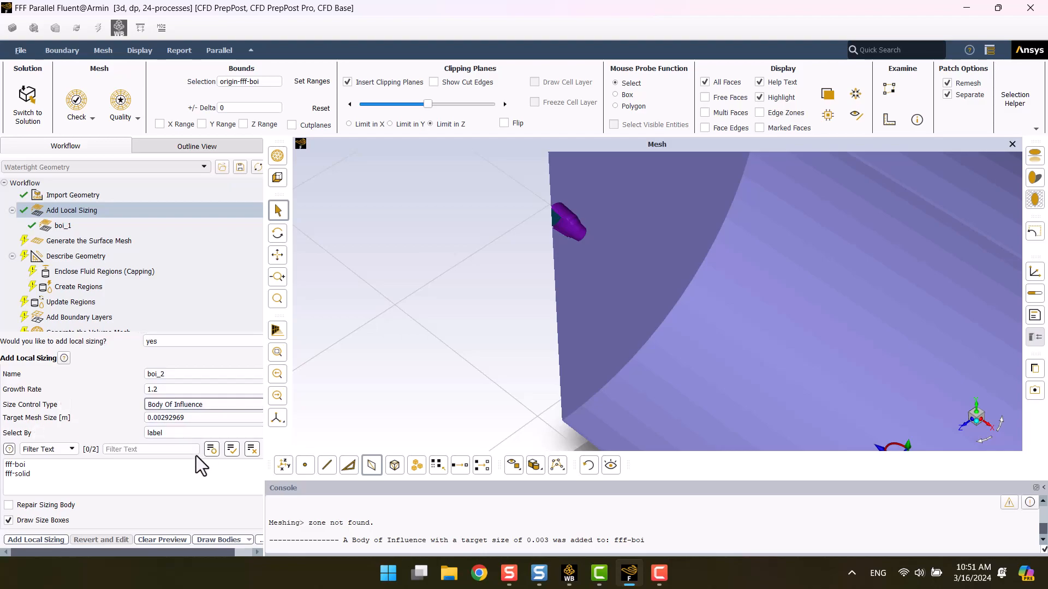
left_click(200, 404)
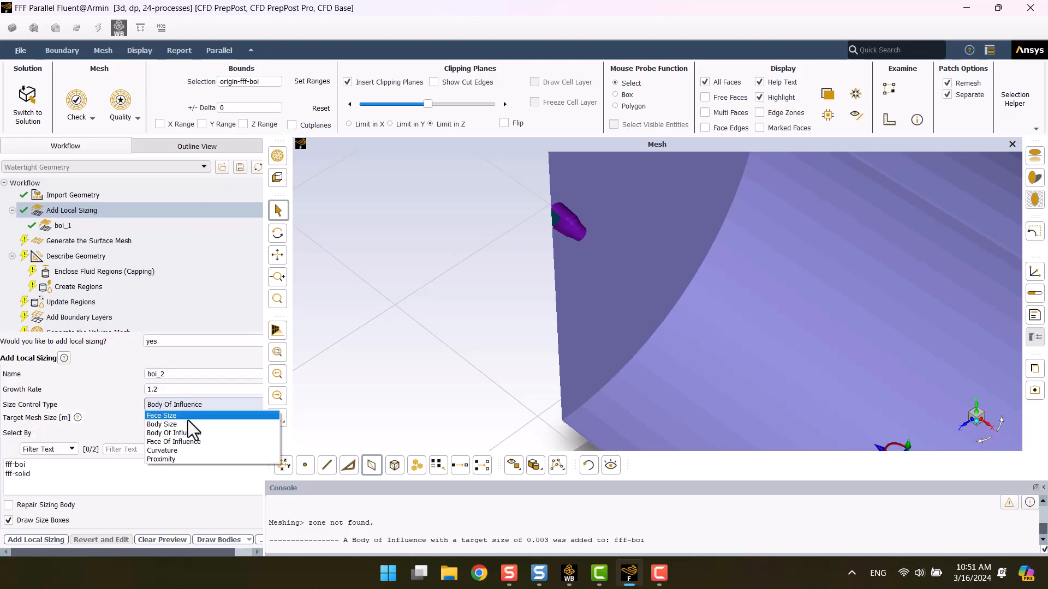
left_click(161, 415)
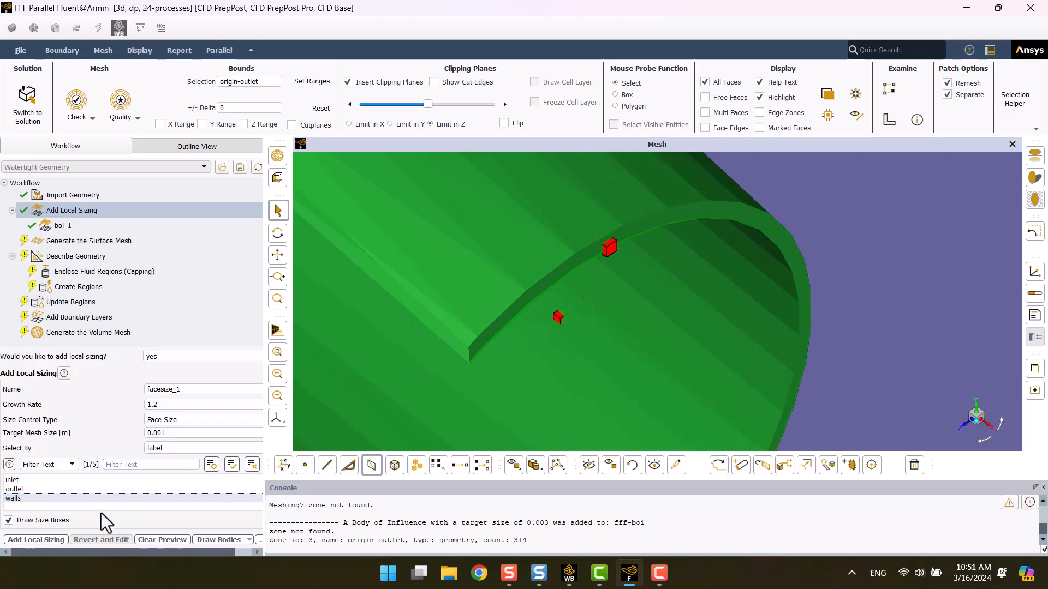
left_click(35, 539)
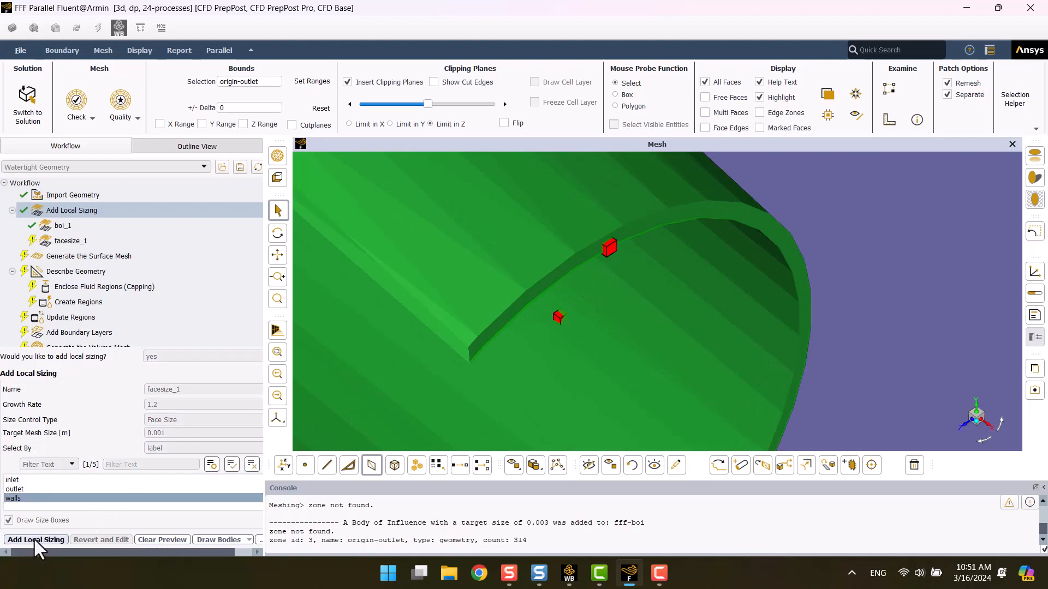
left_click(35, 539)
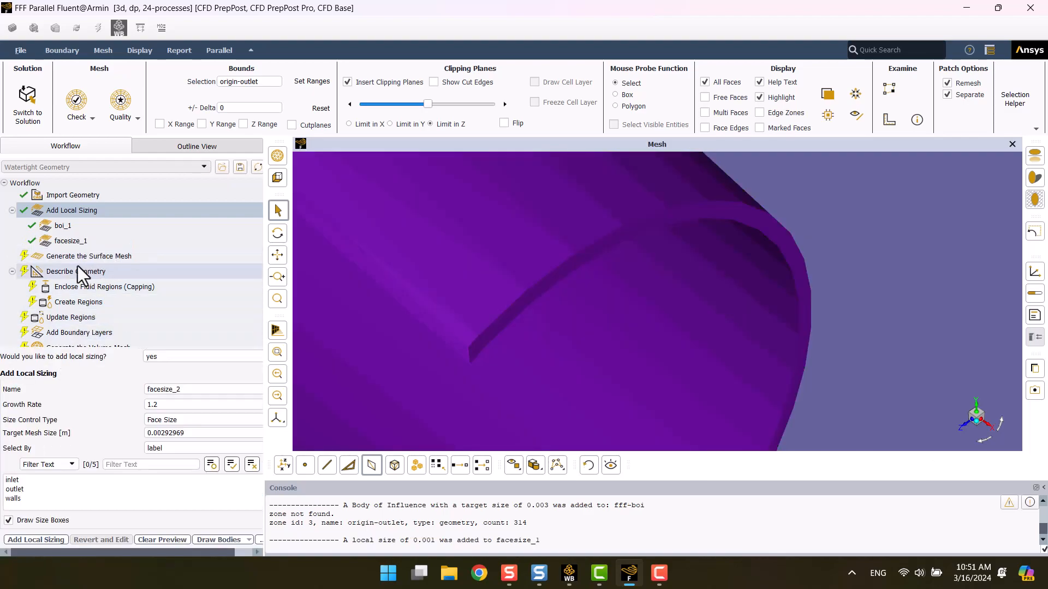
Generate the surface mesh at curvature normal angle 14 and 4 cells per gap, skewness 0.53
left_click(89, 256)
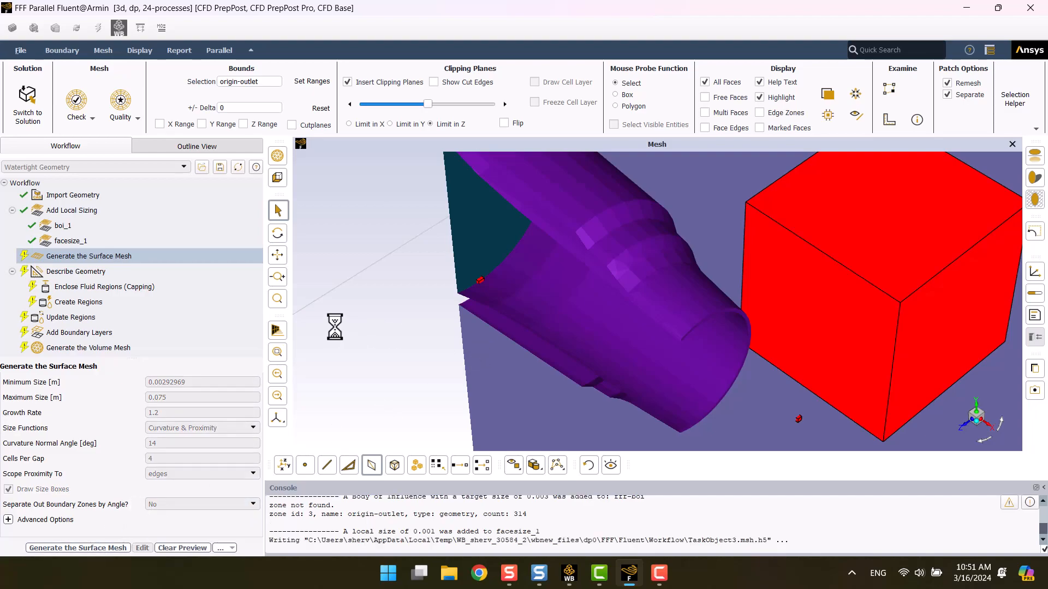
left_click(77, 548)
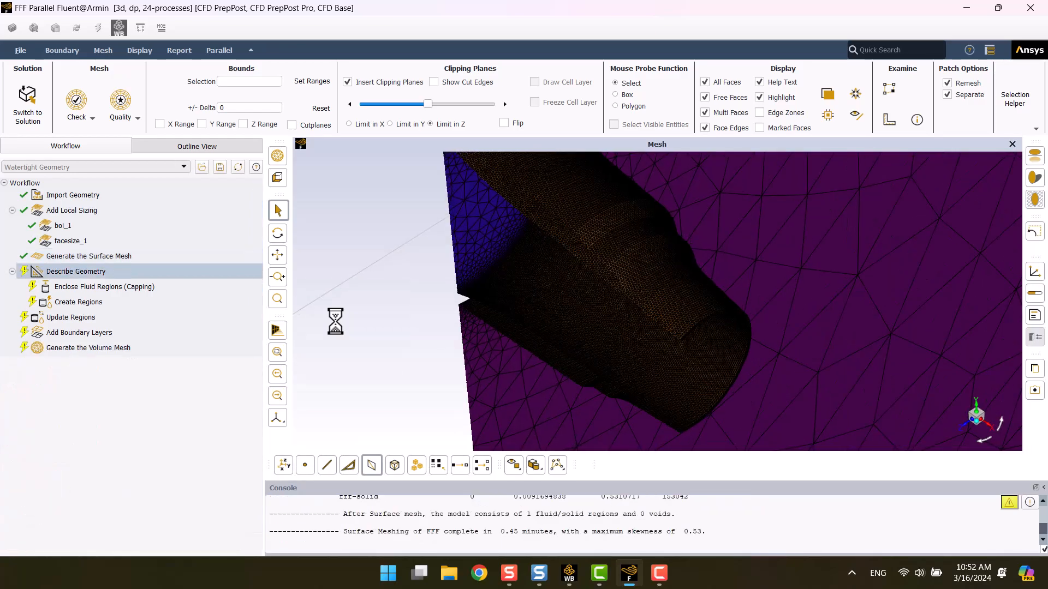
left_click(75, 271)
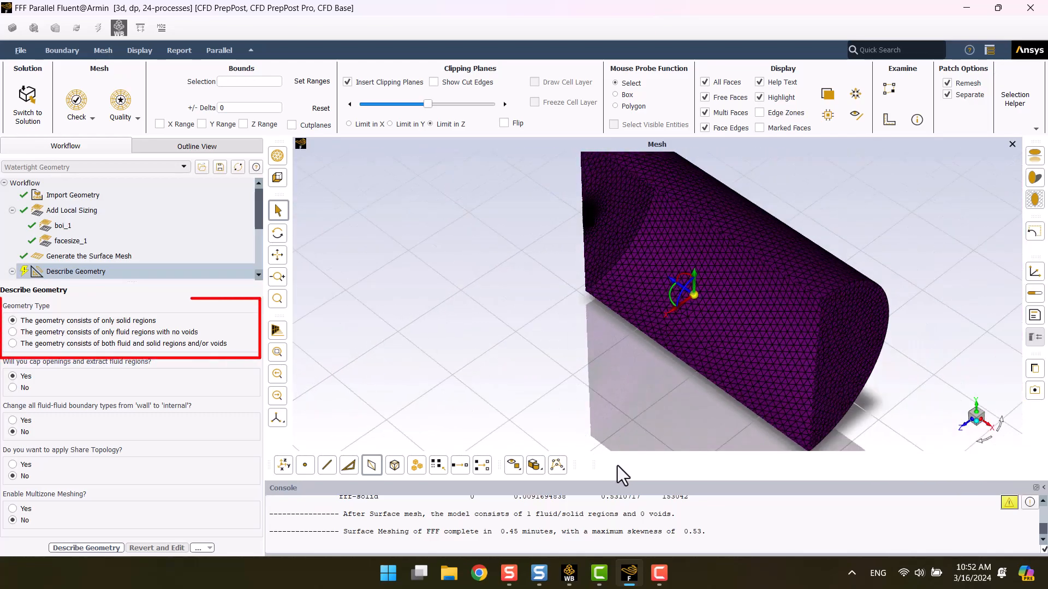
mouse_move(157, 344)
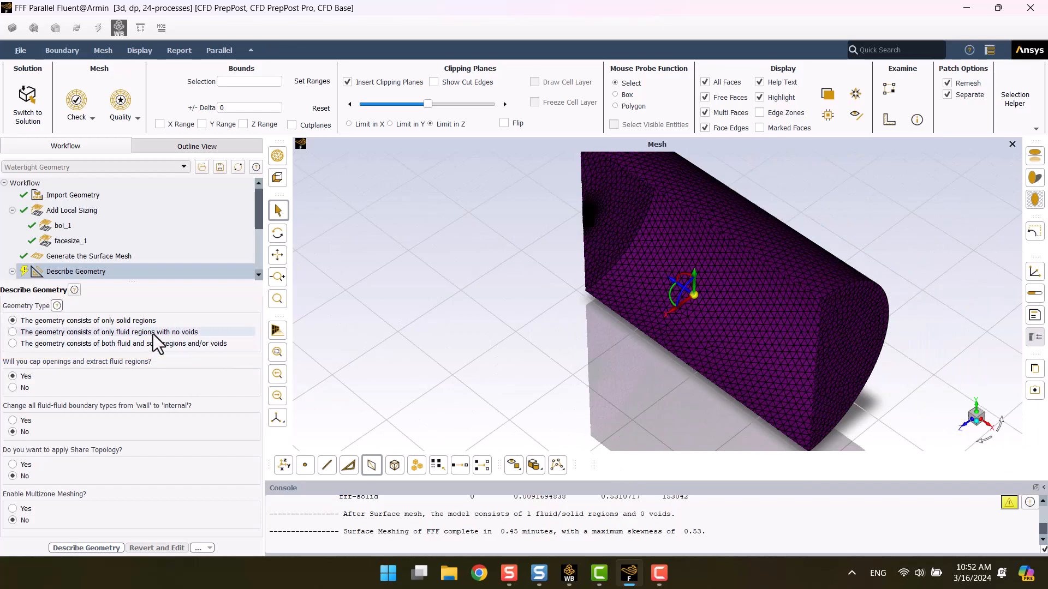
Describe the geometry as fluid-only and apply pressure-inlet, pressure-outlet and wall boundary types
left_click(13, 332)
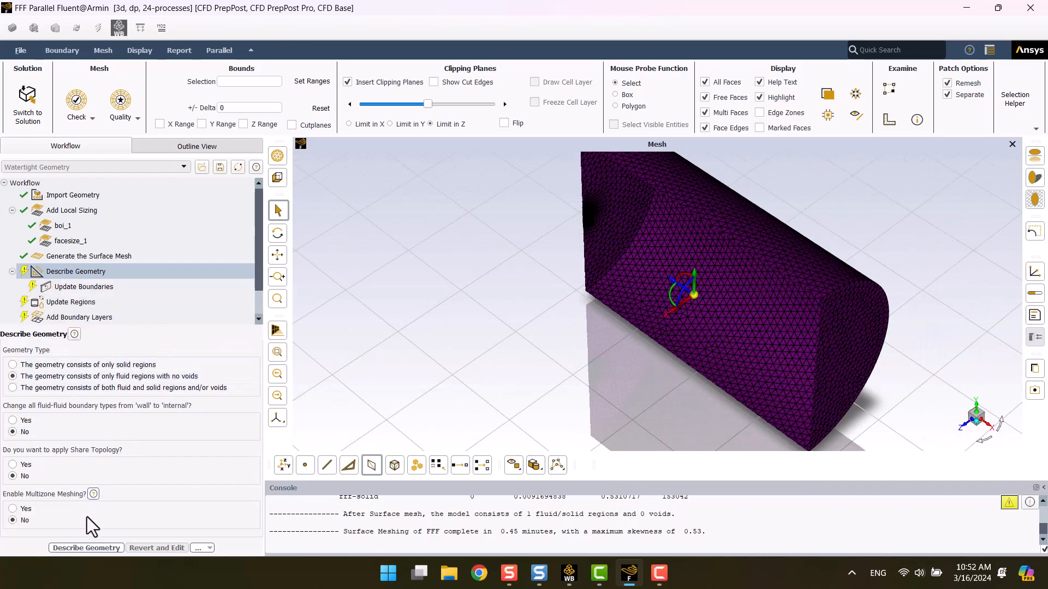
left_click(86, 548)
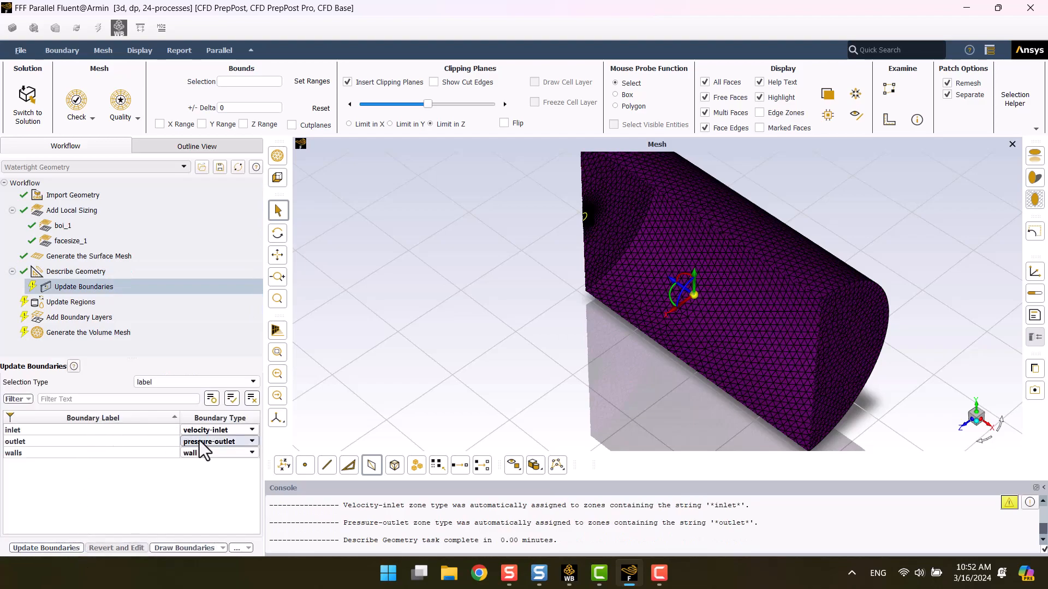
left_click(252, 442)
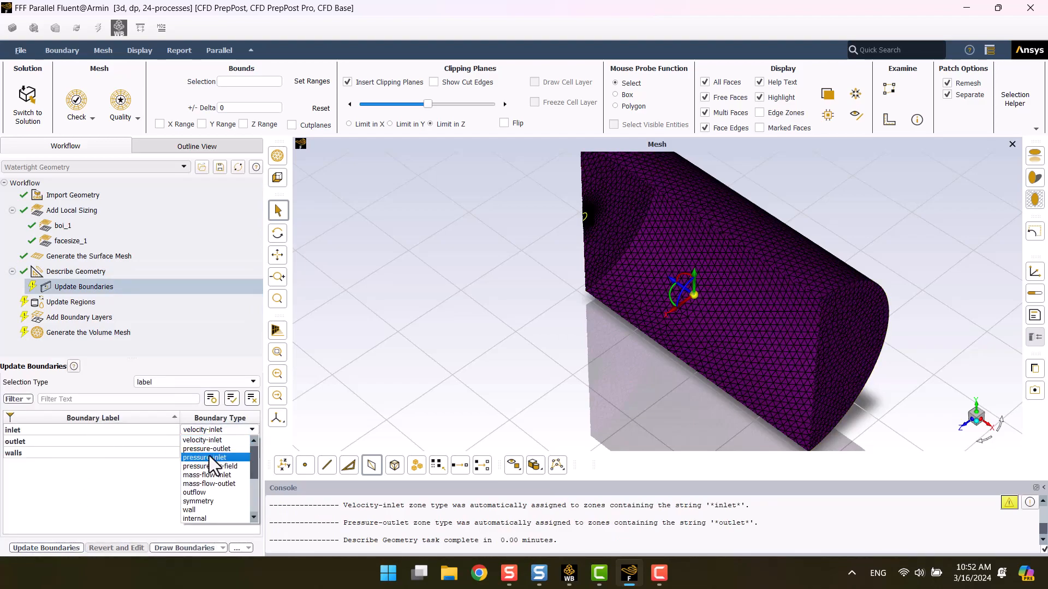
left_click(207, 457)
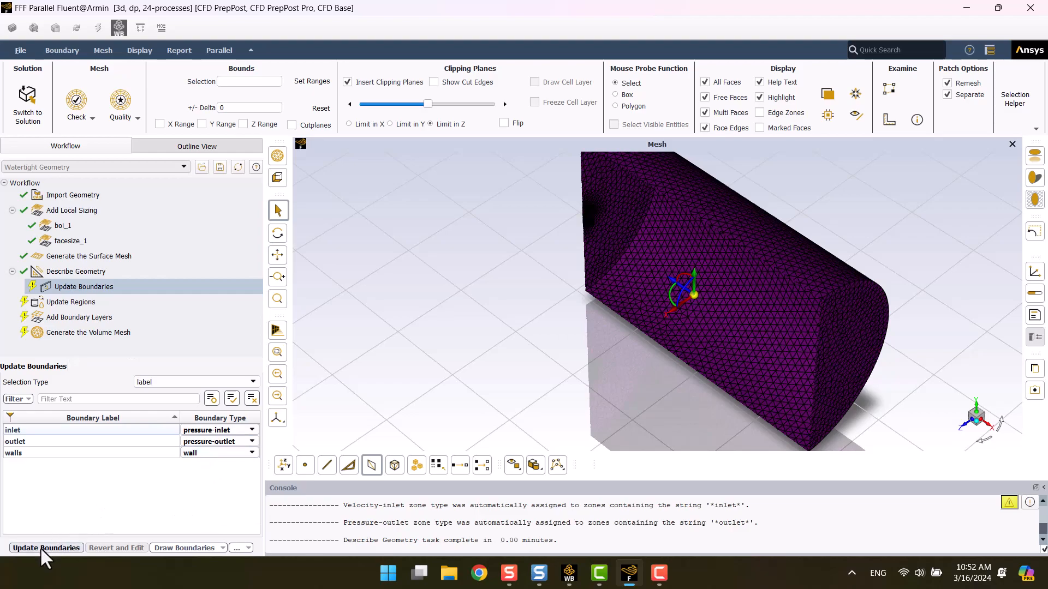
left_click(46, 547)
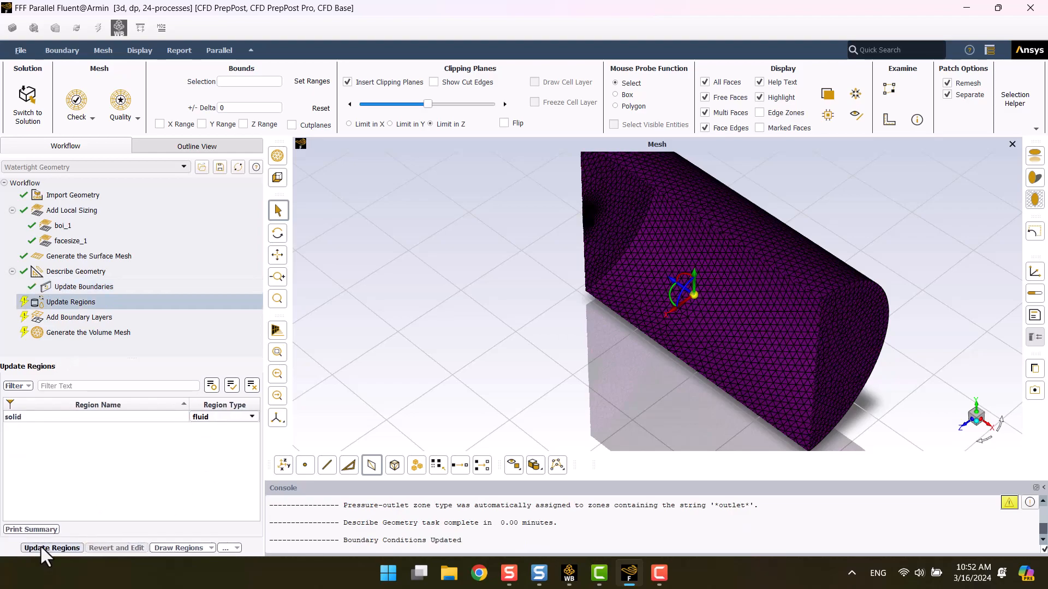
Confirm the fluid region and set up a last-ratio boundary layer with its first height
left_click(51, 548)
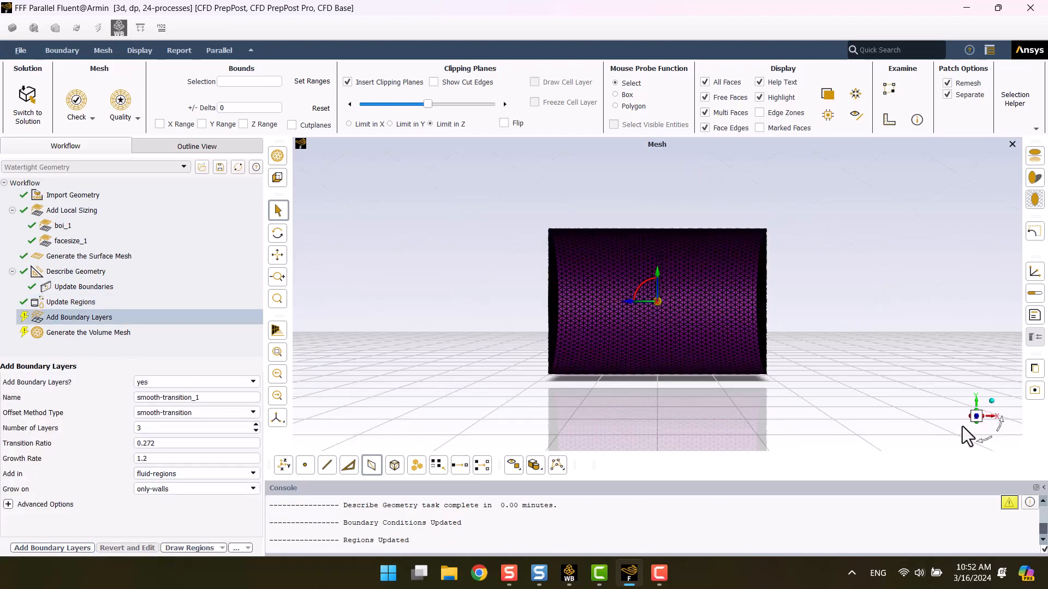
scroll("up", 3)
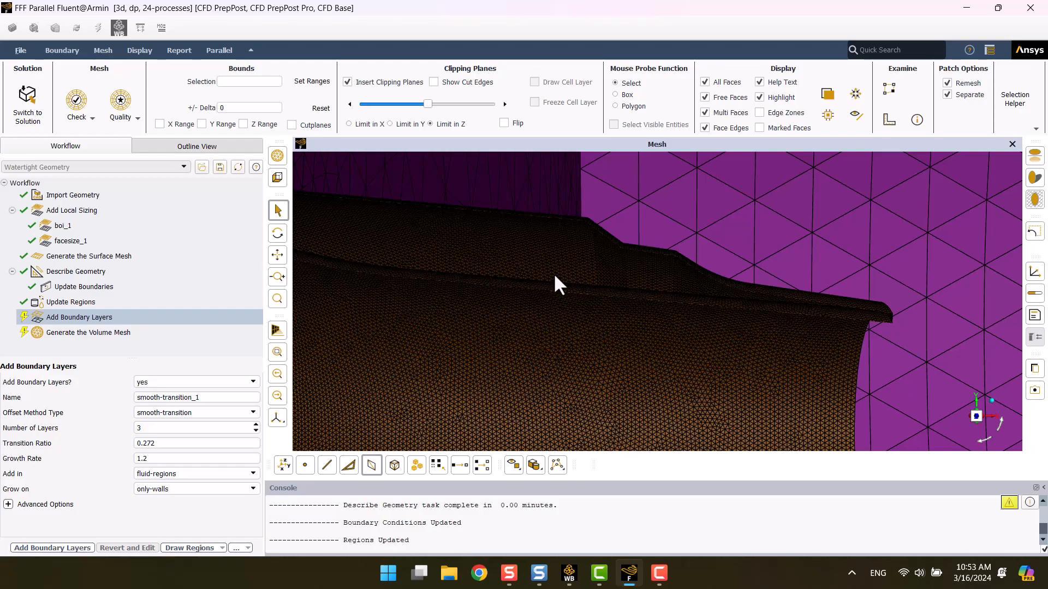
left_click(180, 443)
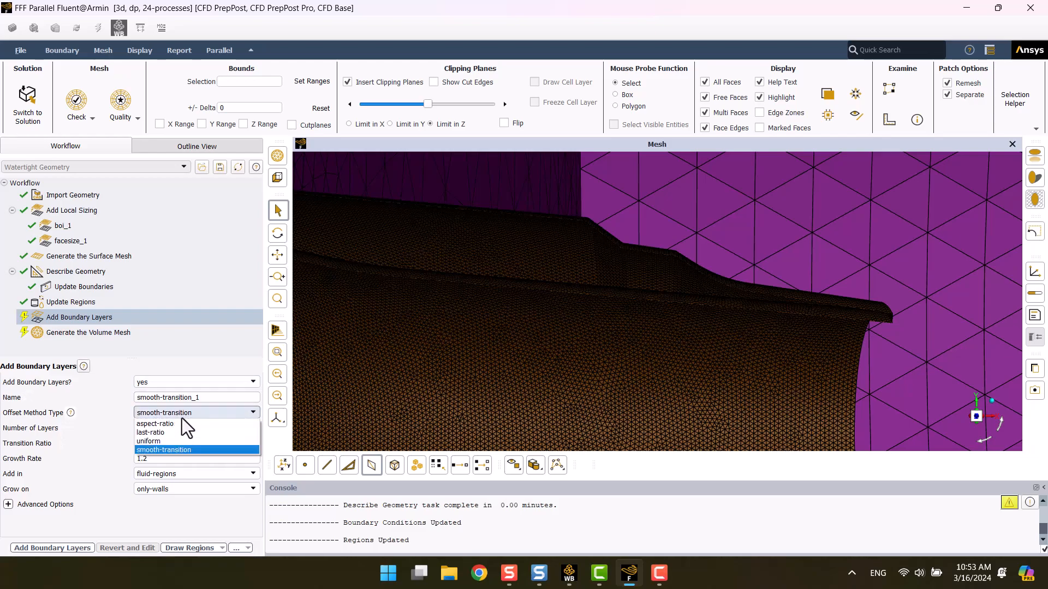
left_click(151, 432)
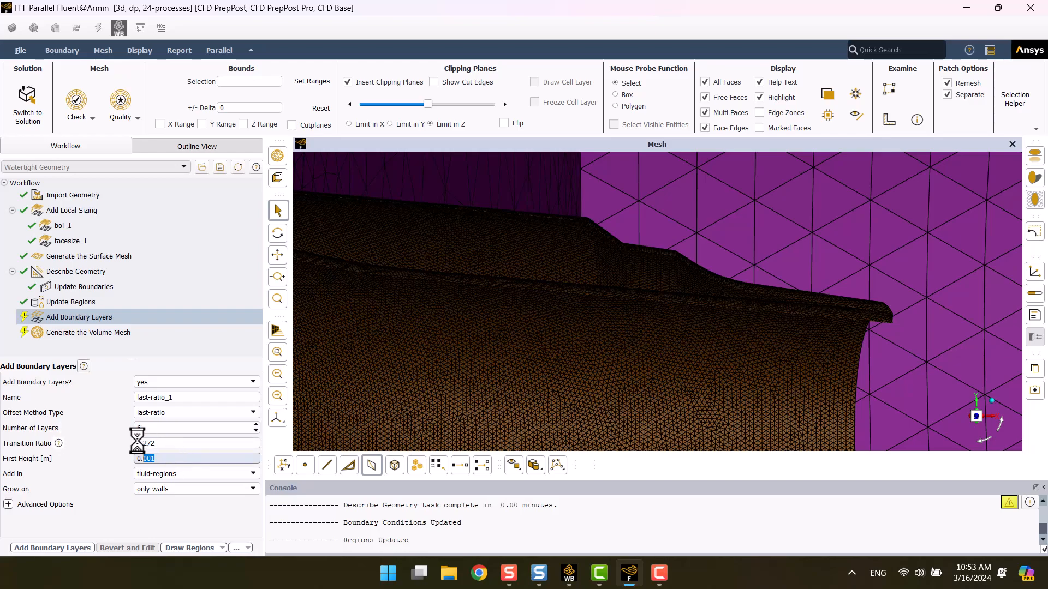
type("4e-")
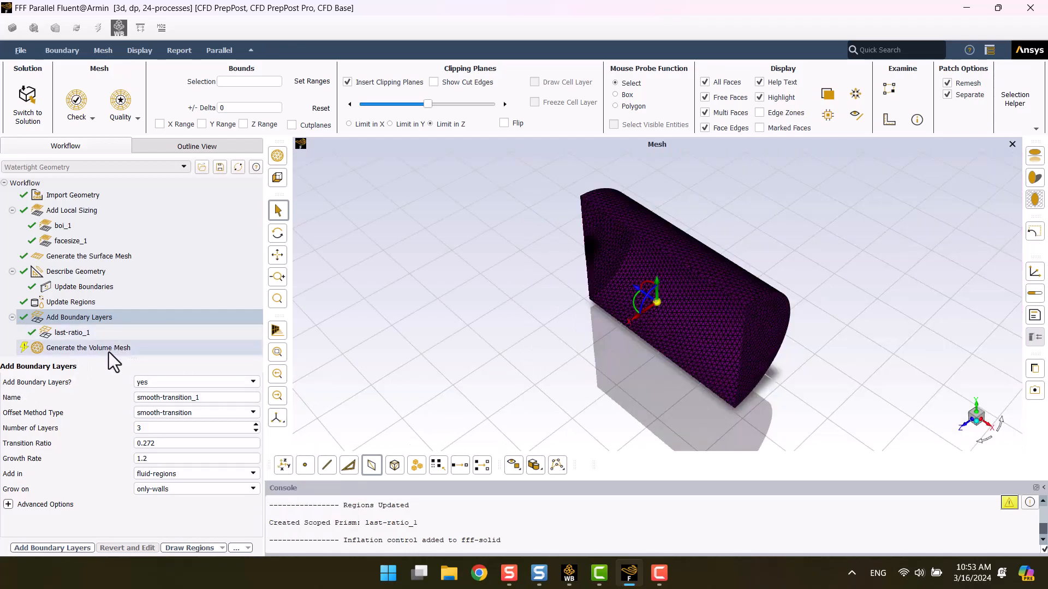
Generate a polyhedral volume mesh of fff-solid, about 2.99 million cells
left_click(87, 348)
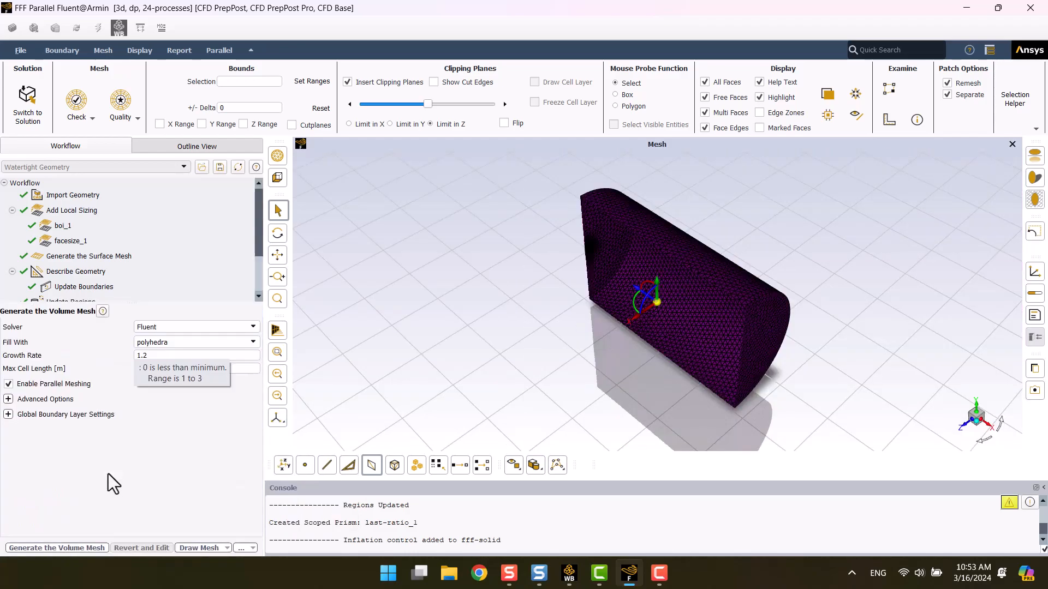
left_click(194, 397)
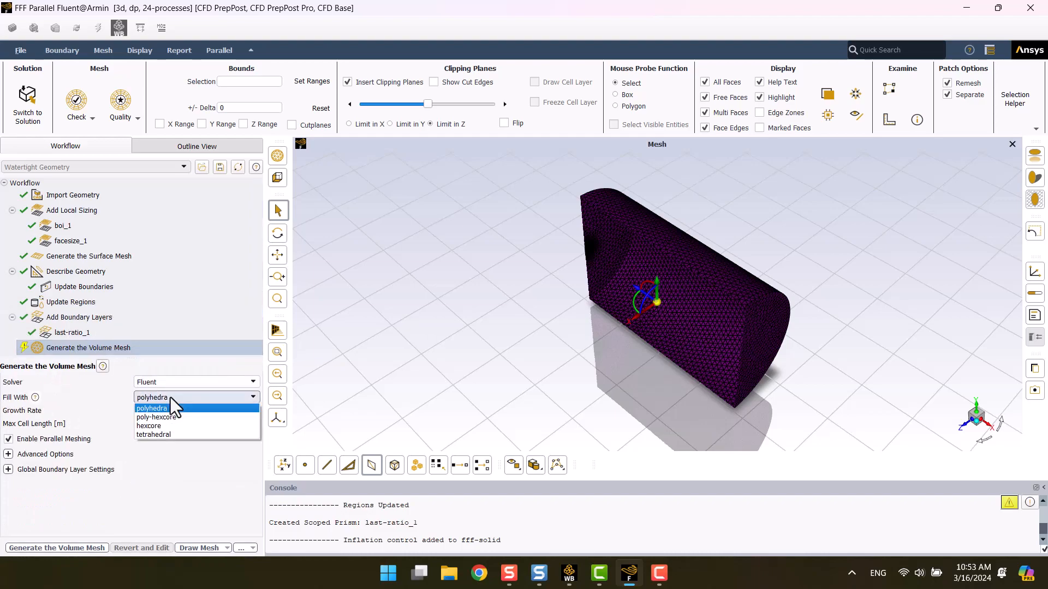
mouse_move(173, 420)
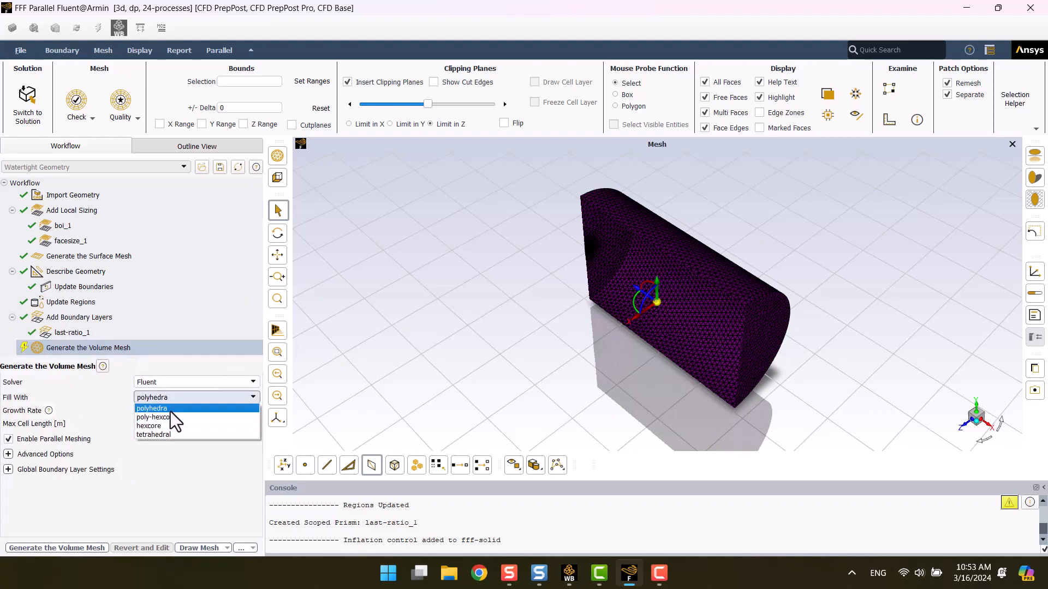
mouse_move(153, 417)
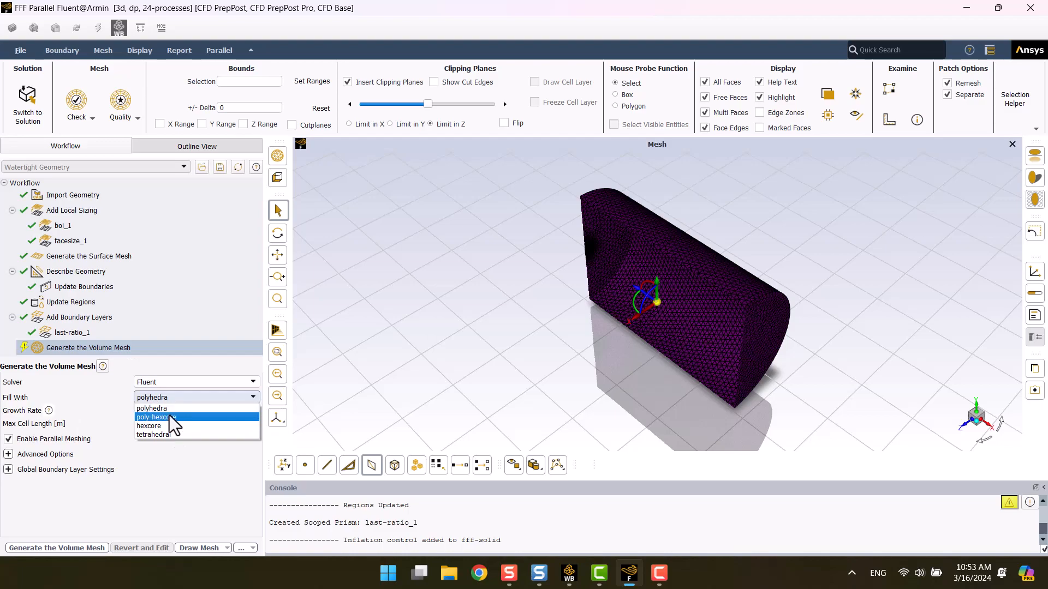
left_click(152, 408)
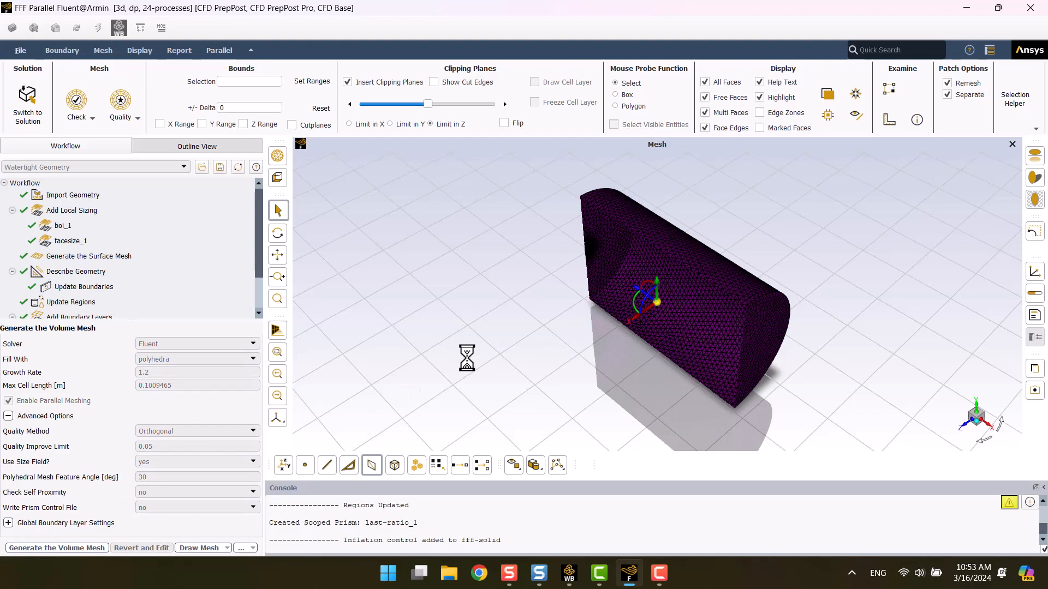
left_click(57, 547)
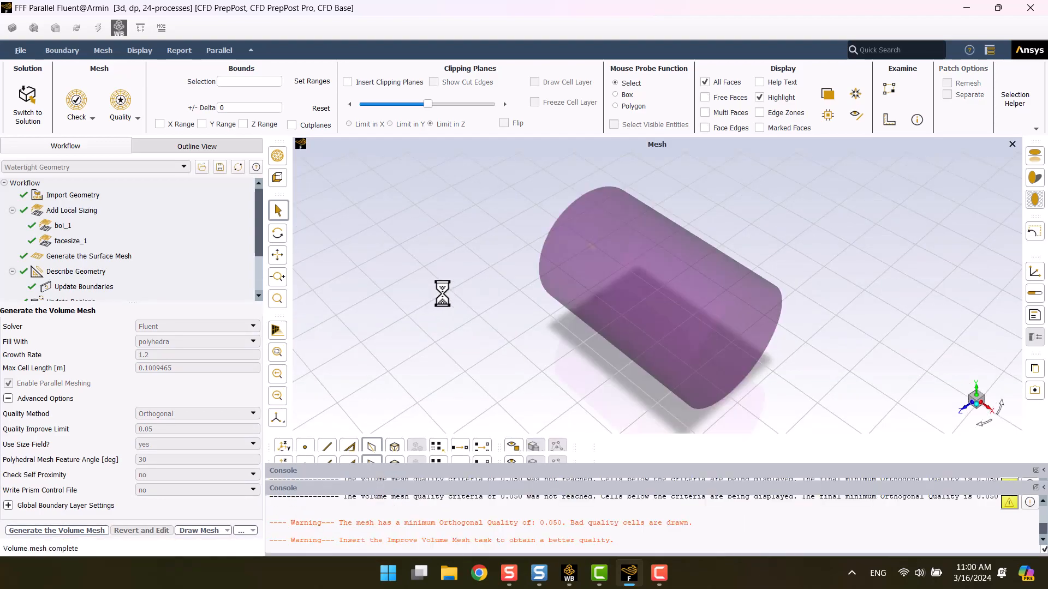
left_click(533, 81)
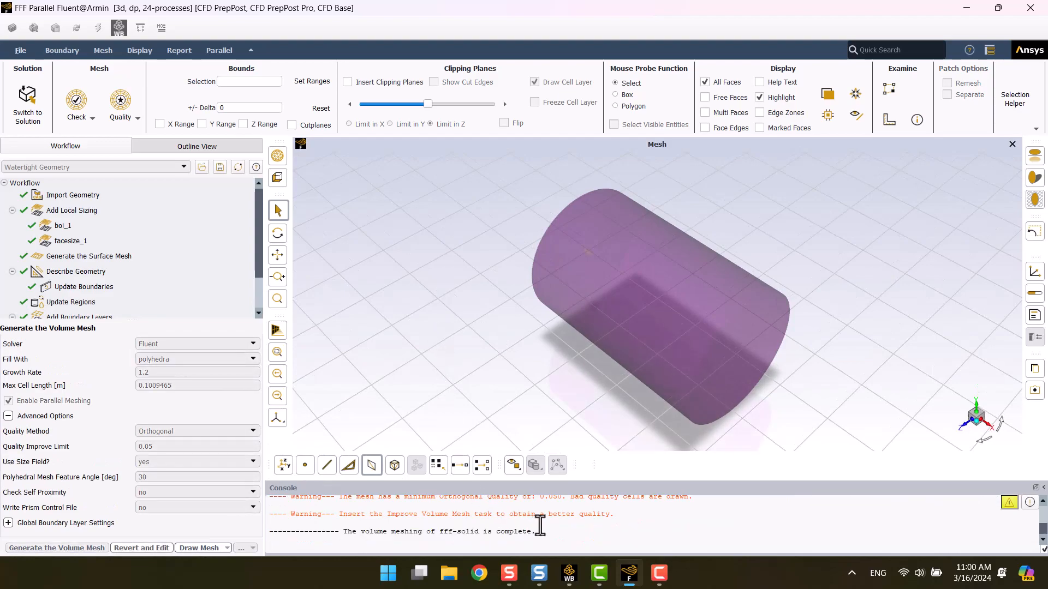
scroll("down", 3)
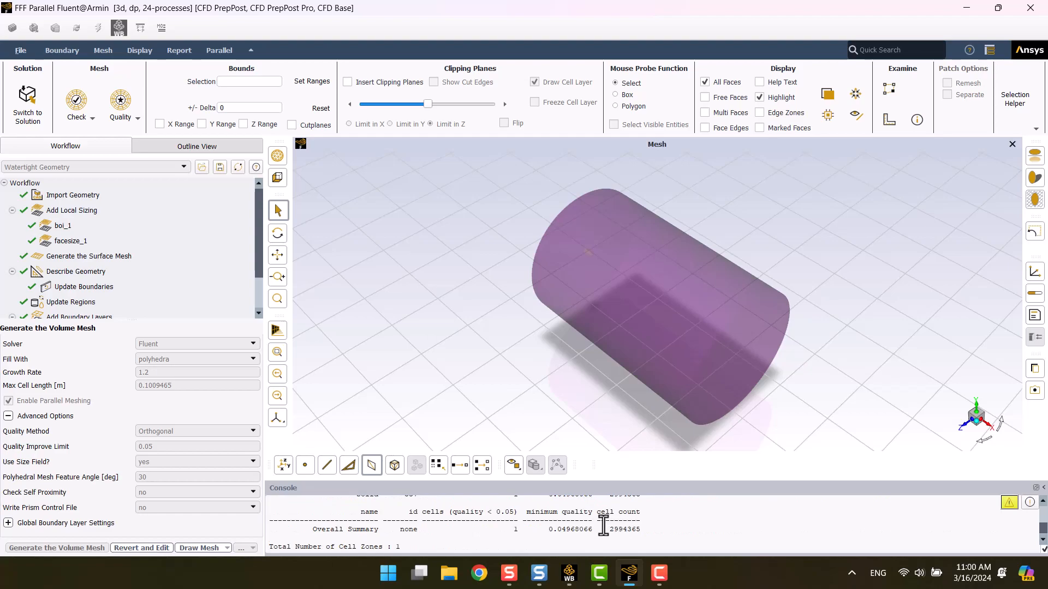
mouse_move(512, 529)
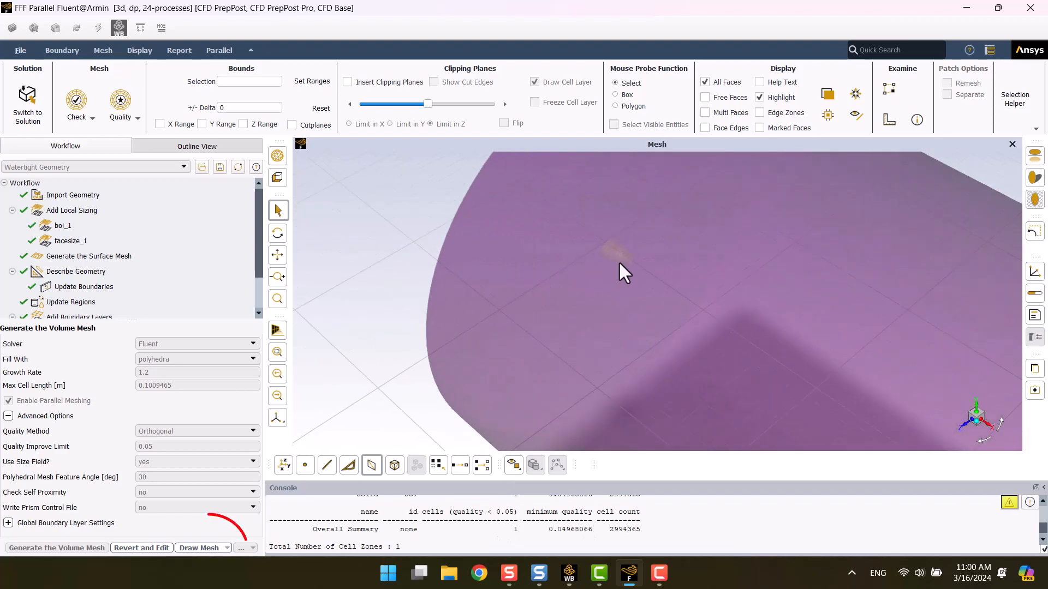
Draw the full polyhedral volume mesh as a cross-section and zoom in
left_click(226, 548)
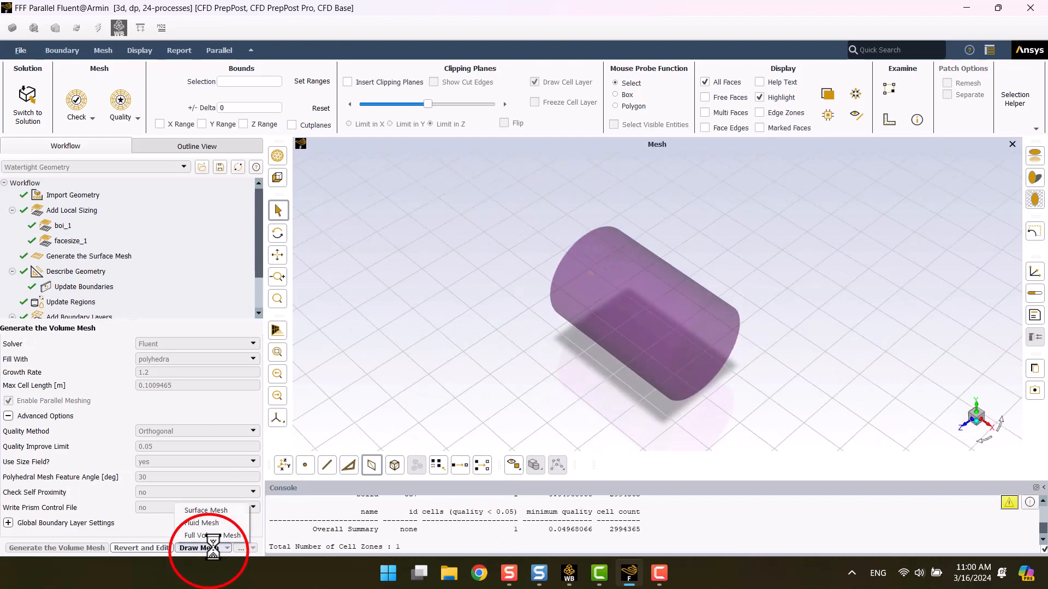
left_click(213, 536)
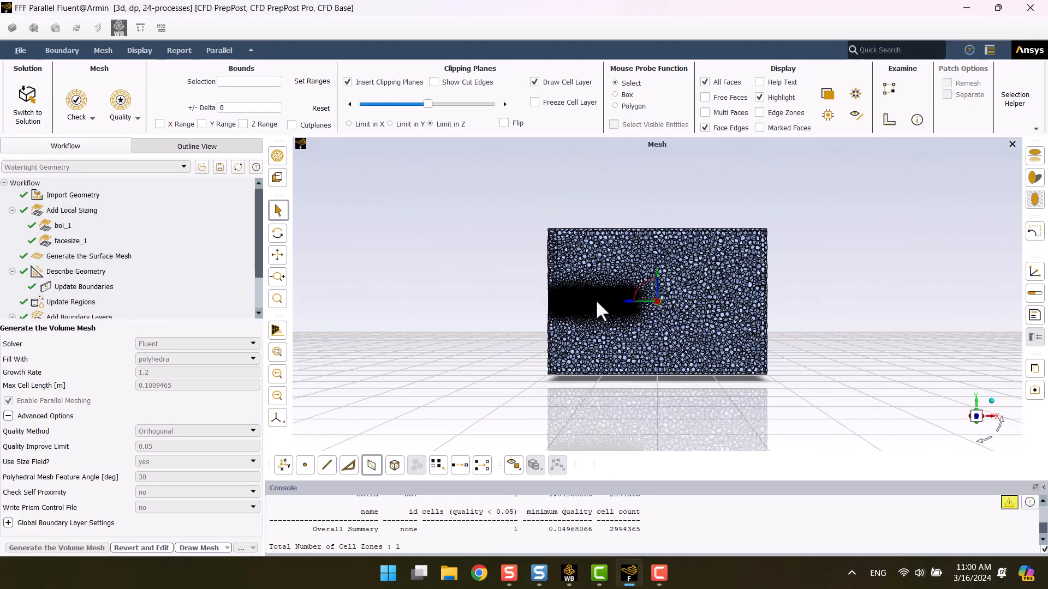
scroll("up", 3)
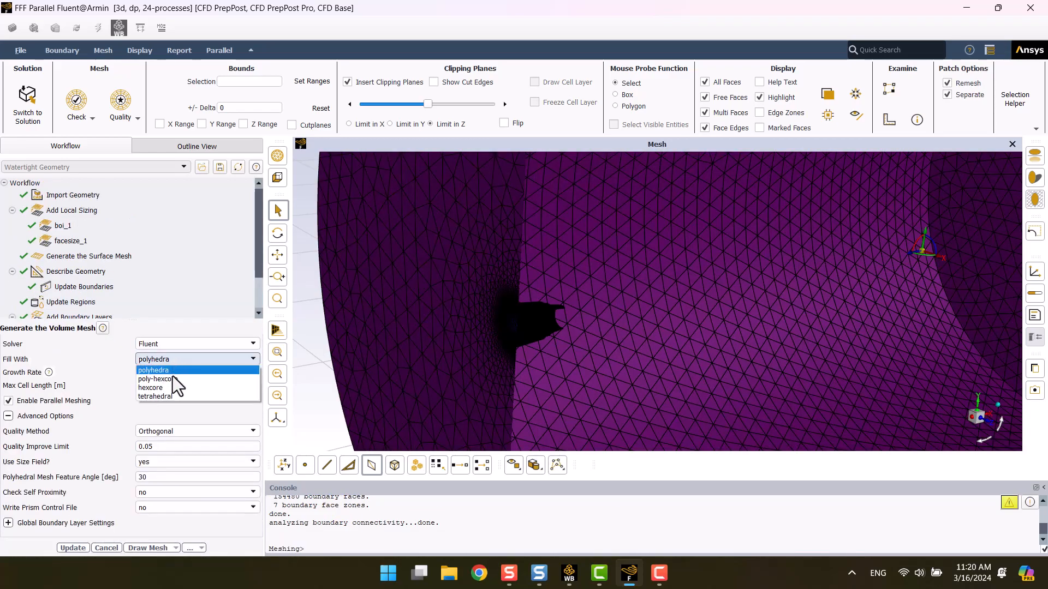
Switch the volume fill to poly-hexcore and regenerate, producing 5,252,102 cells
left_click(155, 379)
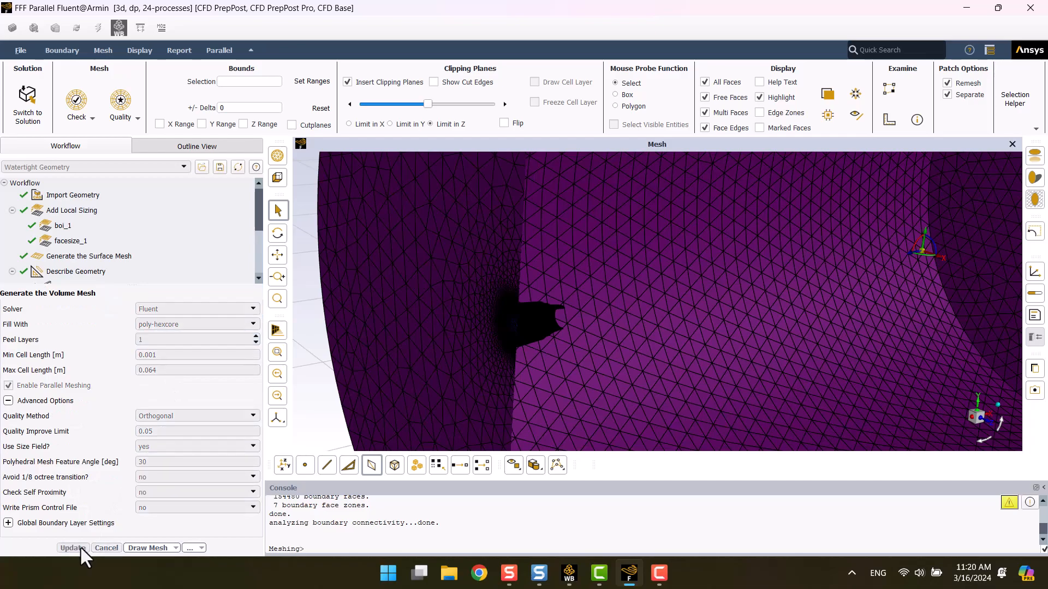
left_click(72, 548)
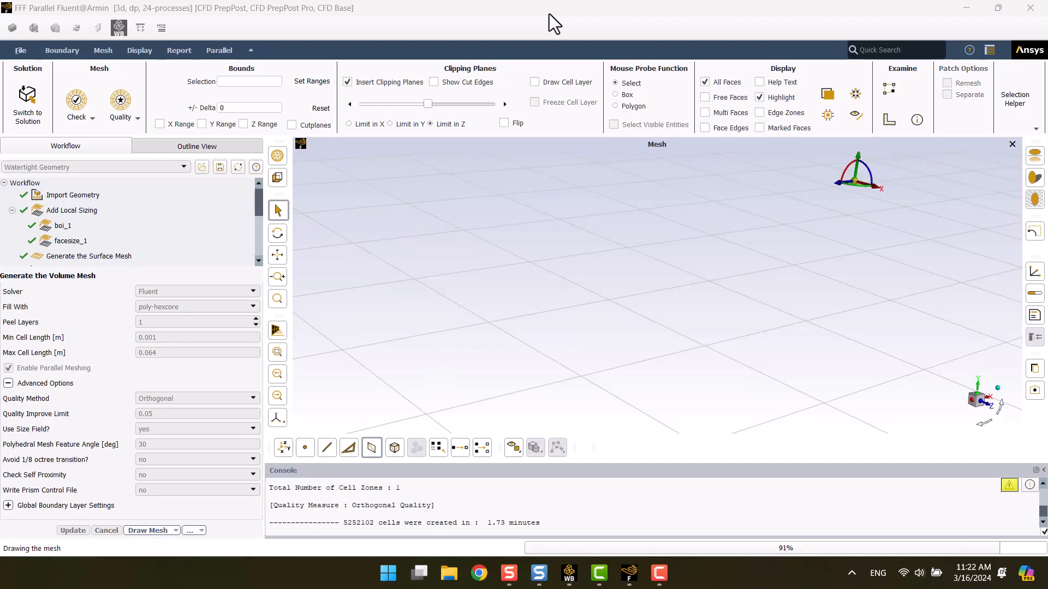
Slice the view and draw the full poly-hexcore volume mesh in cross-section
left_click(347, 82)
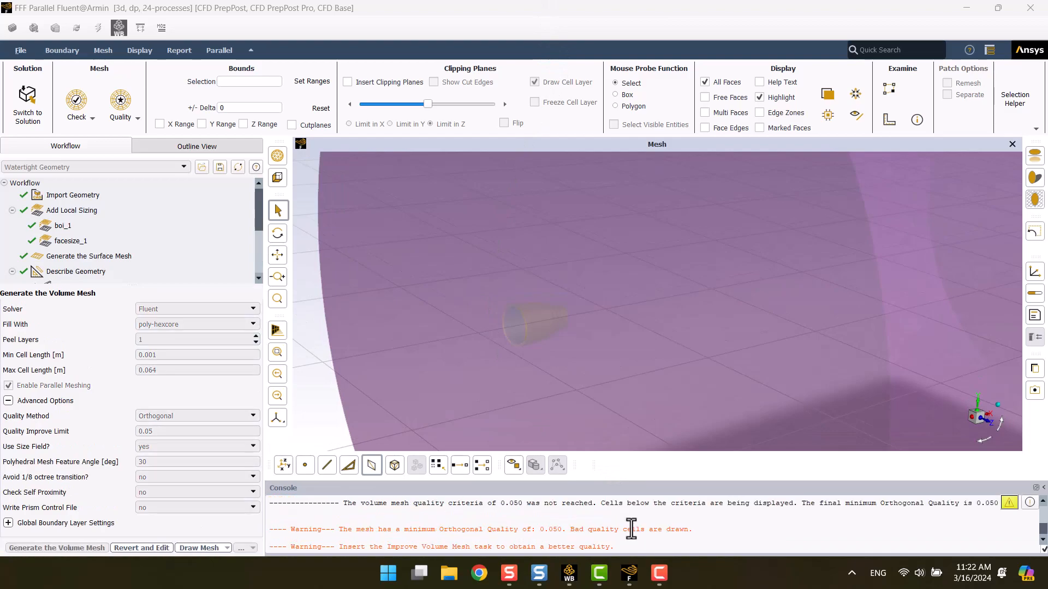
scroll("down", 3)
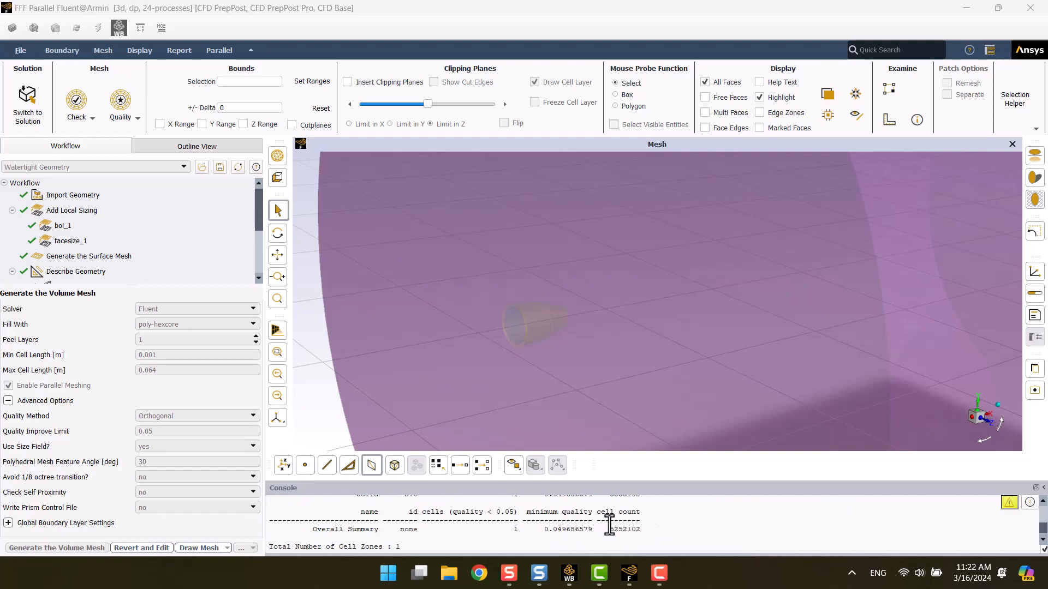
left_click(225, 547)
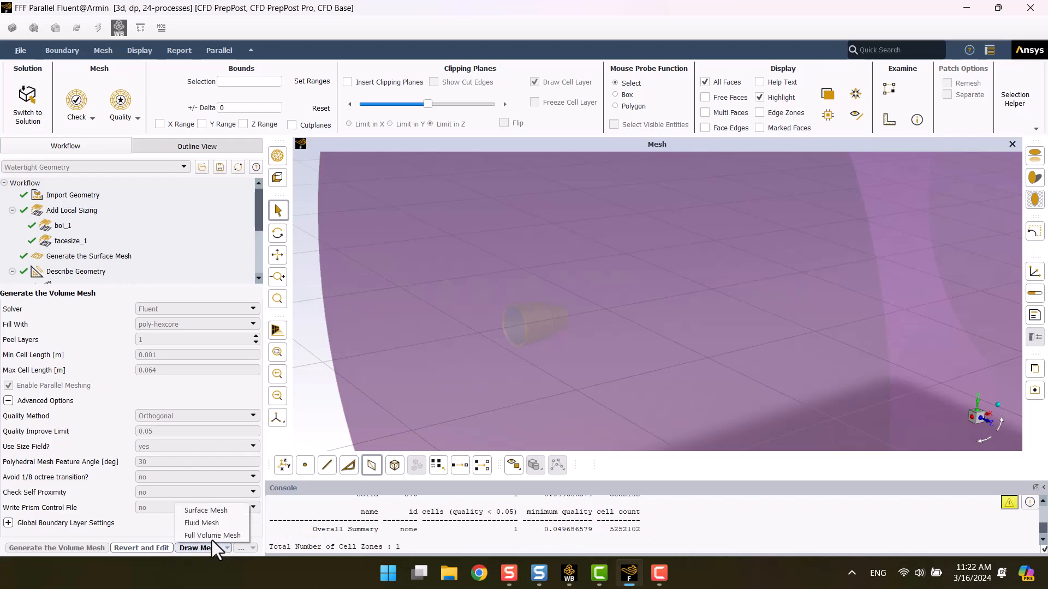
left_click(213, 535)
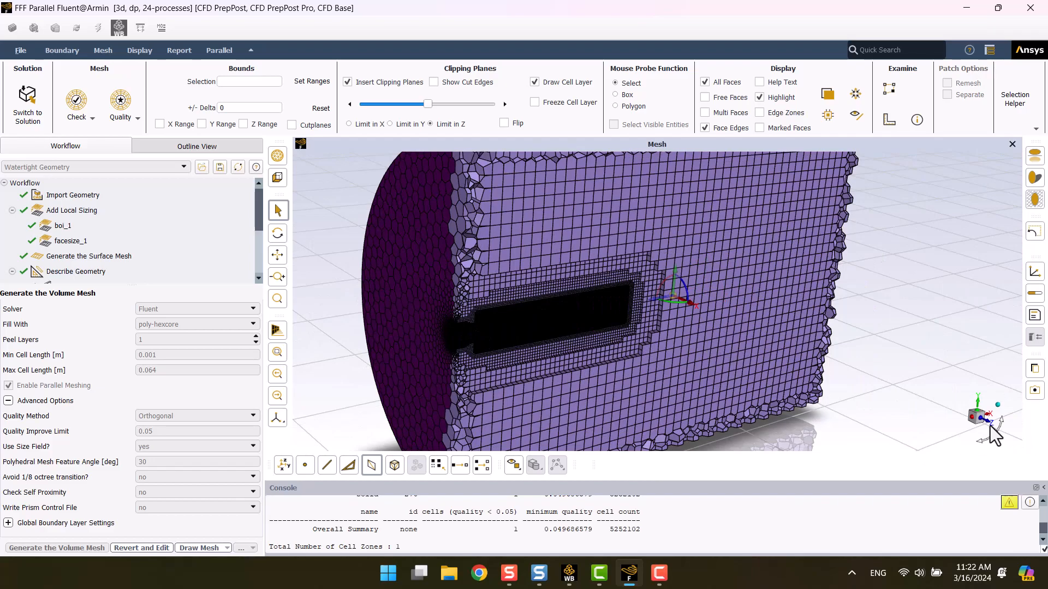
mouse_move(989, 433)
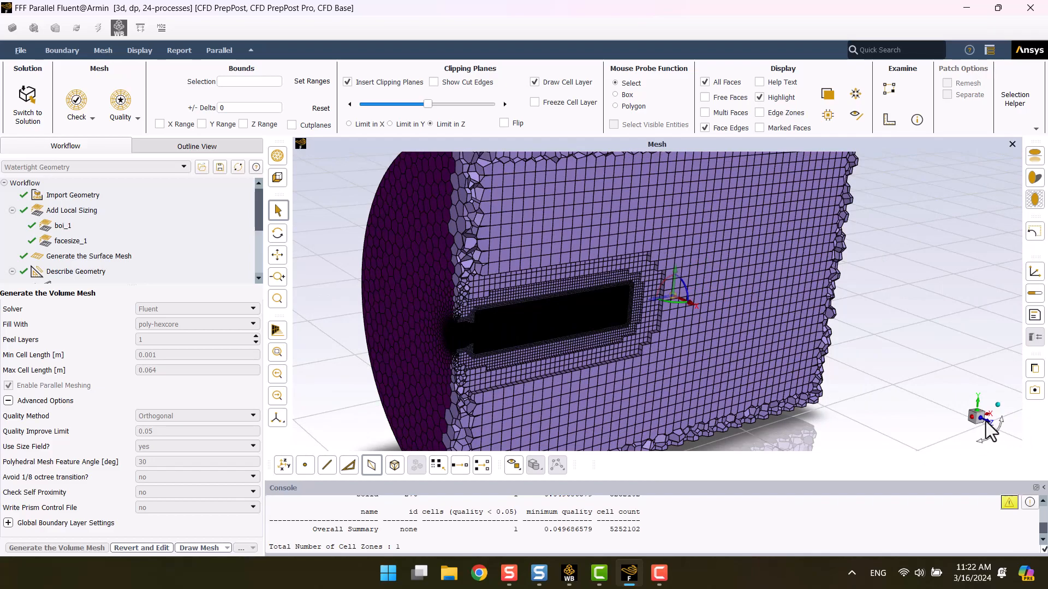